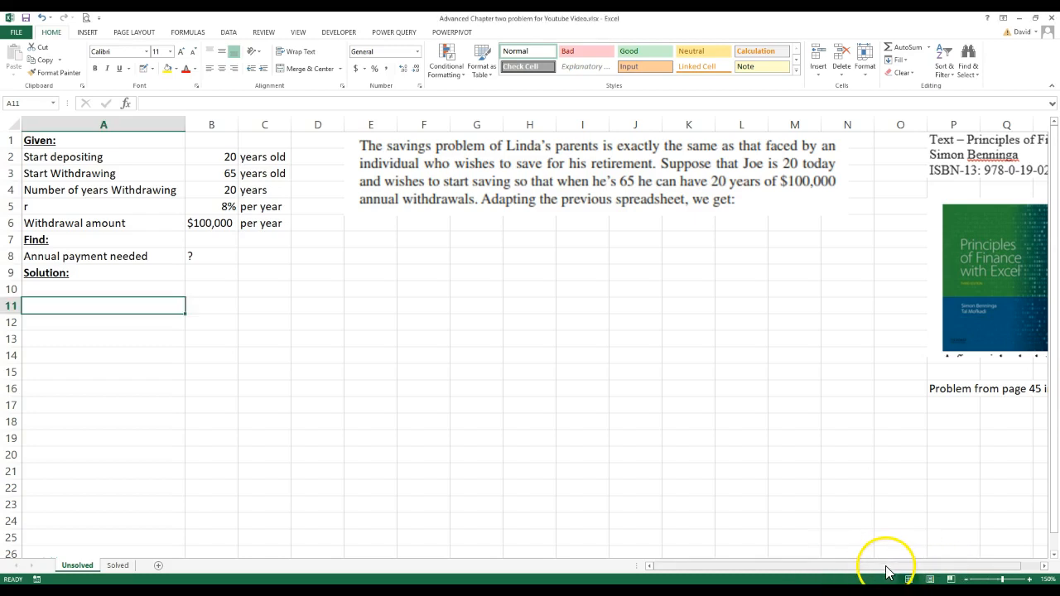
Step: Scroll right to reveal the textbook citation and cover image beside the problem statement
scroll(right, 3)
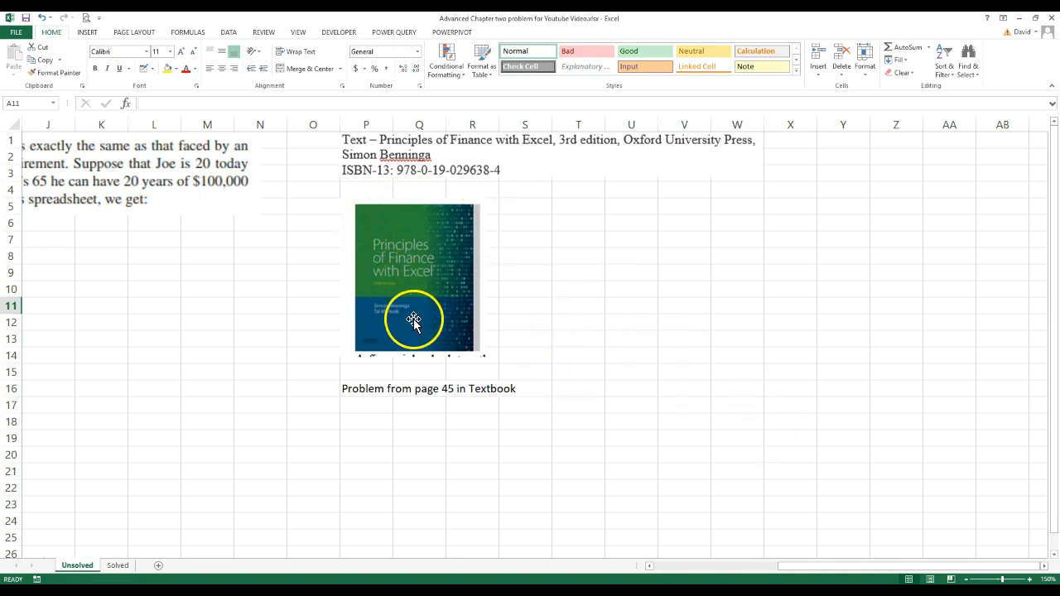
mouse_move(373, 269)
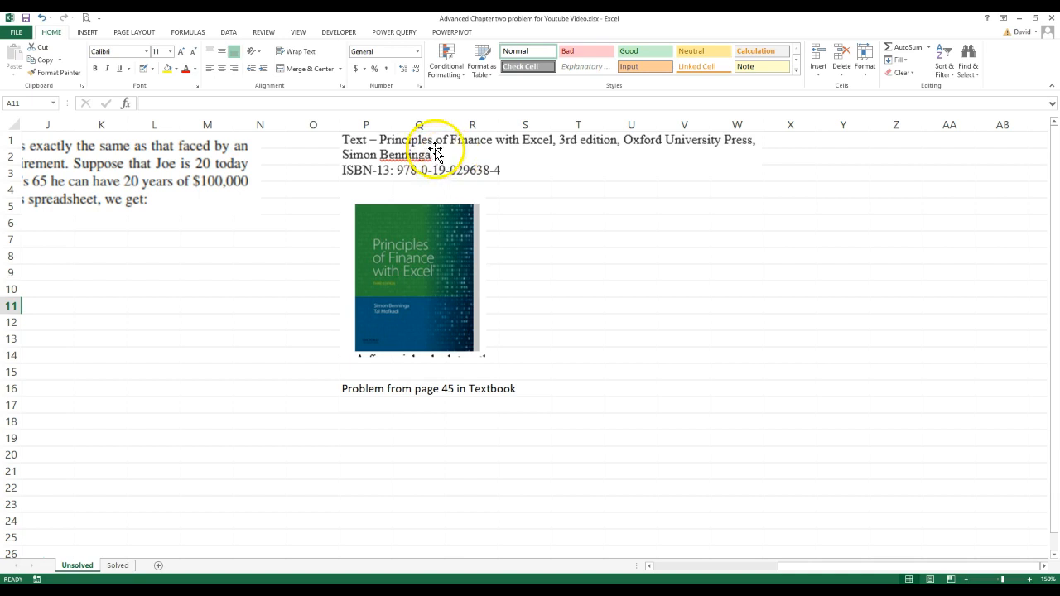
mouse_move(487, 273)
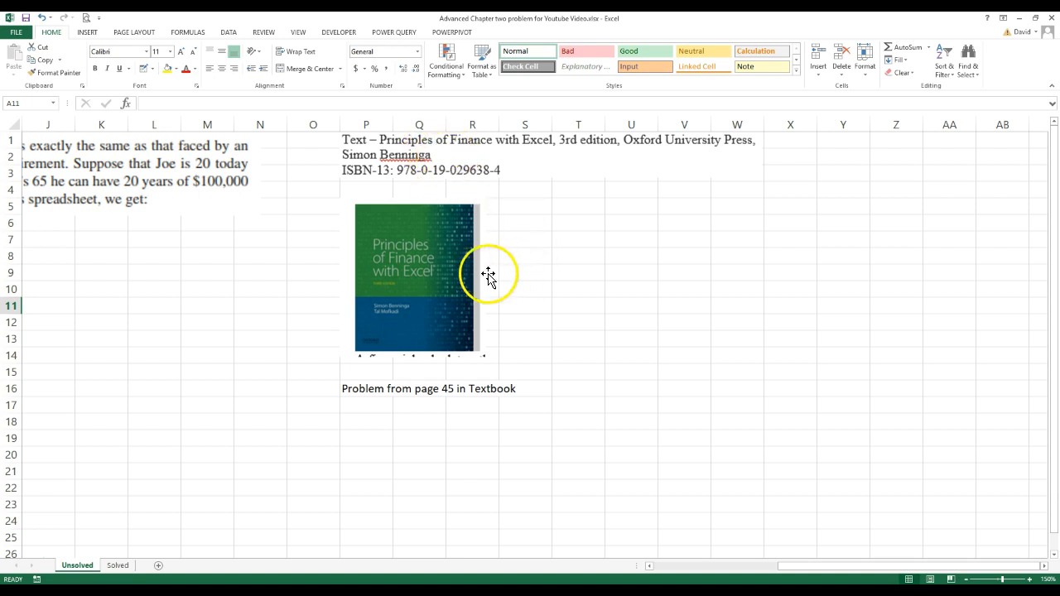
mouse_move(577, 315)
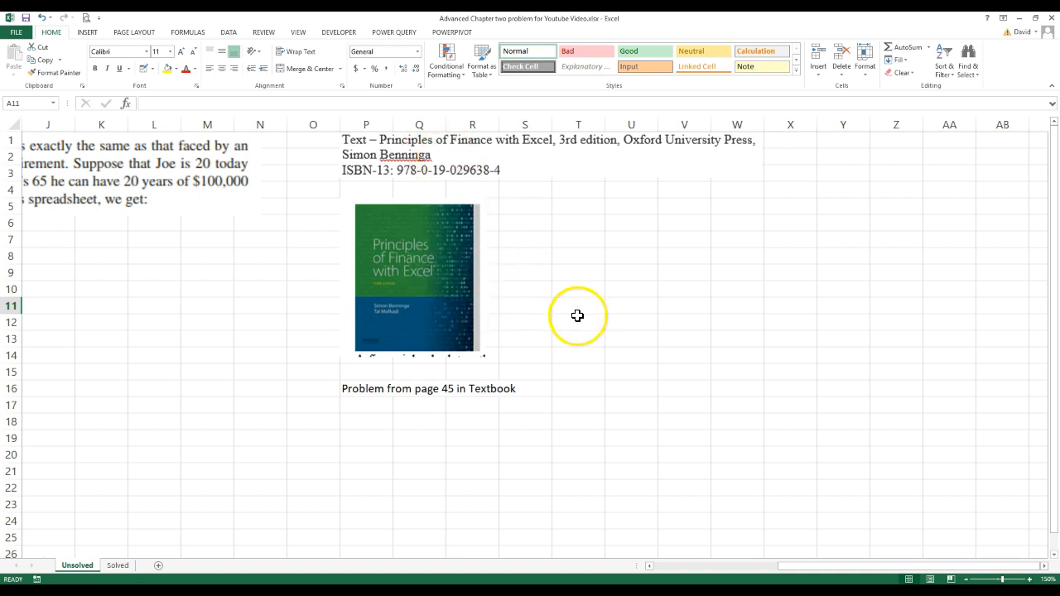
mouse_move(411, 318)
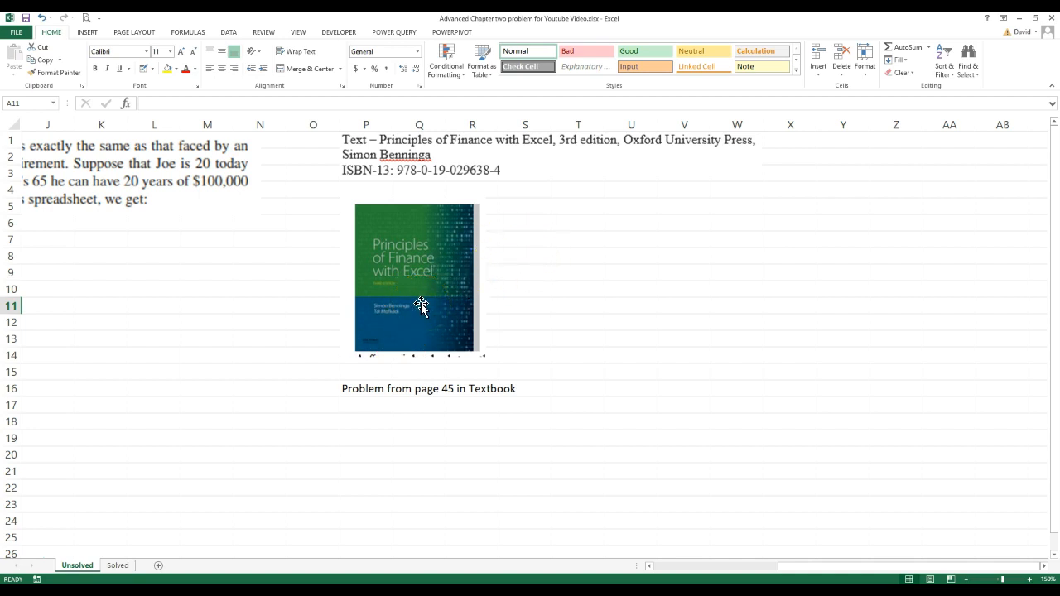
mouse_move(338, 290)
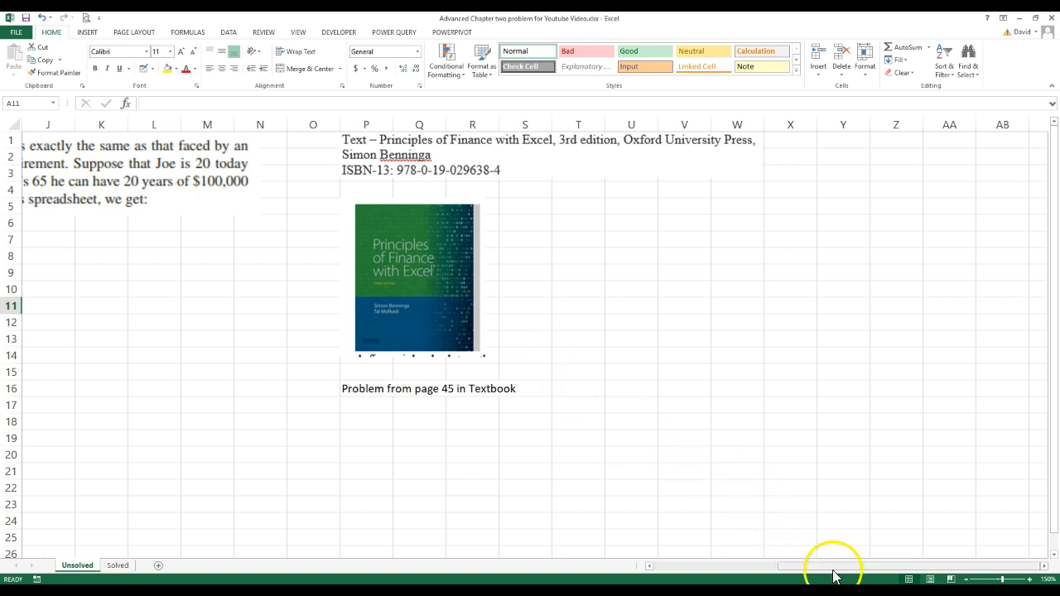
Step: Scroll back left so the givens and Joe's retirement problem statement are visible again
drag(832, 566, 769, 571)
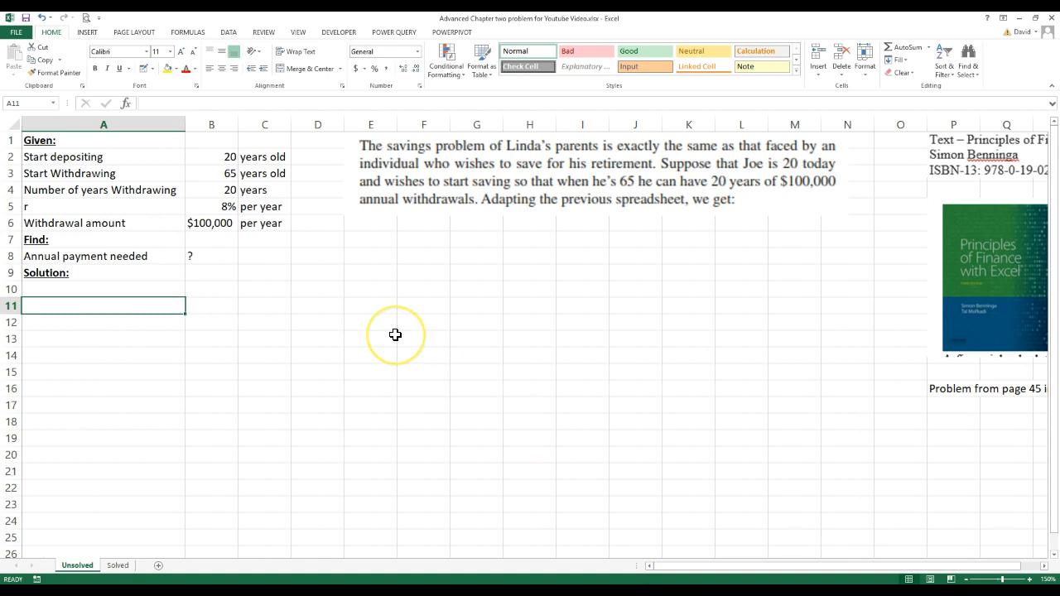
mouse_move(394, 341)
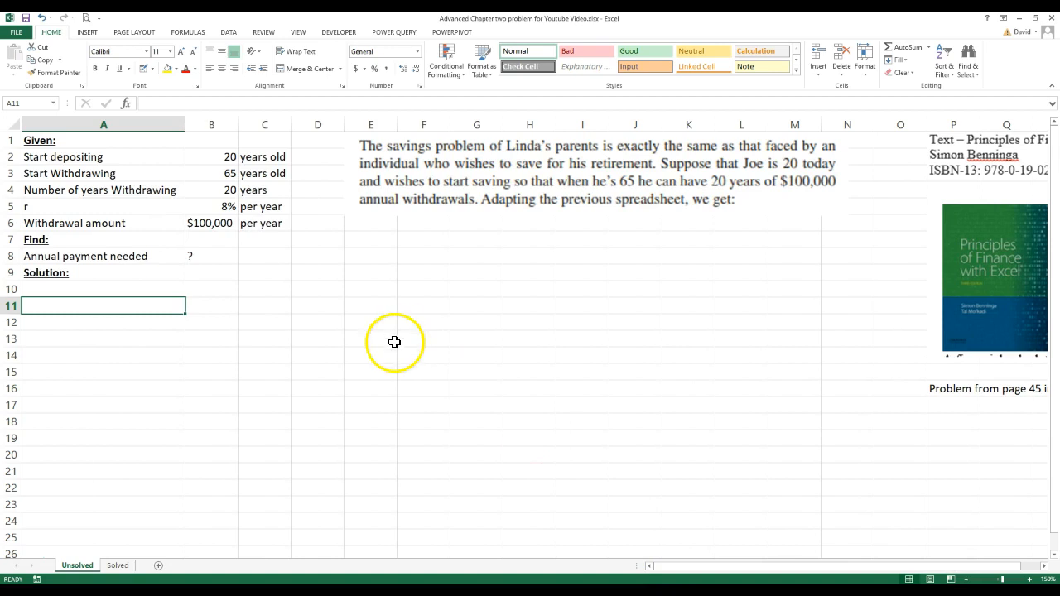
mouse_move(514, 152)
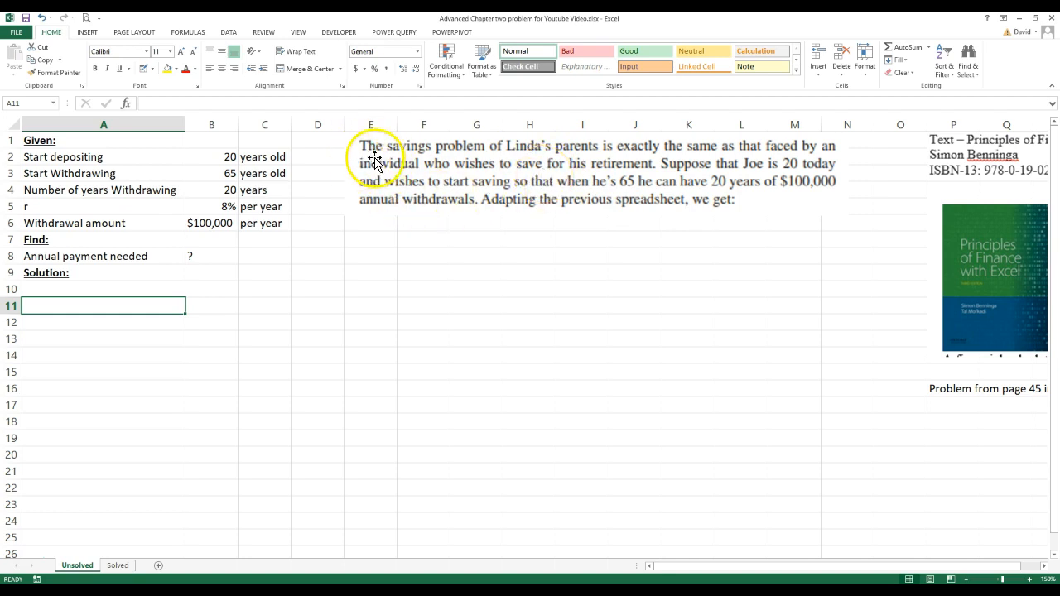
mouse_move(765, 174)
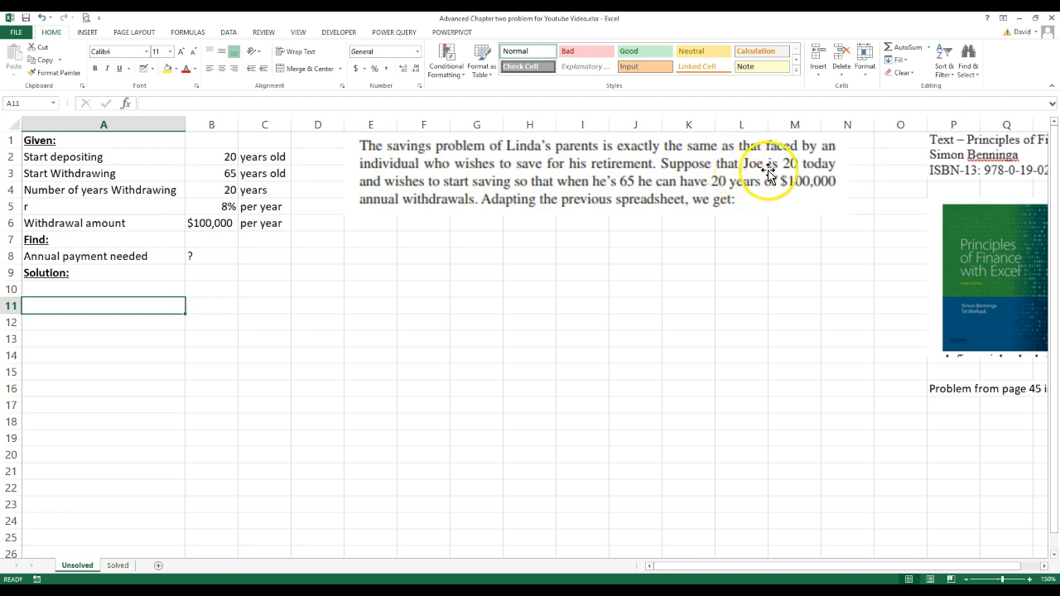
mouse_move(513, 199)
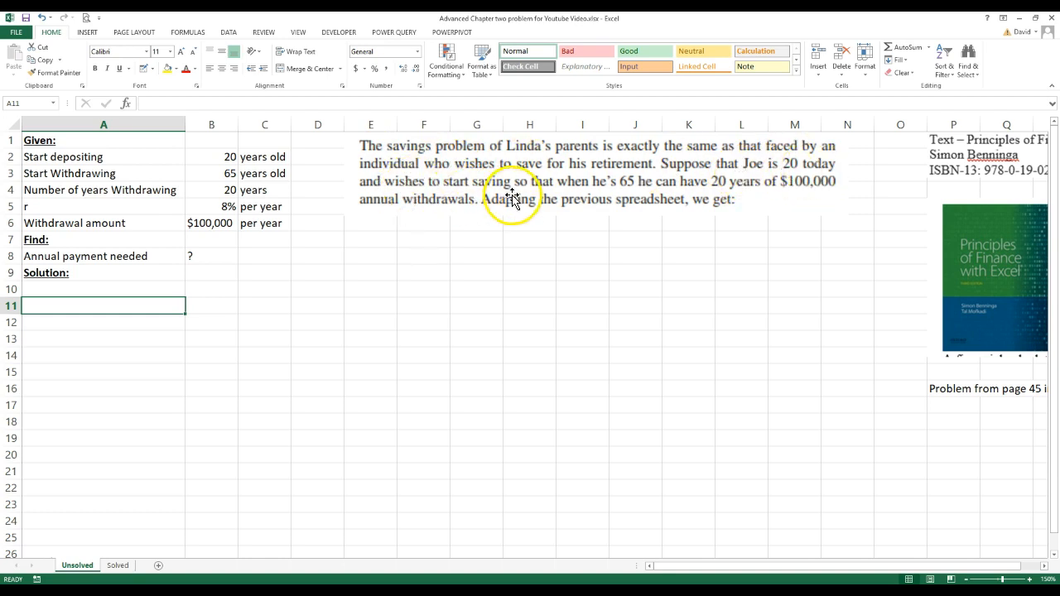
mouse_move(700, 195)
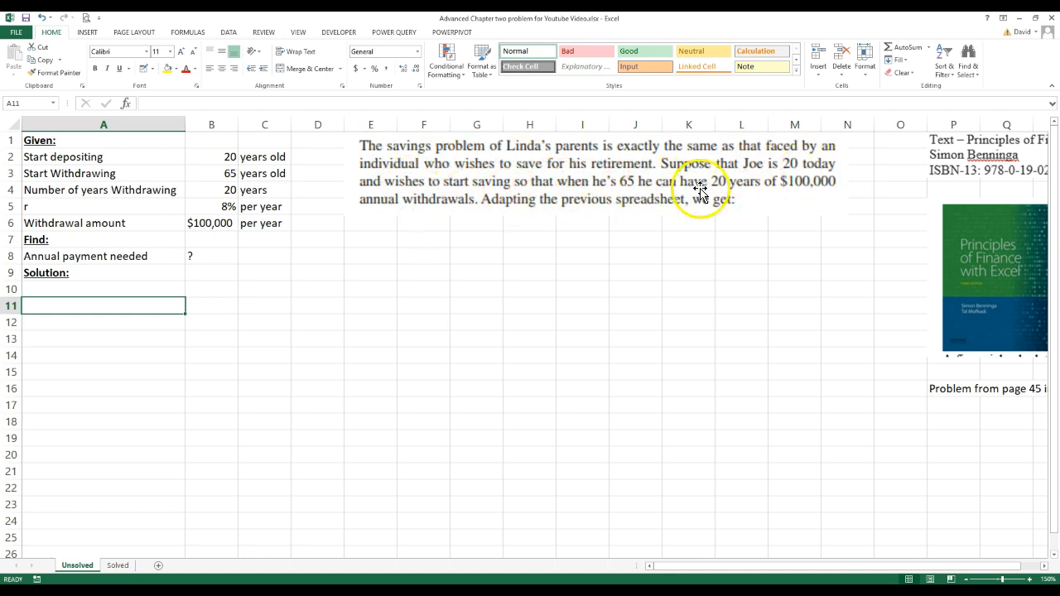
mouse_move(415, 199)
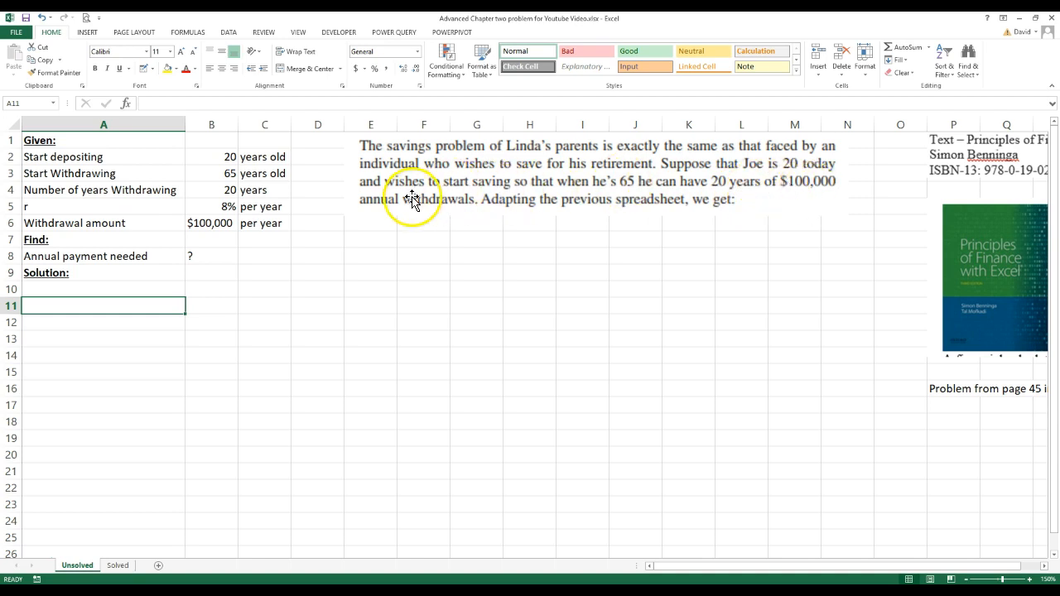
mouse_move(467, 214)
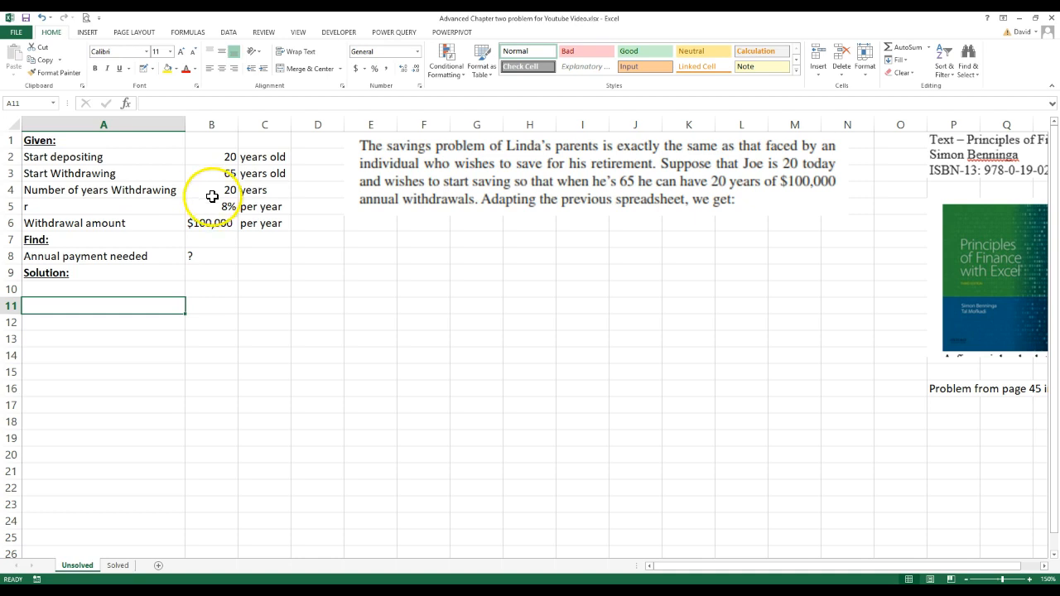
mouse_move(325, 206)
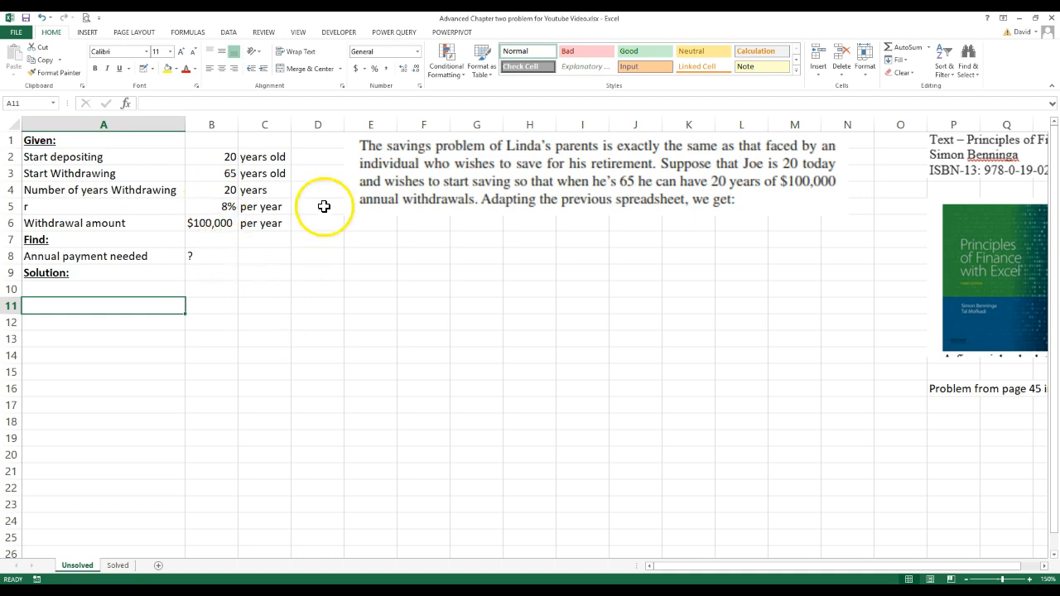
Step: Choose a border line style and draw timeline tick marks along rows 12–13 under the Solution heading
click(152, 70)
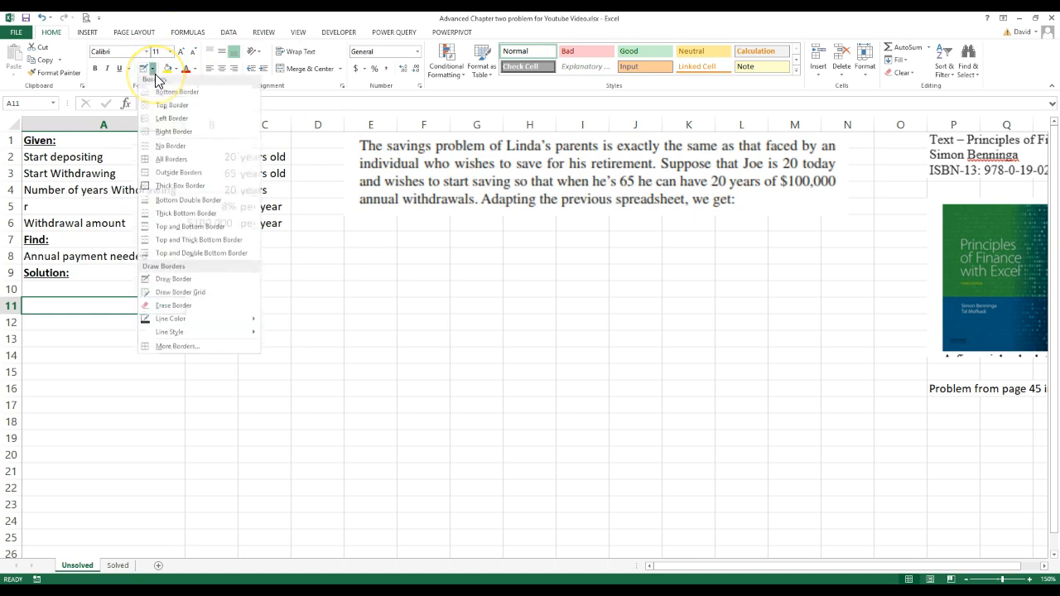
click(170, 322)
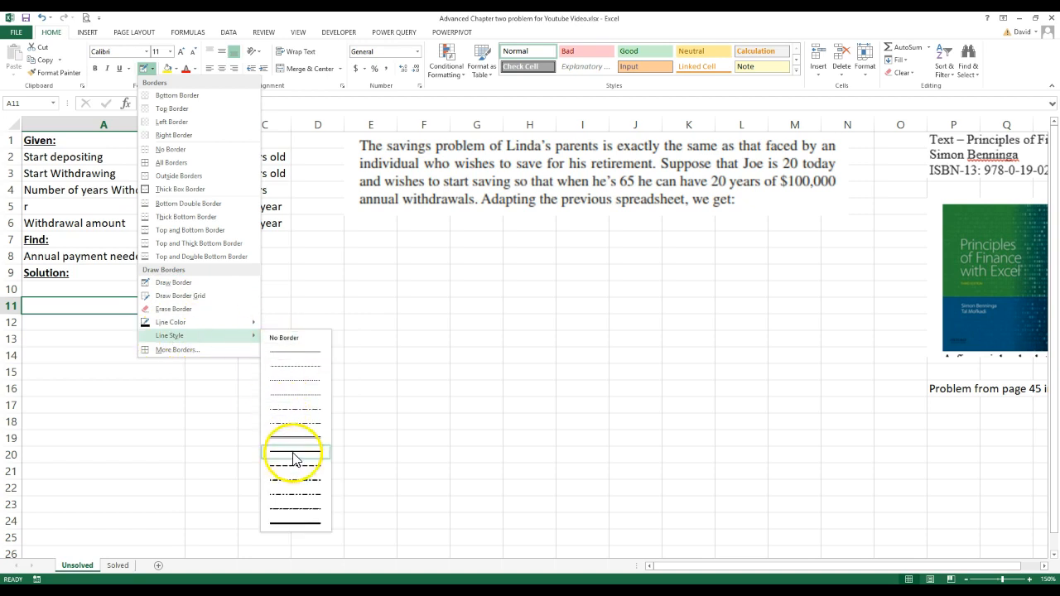
click(294, 454)
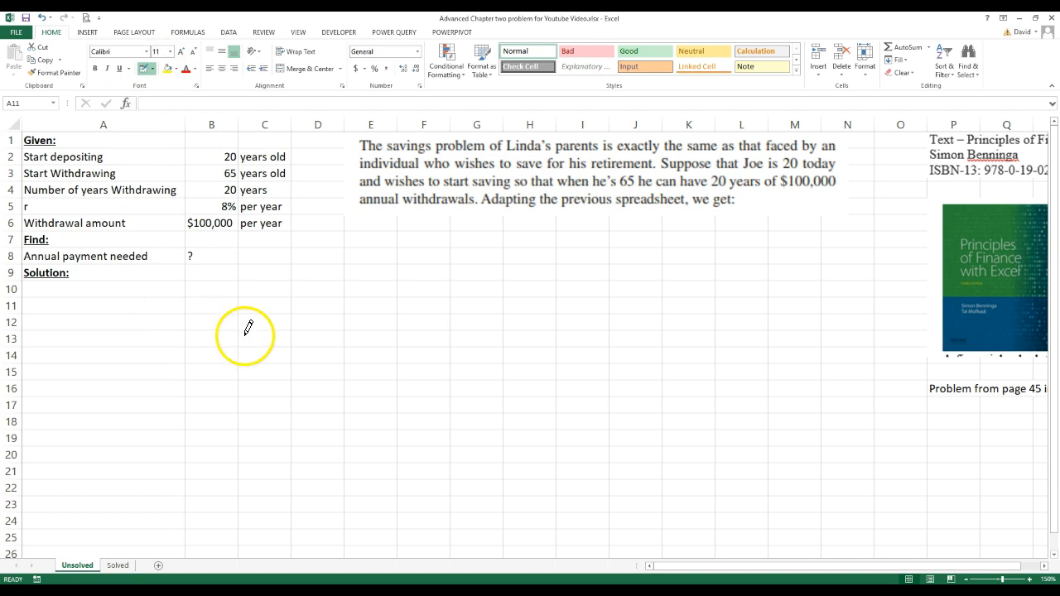
mouse_move(298, 335)
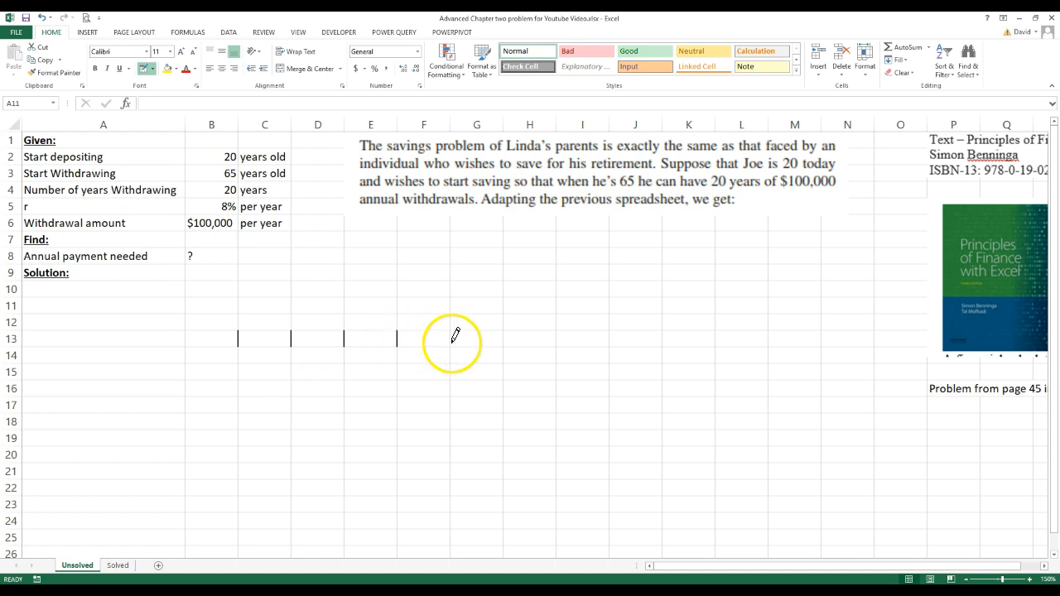
mouse_move(494, 321)
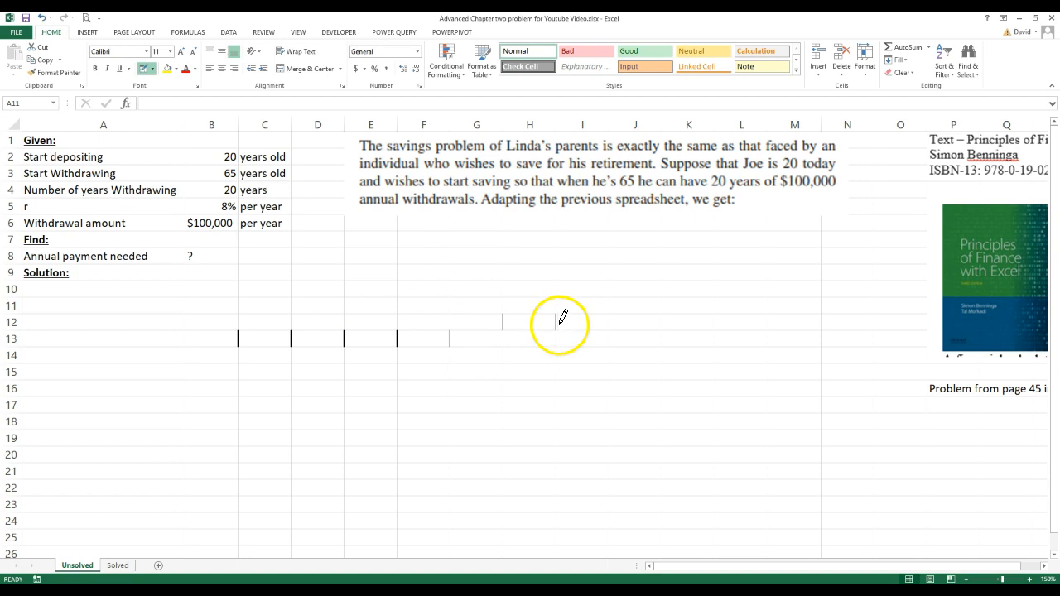
mouse_move(655, 323)
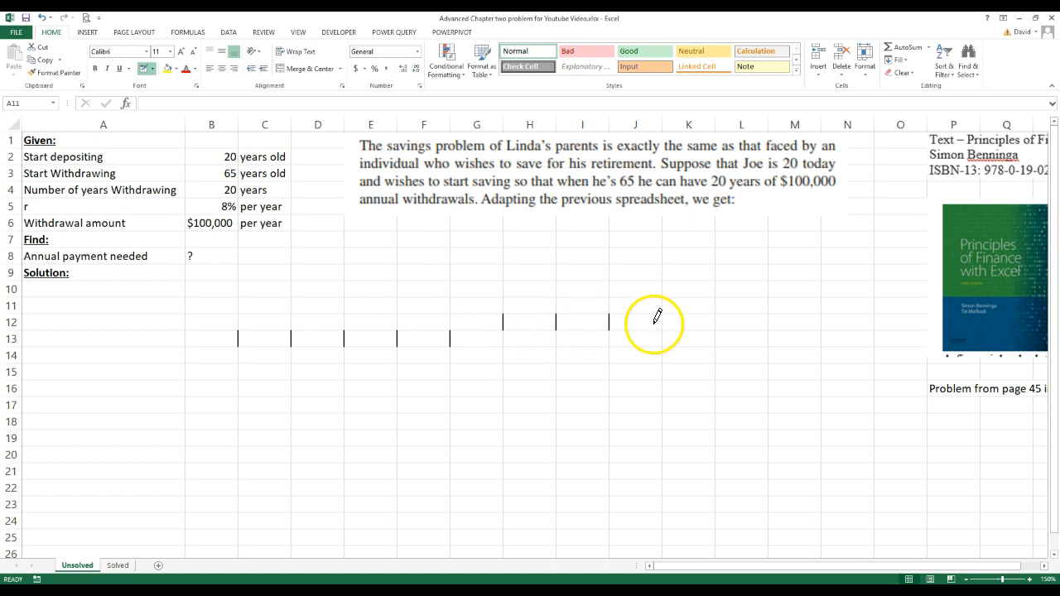
mouse_move(215, 323)
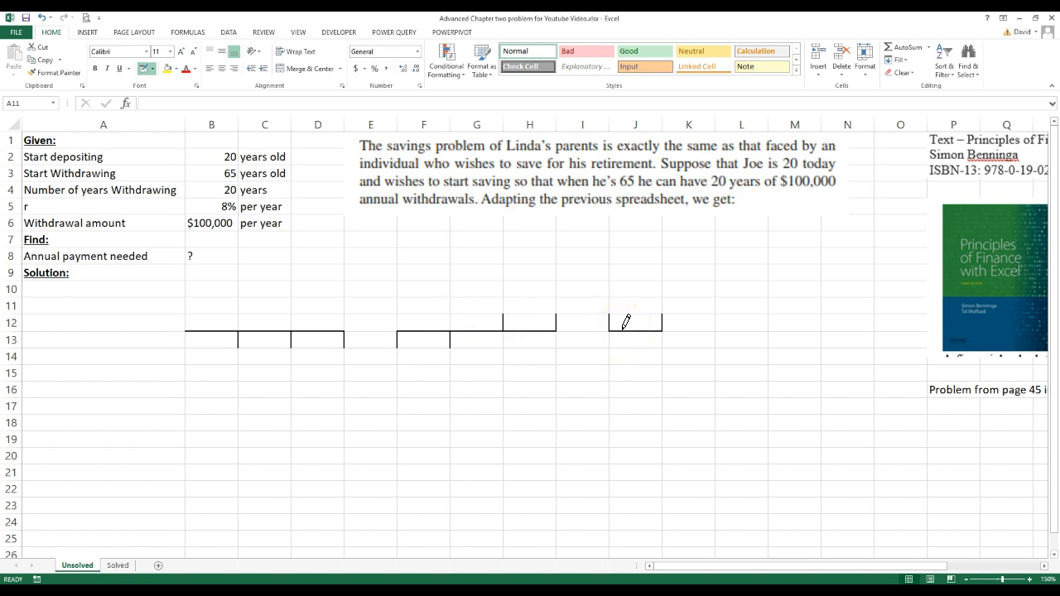
click(102, 305)
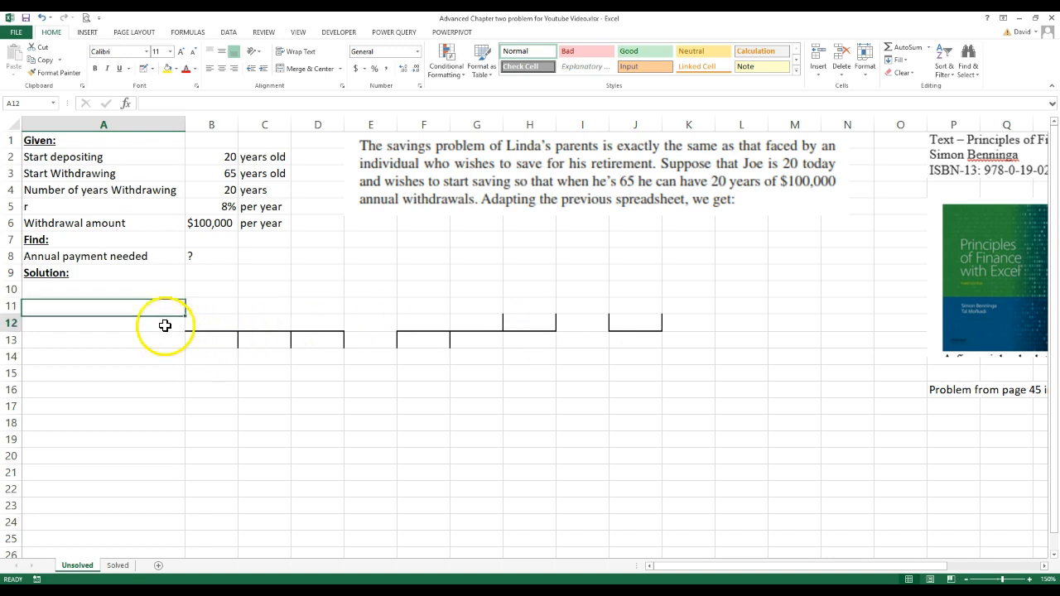
Step: Label the start of the timeline in row 12 with ages 19, 20, 21 and 22
text(19)
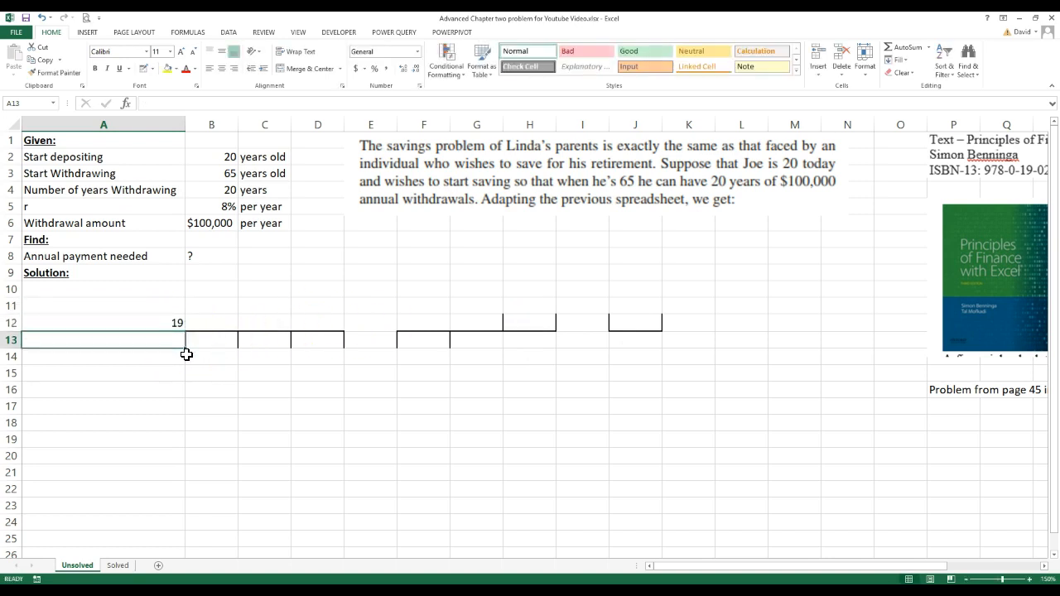
click(212, 322)
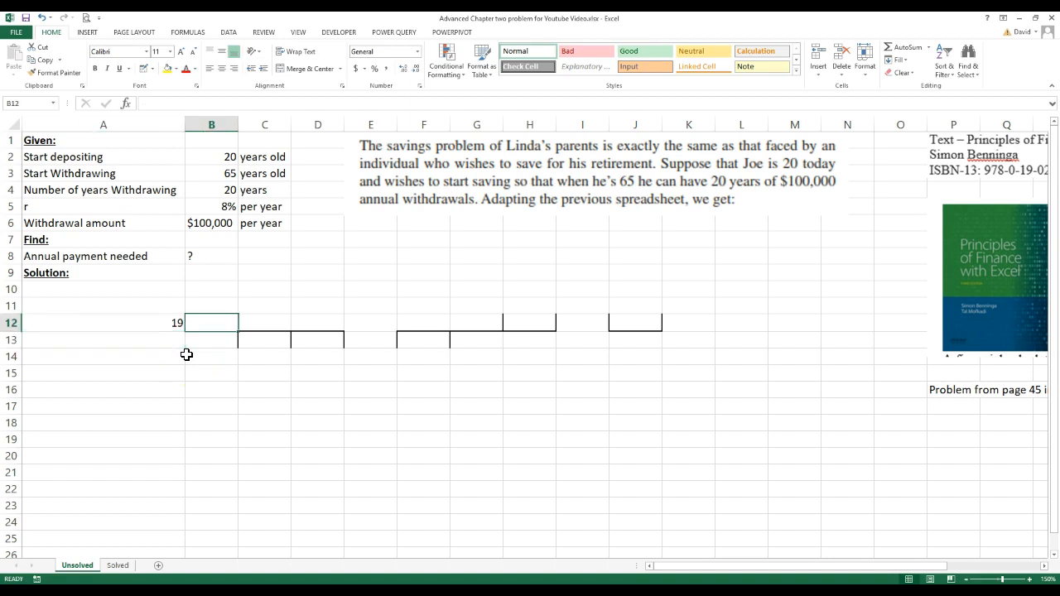
text(20)
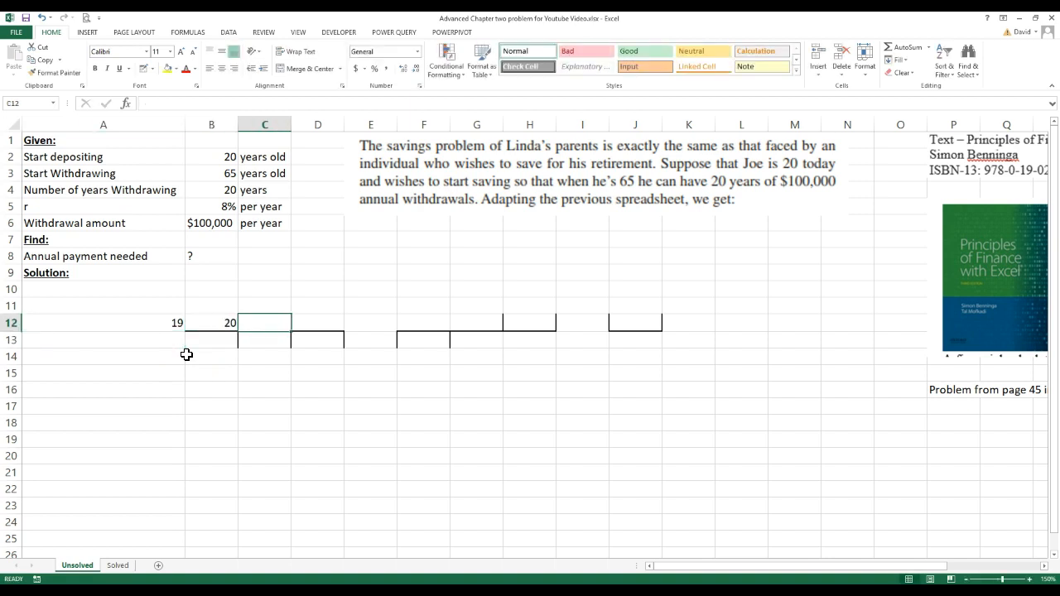
text(21)
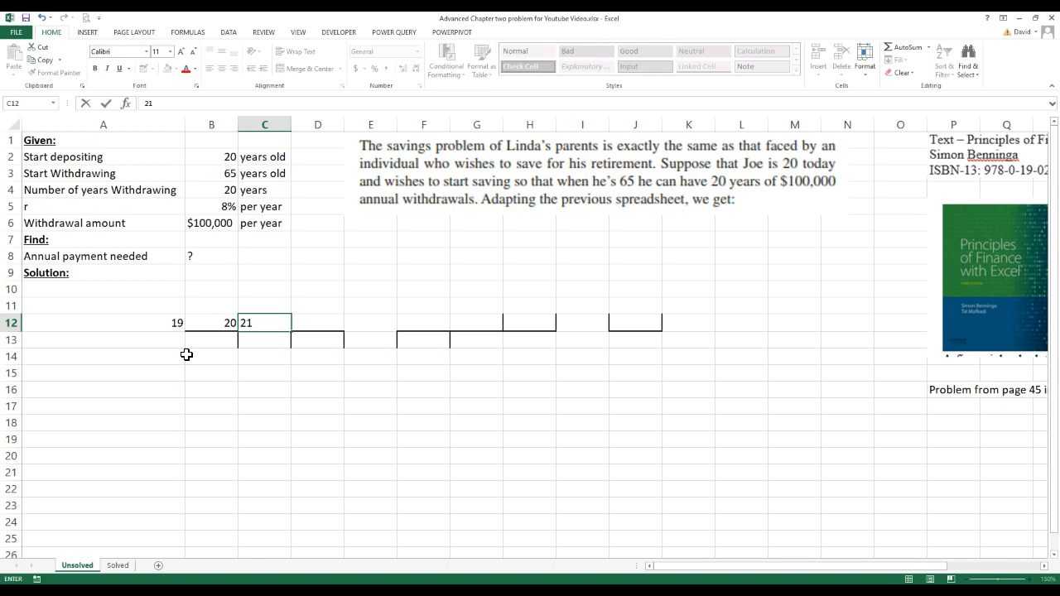
text(22)
click(371, 323)
text(...)
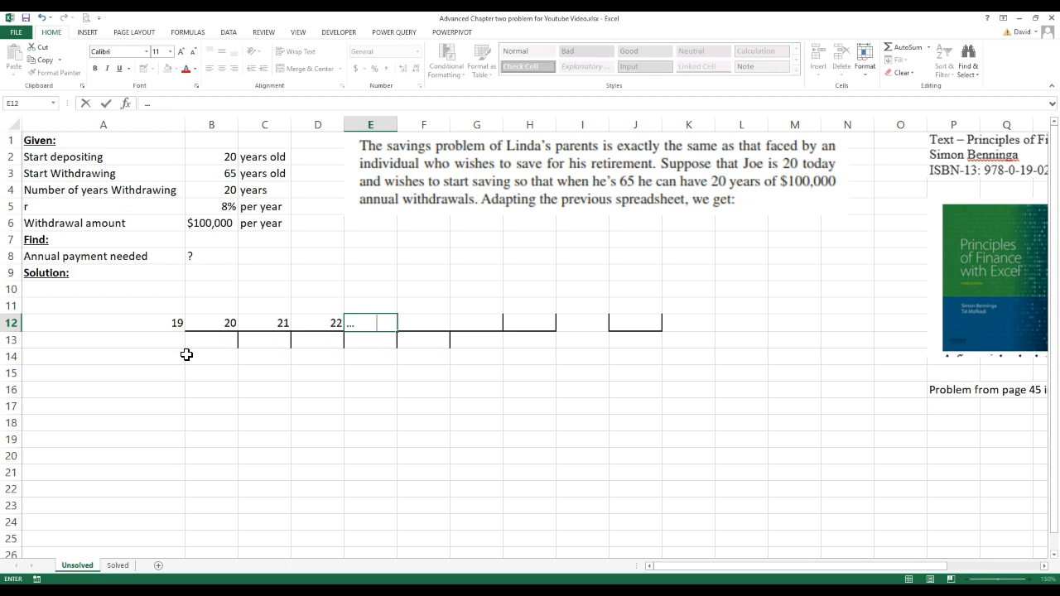
Step: Label the later timeline years 63, 64, 66, then end row 12 with ages 83 and 84
text(63)
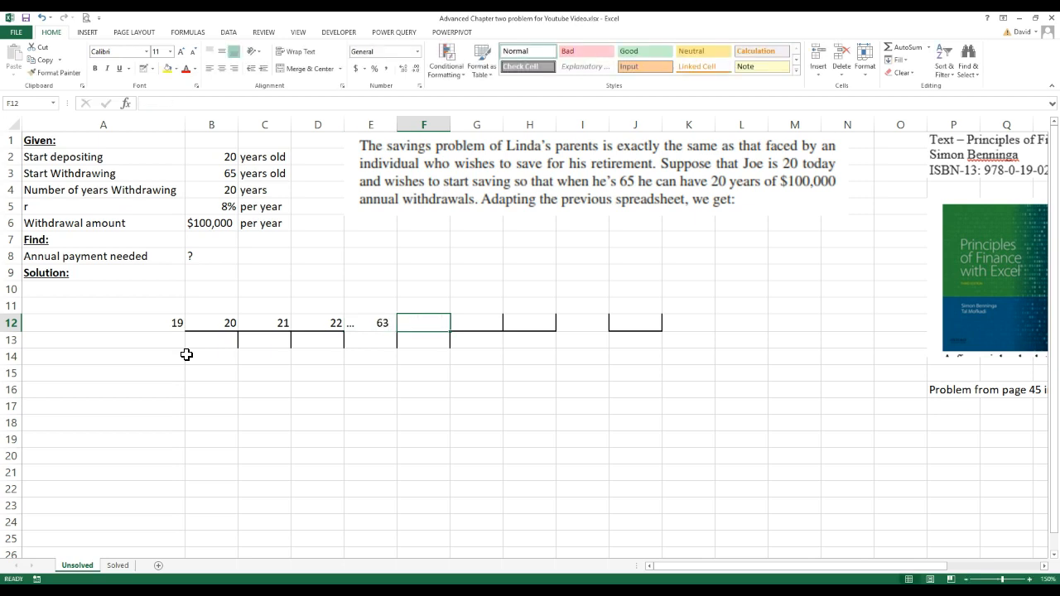
text(64)
click(477, 323)
text(65)
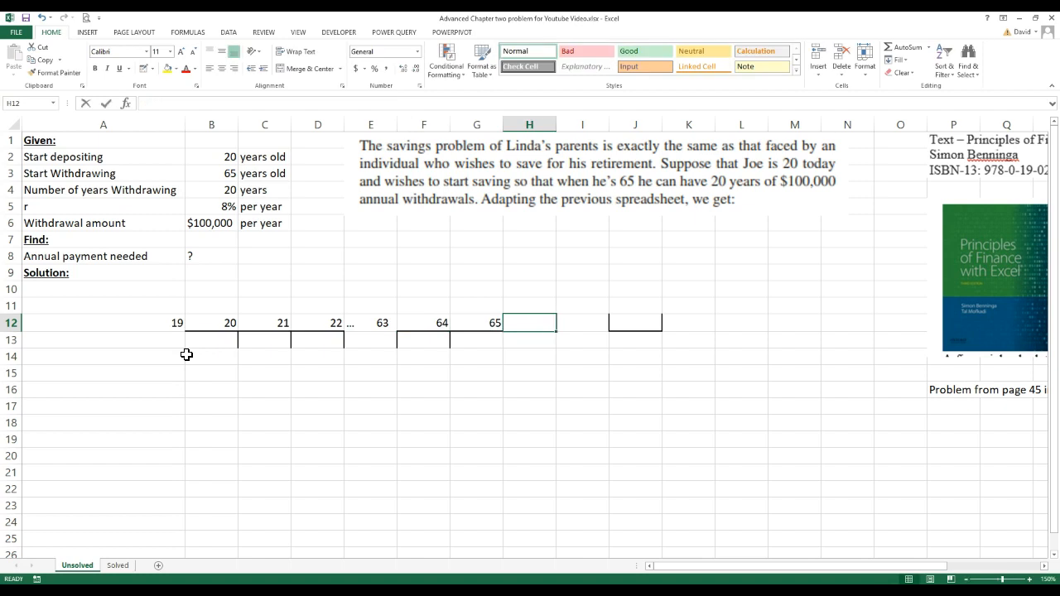
text(66)
click(583, 323)
text(...)
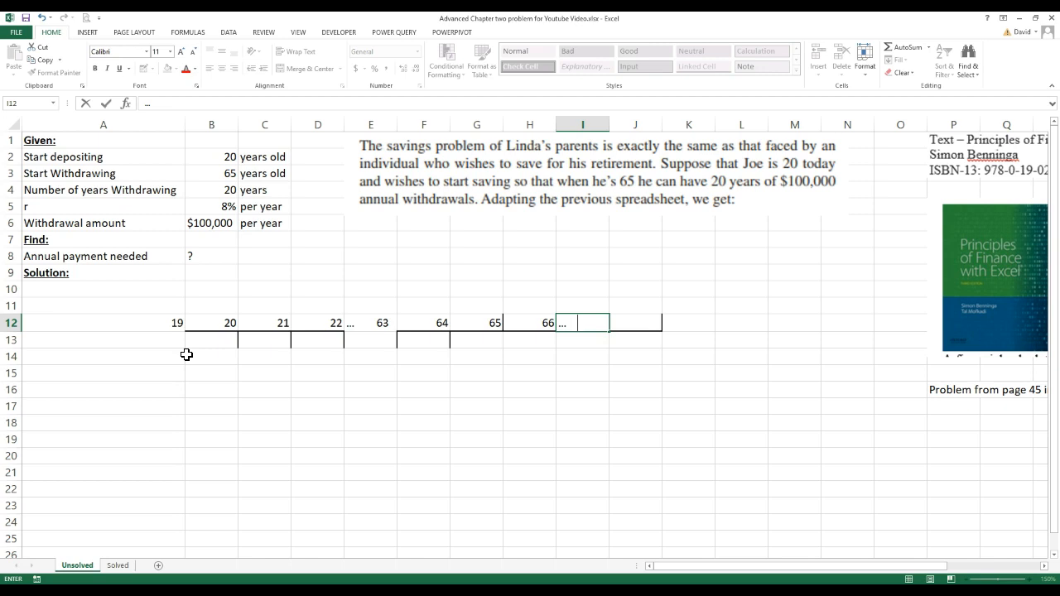
text(8)
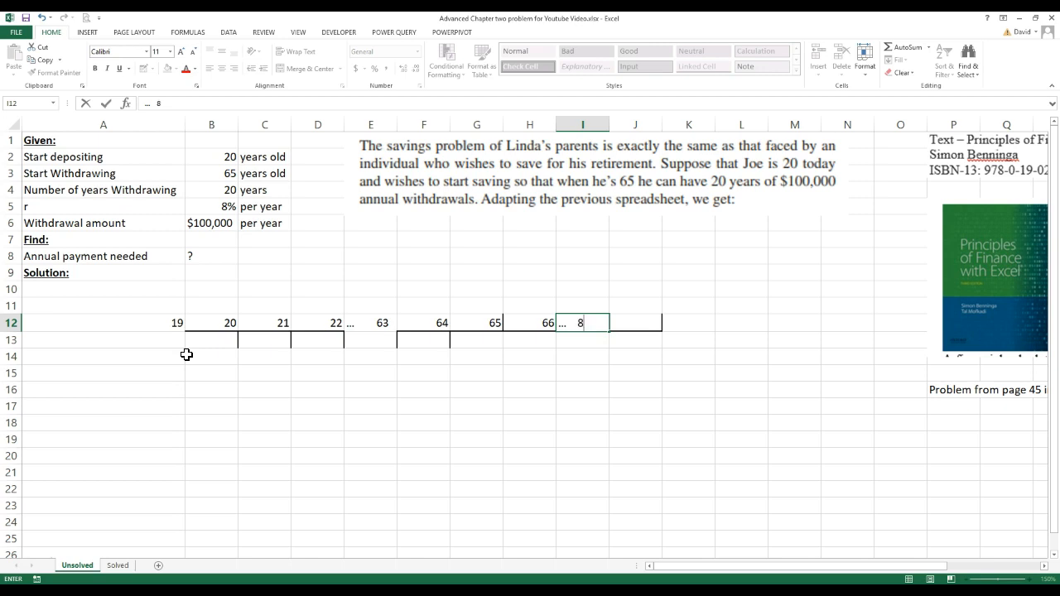
text(3)
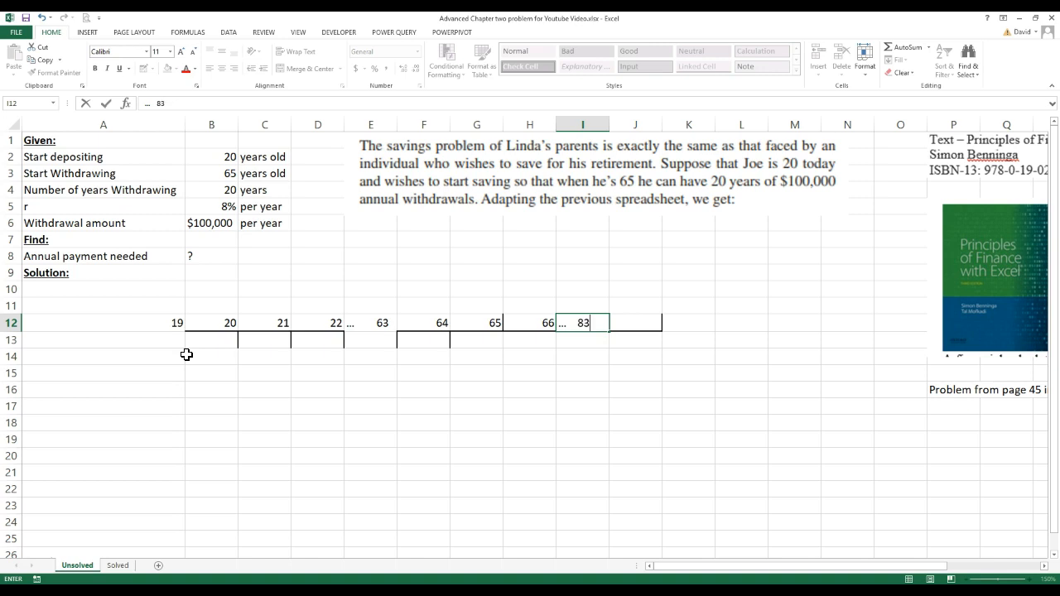
key(Enter)
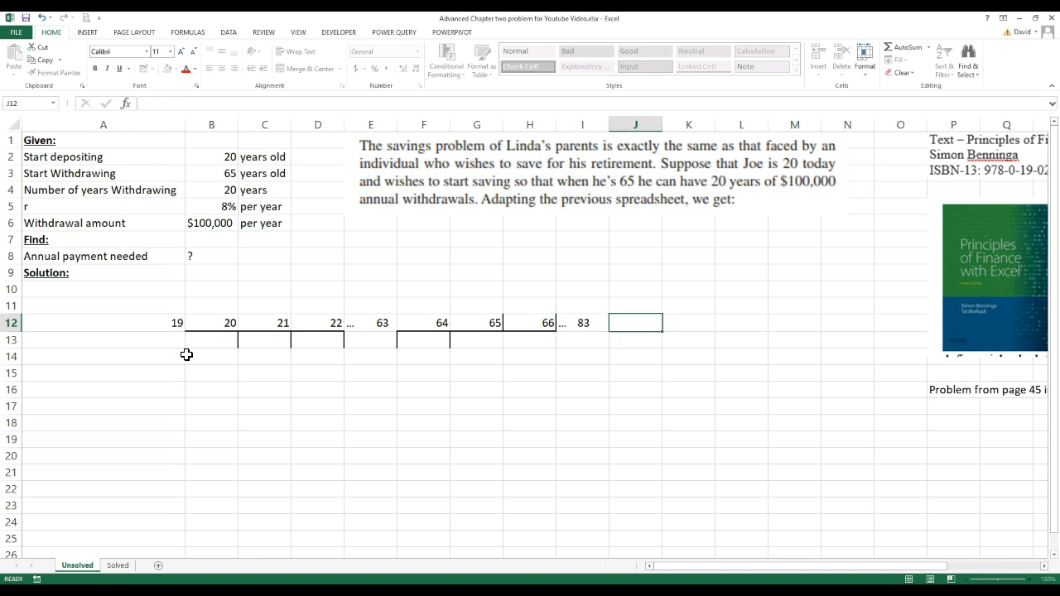
text(84)
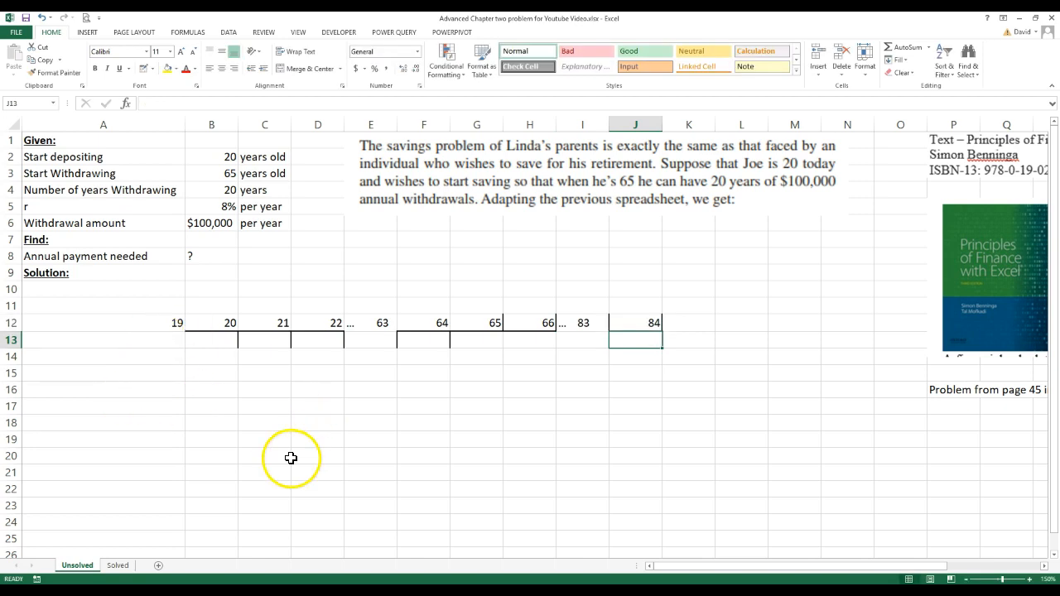
mouse_move(179, 351)
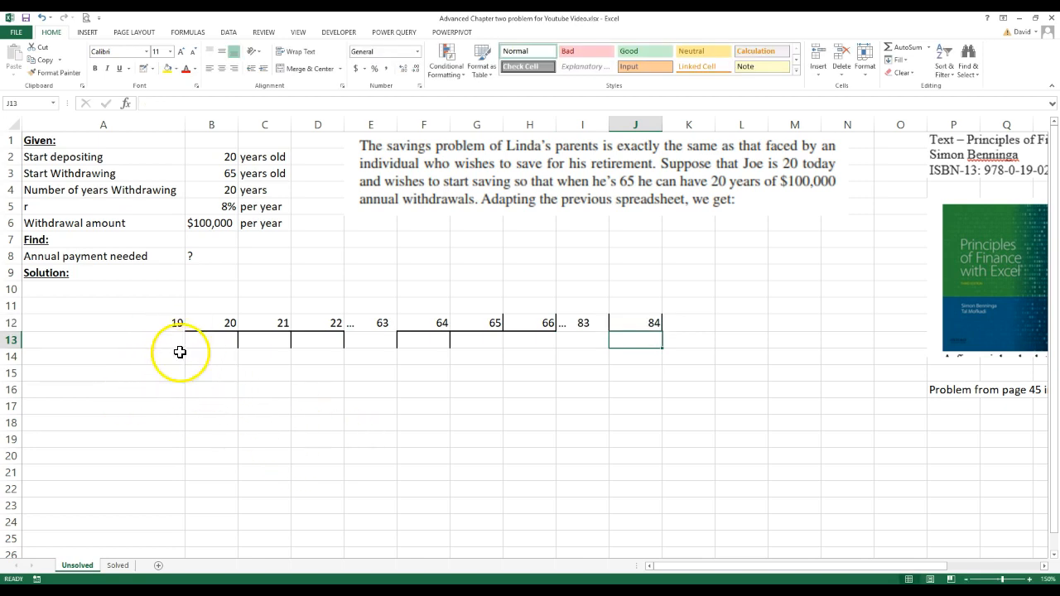
Step: Enter $100,000 withdrawals above ages 65–84 and label the payment row under age 20 as PMT
click(224, 358)
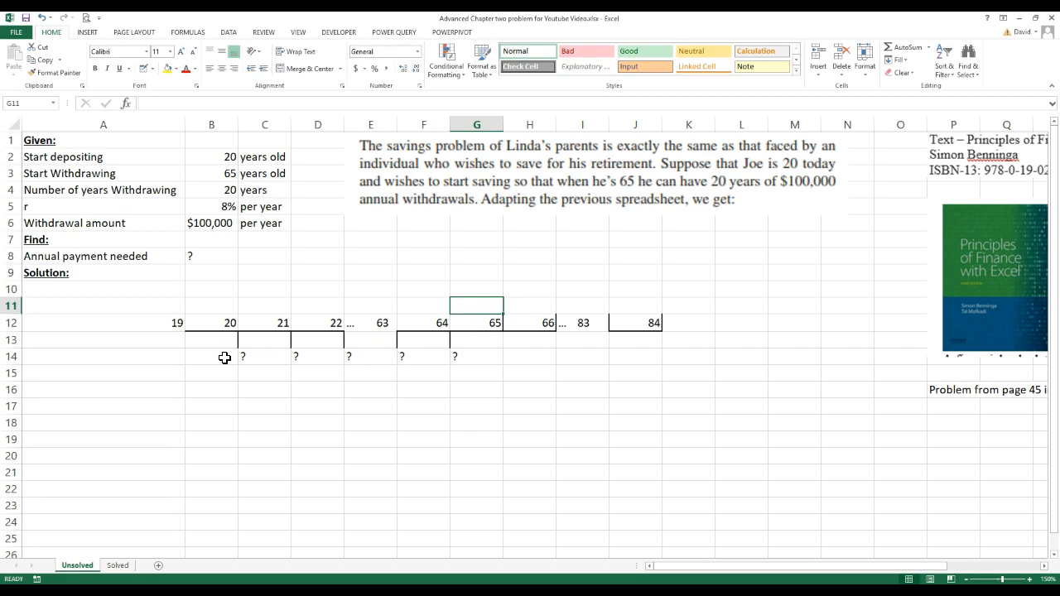
text($10)
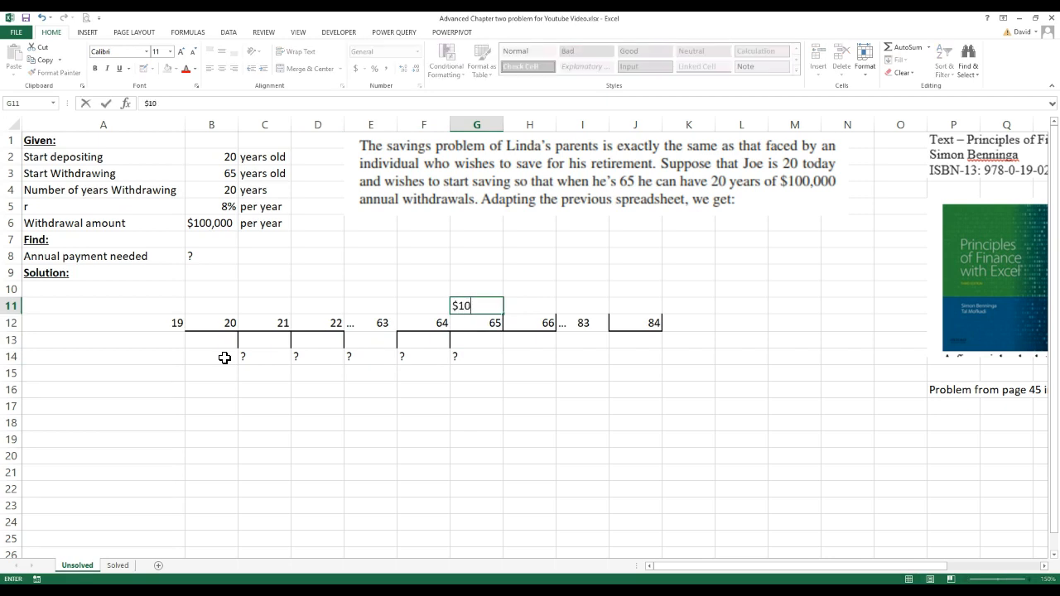
text(00,000)
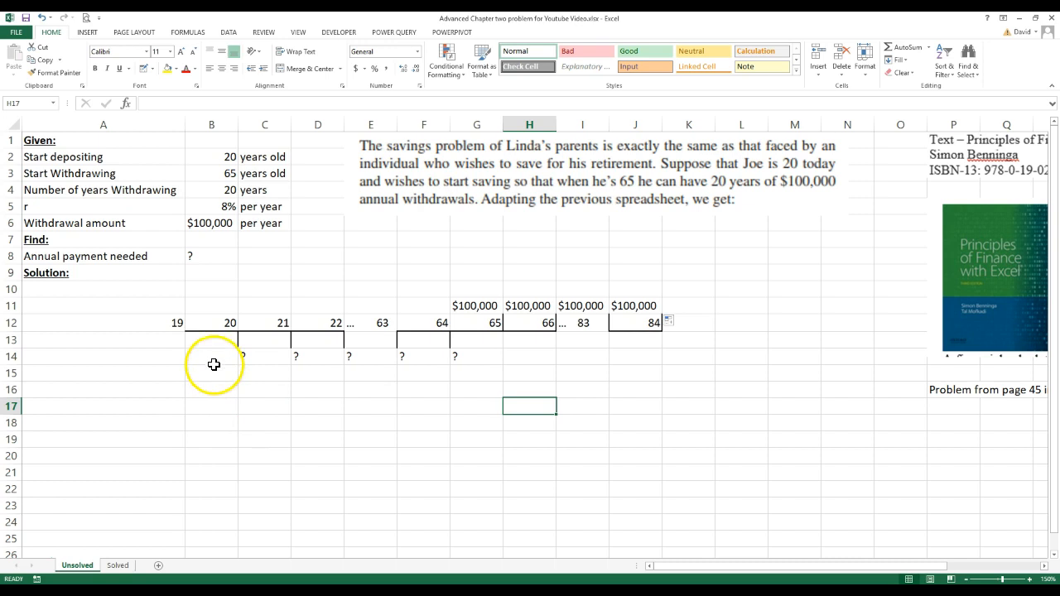
click(212, 358)
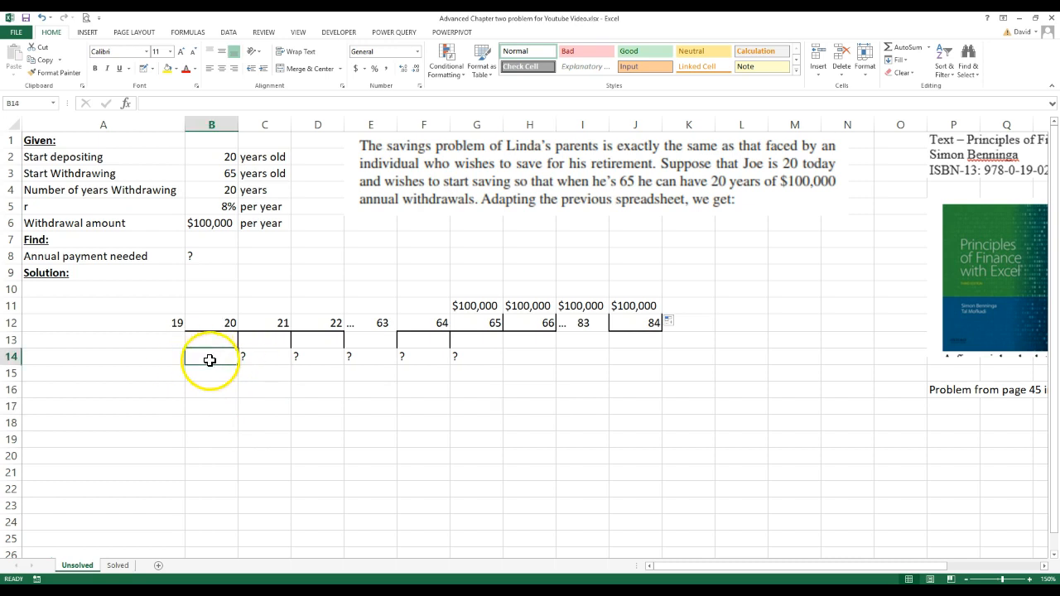
text(PMT)
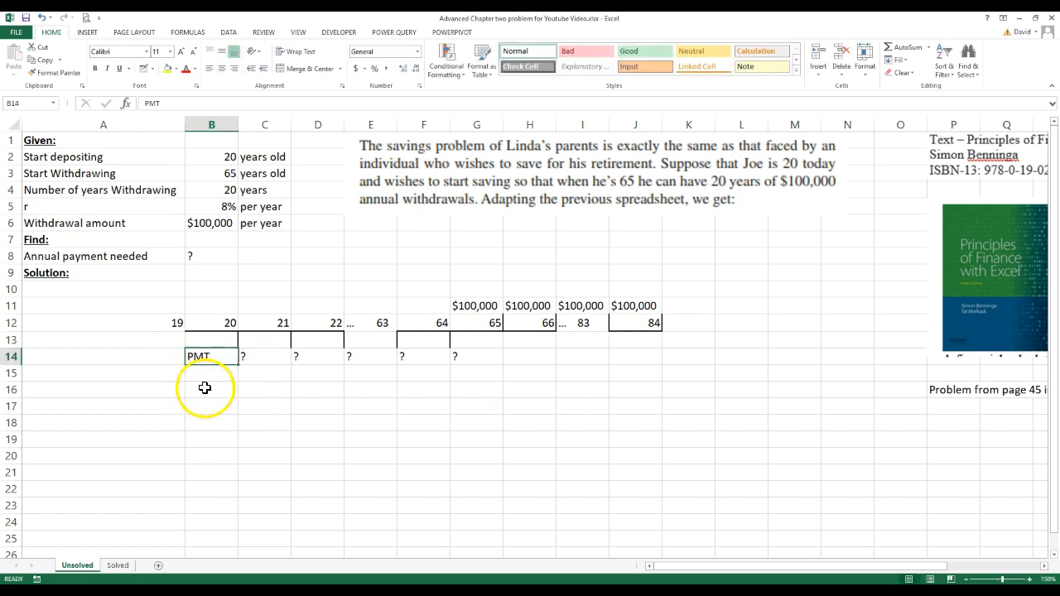
click(212, 405)
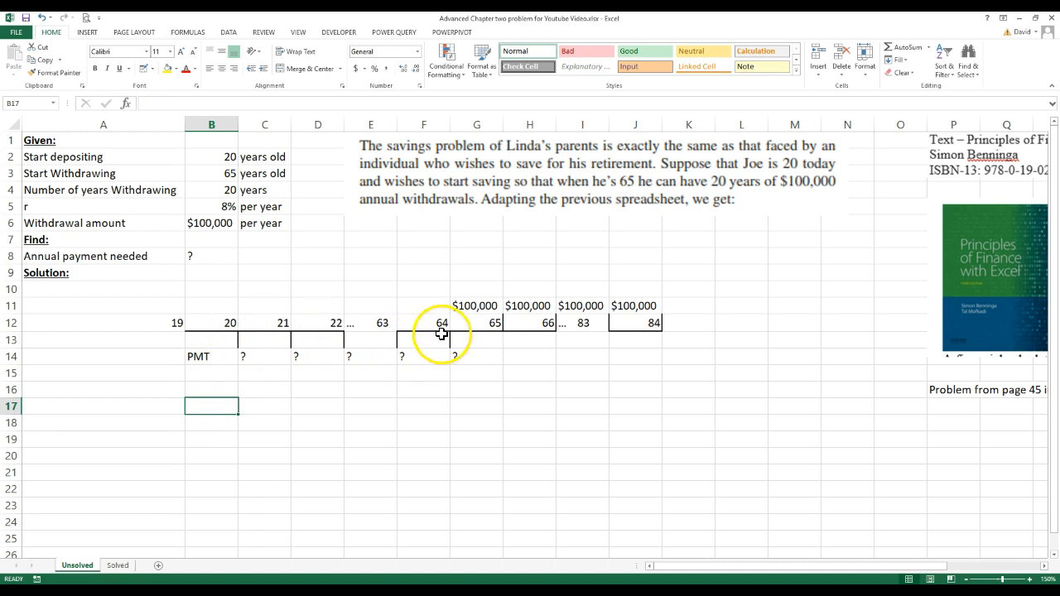
mouse_move(643, 318)
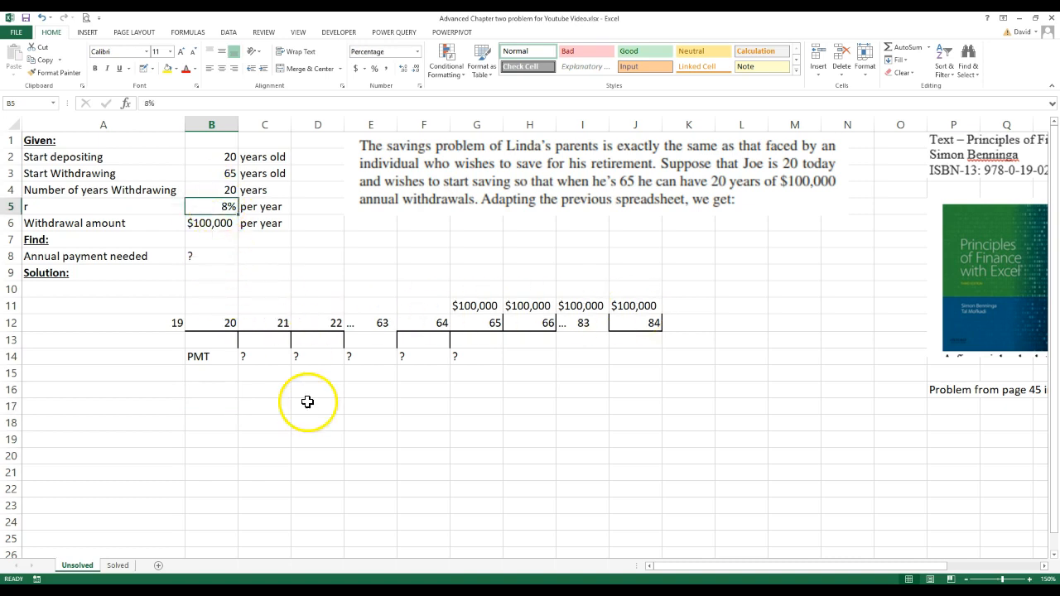
mouse_move(312, 411)
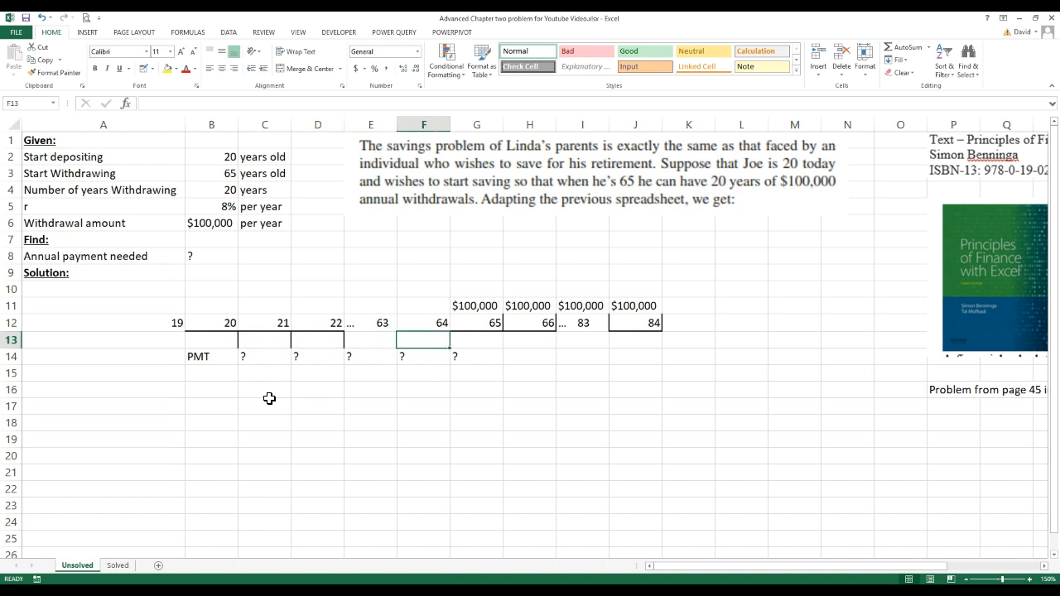
click(212, 323)
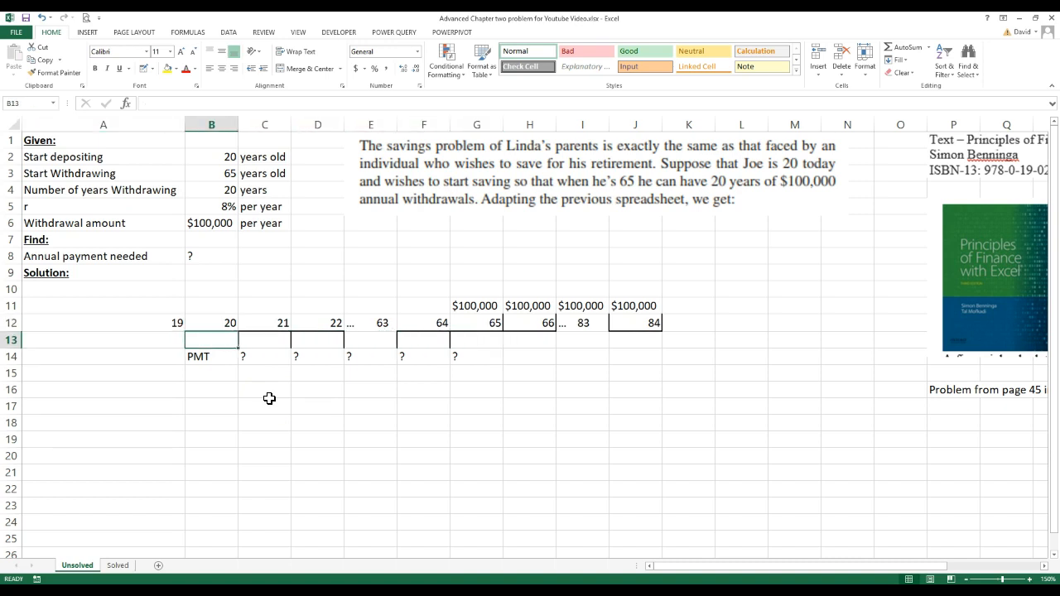
click(425, 339)
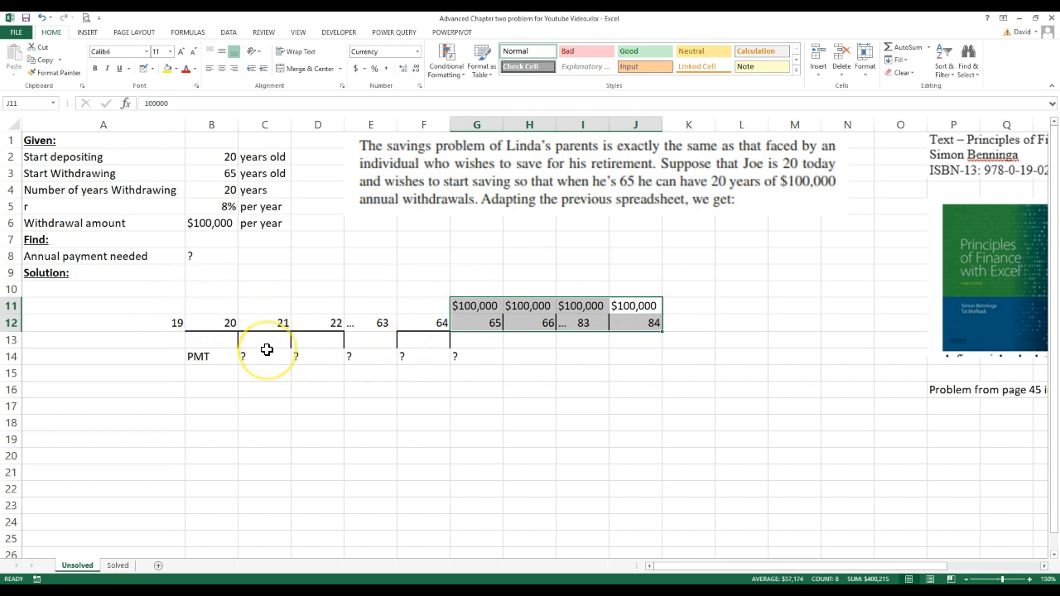
mouse_move(222, 378)
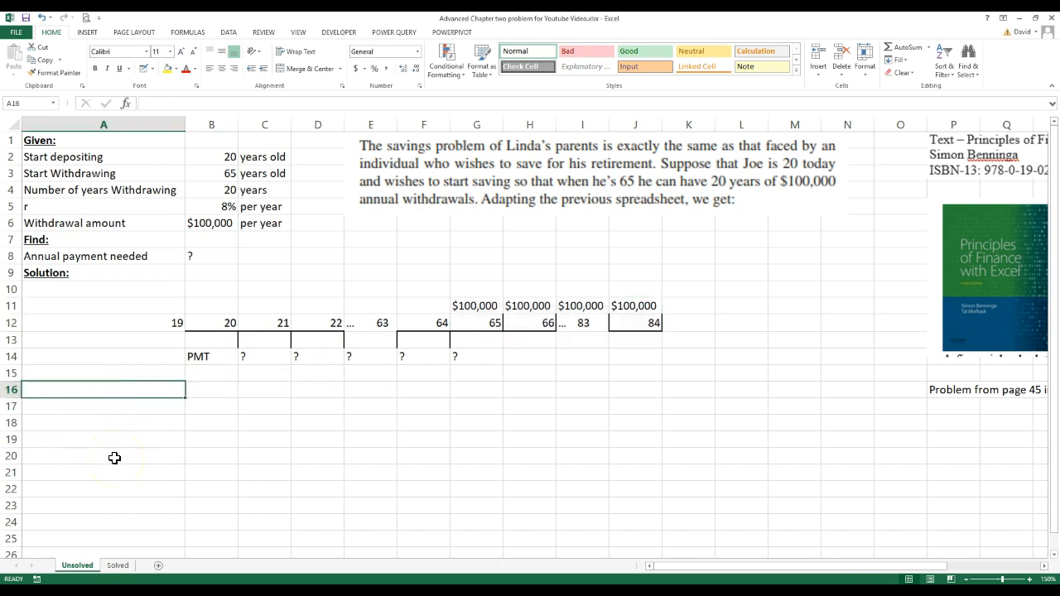
Step: Add the heading 'Age when starting to save' in A16 with starting age 20 below it
text(AG)
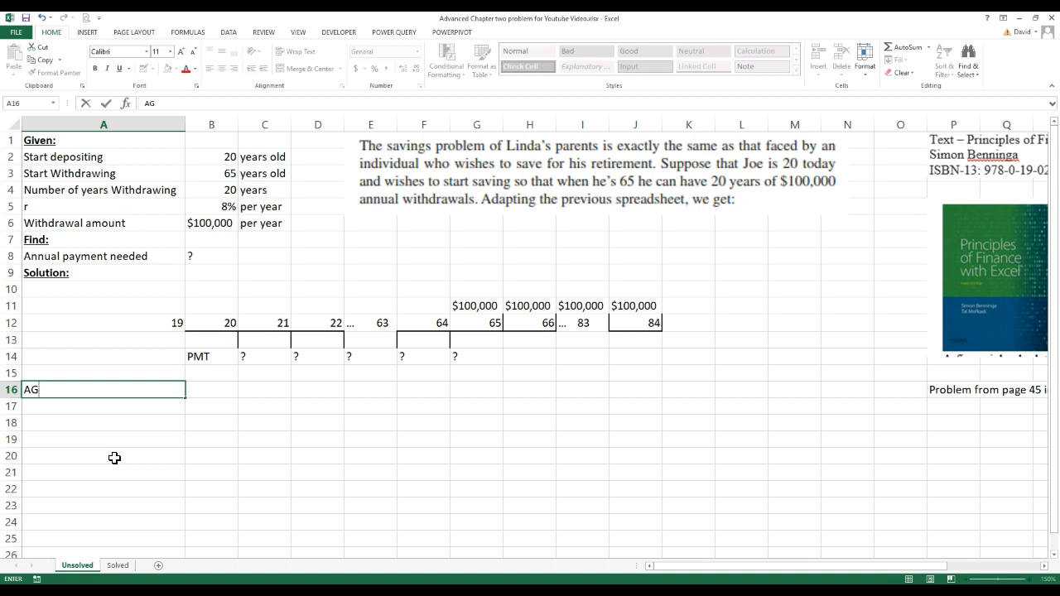
key(Backspace)
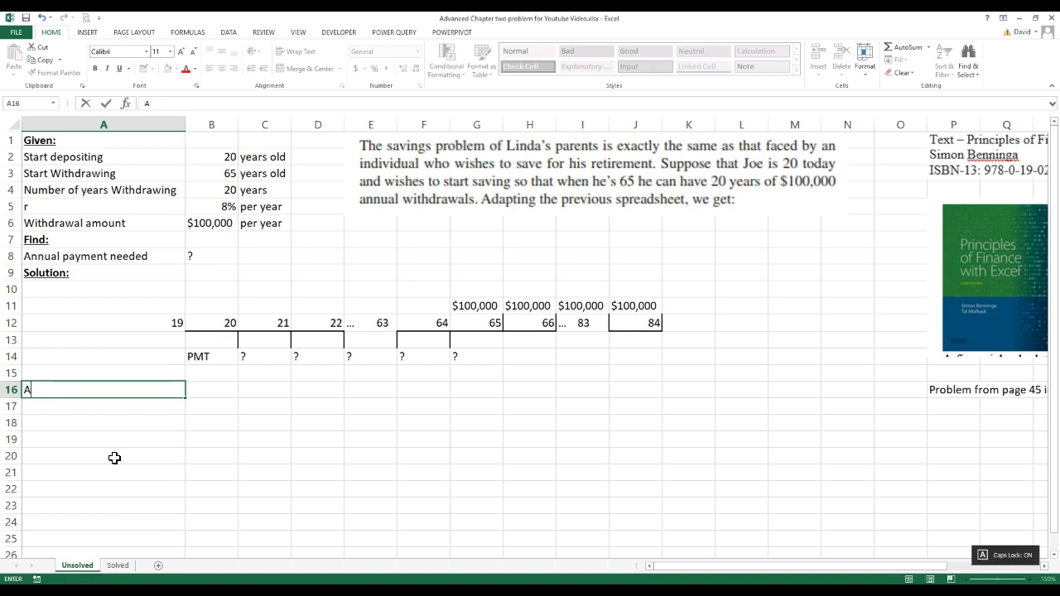
text(ge)
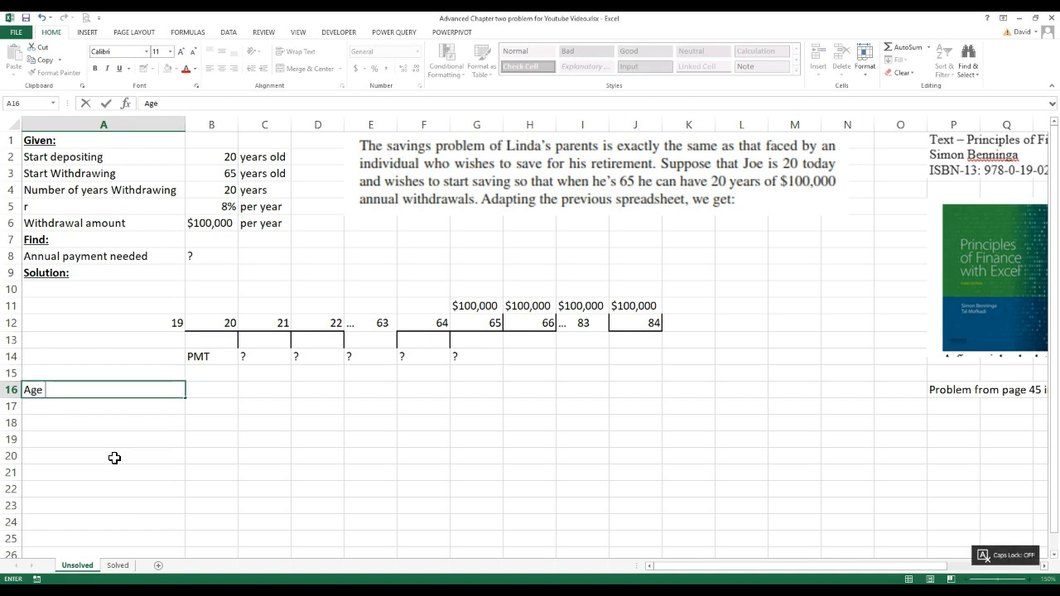
text(when star)
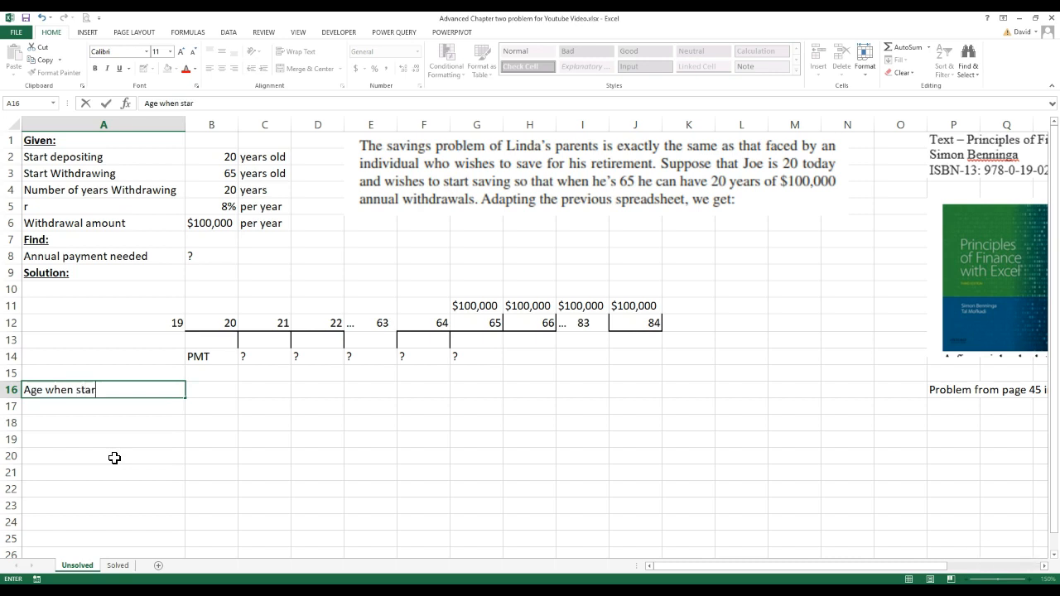
text(ting to save)
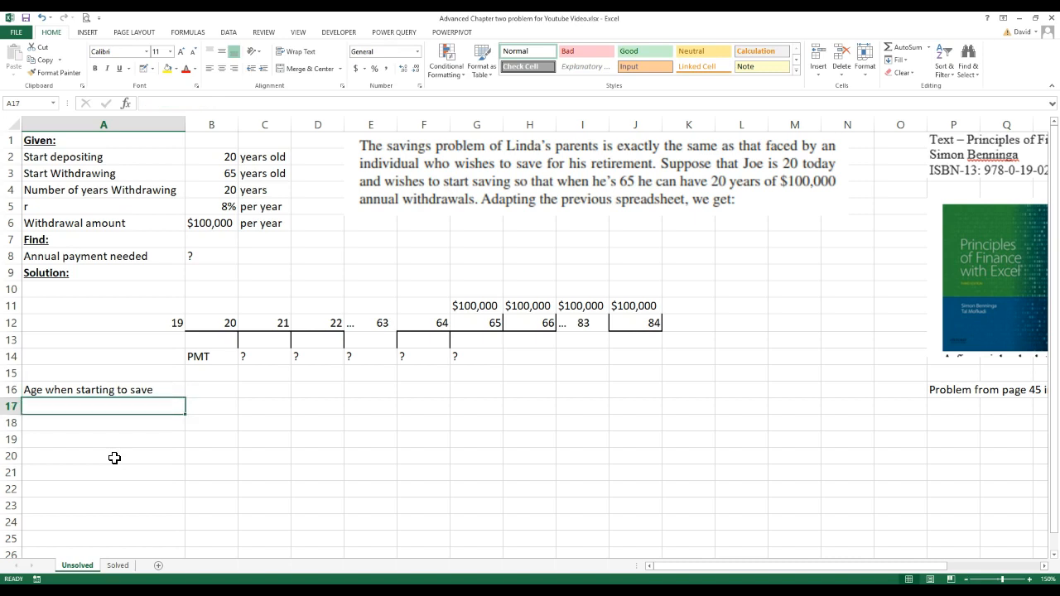
text(20)
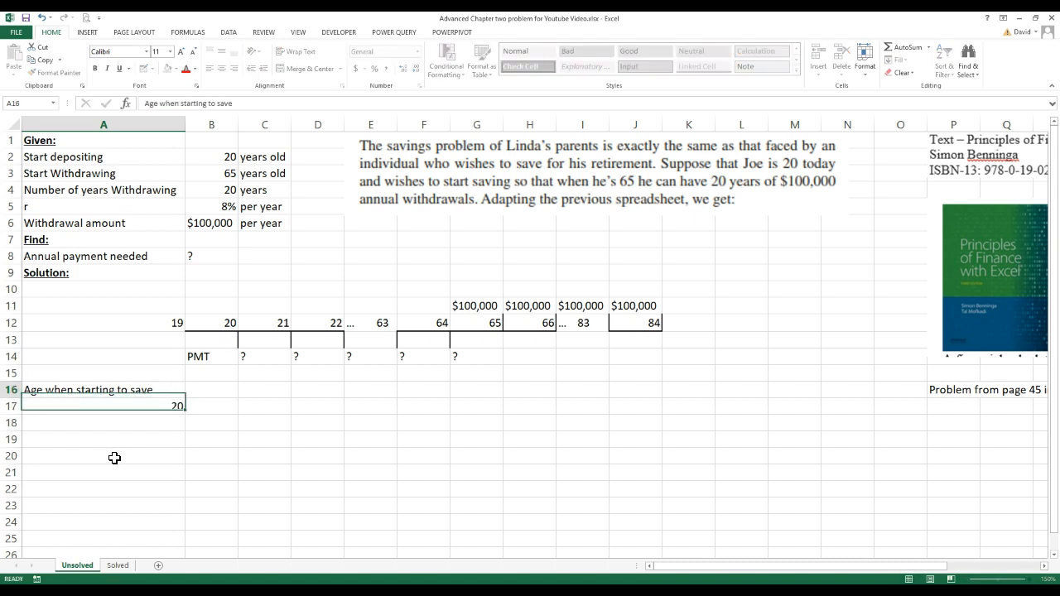
Step: Add the heading 'PMT need at that age' in B16 and wrap both heading cells
text(PMT need a)
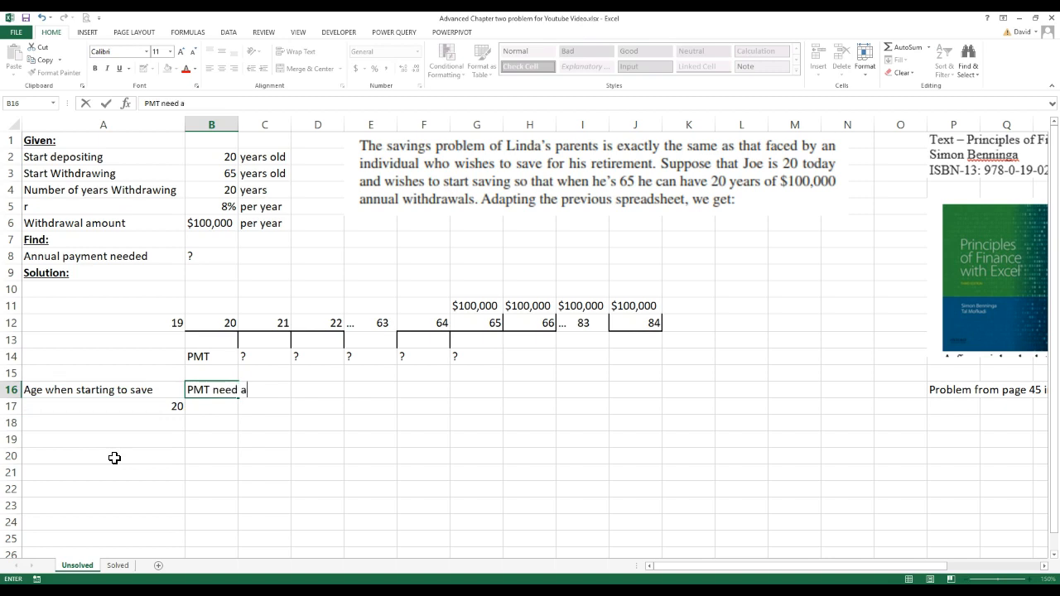
text(t that age)
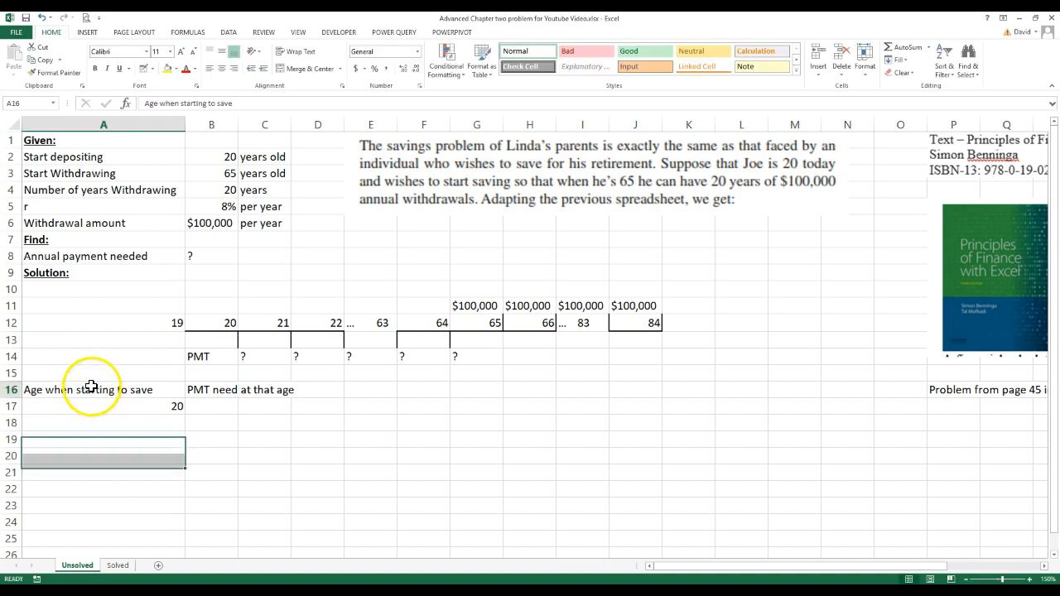
click(295, 51)
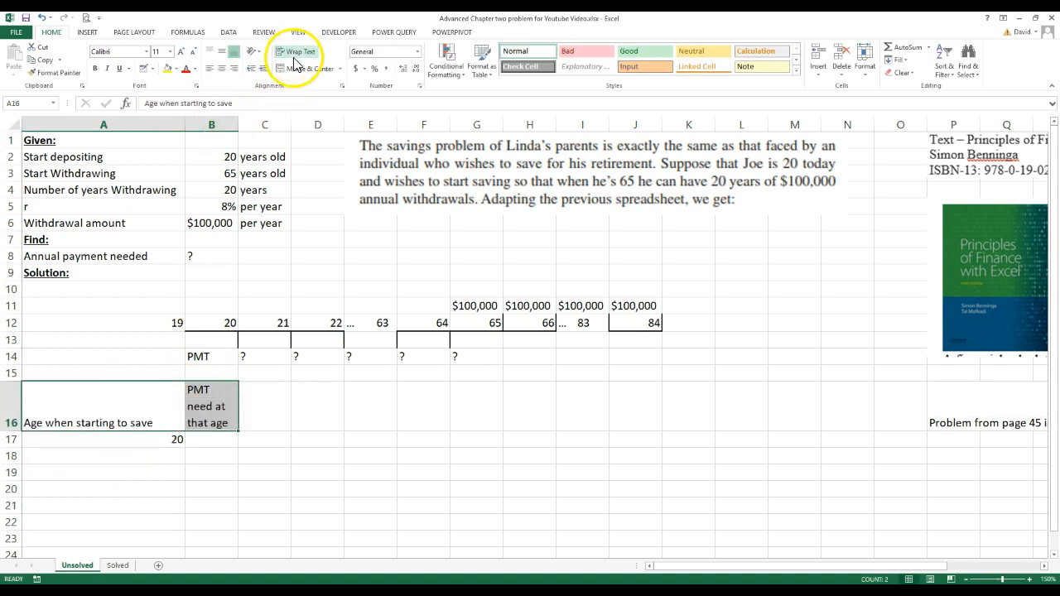
click(212, 439)
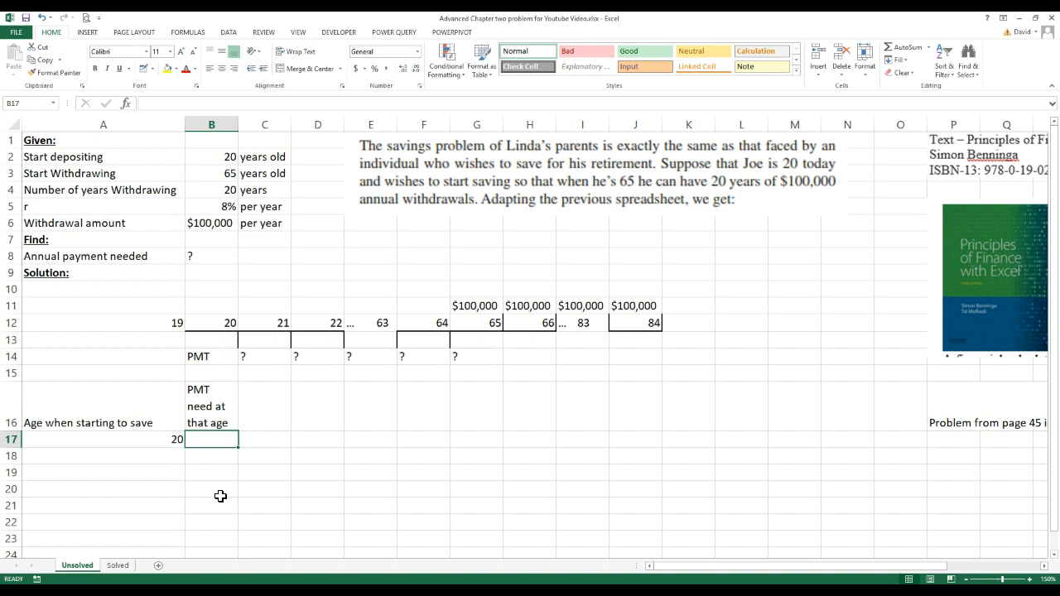
mouse_move(292, 454)
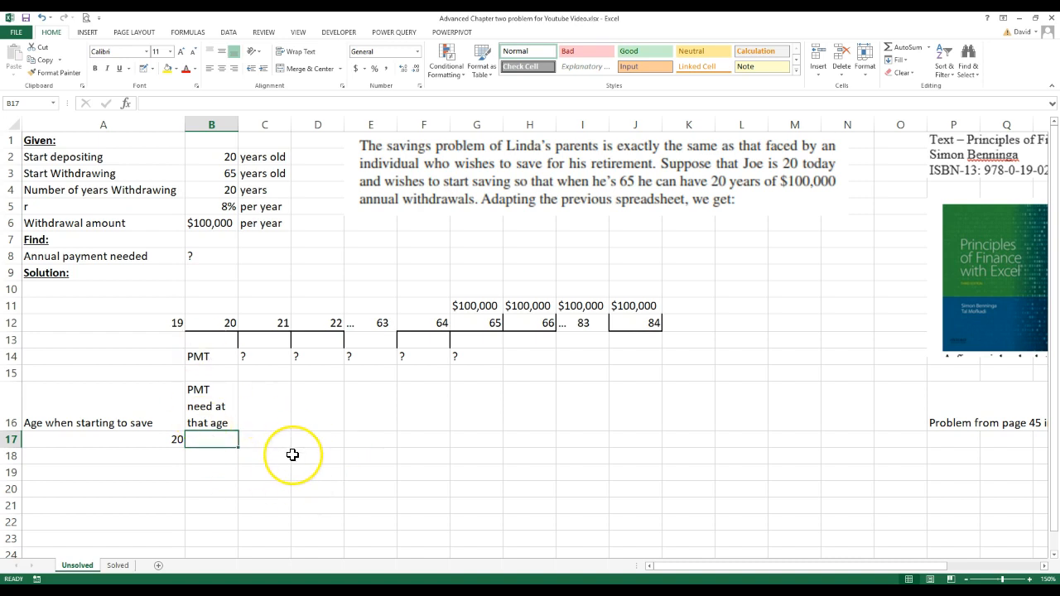
mouse_move(235, 424)
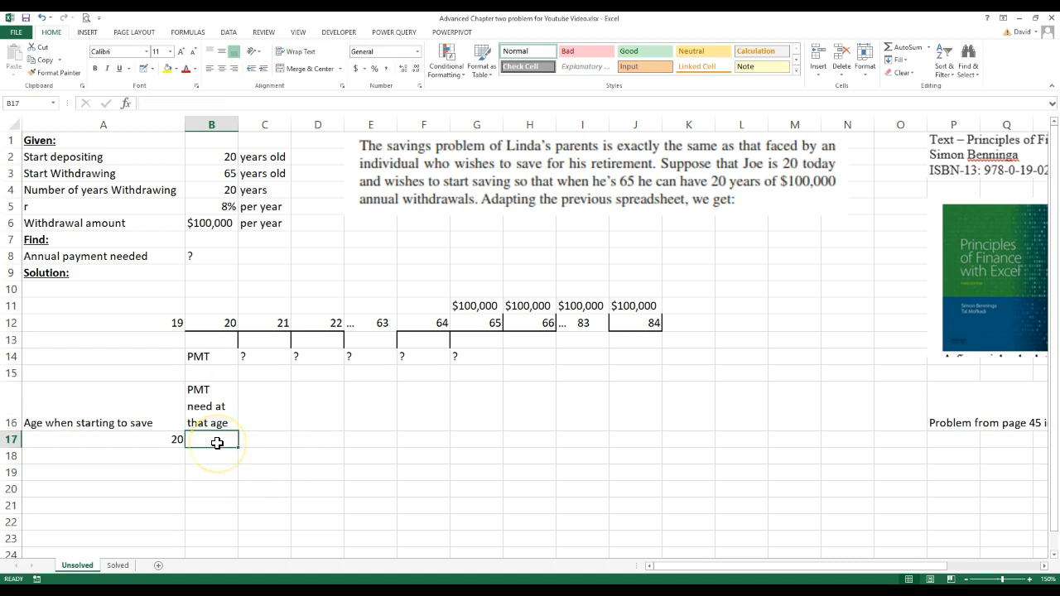
Step: Start =PMT( in B17 with absolute rate $B$5 and the withdrawal start age F12 for the periods
text(=PMT)
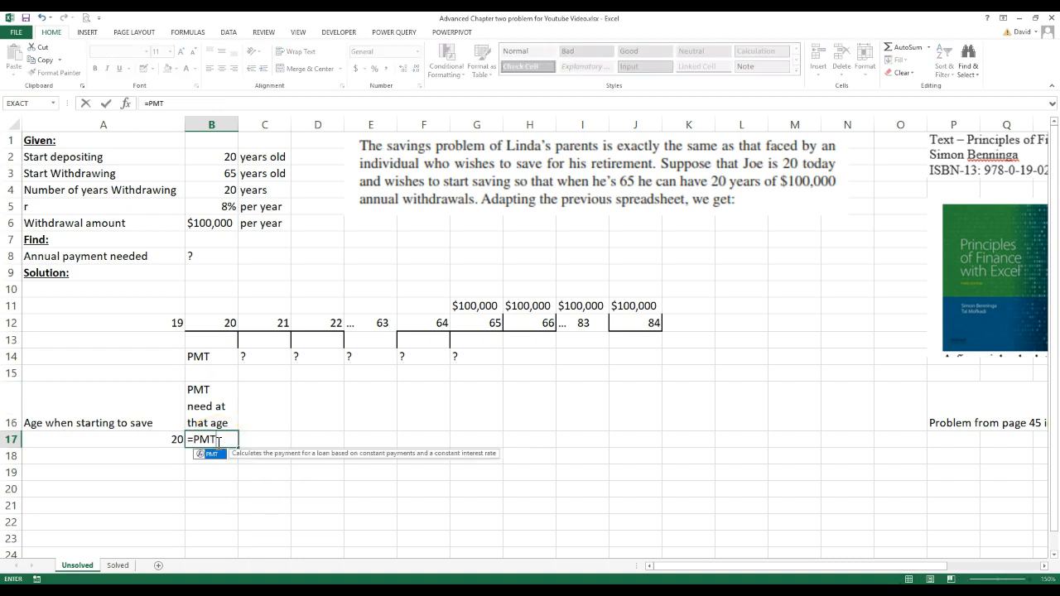
text(()
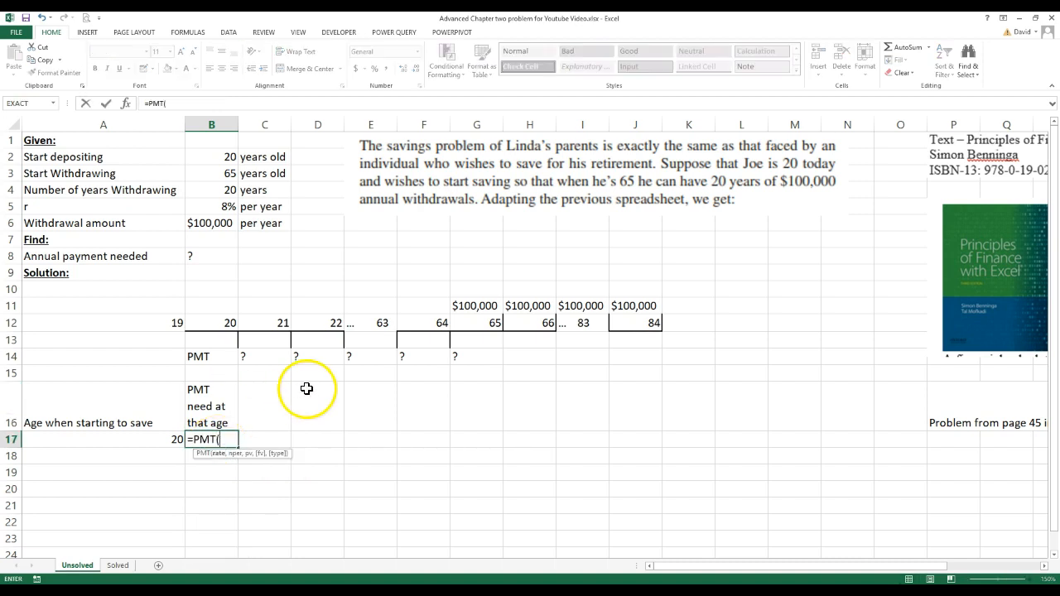
click(212, 206)
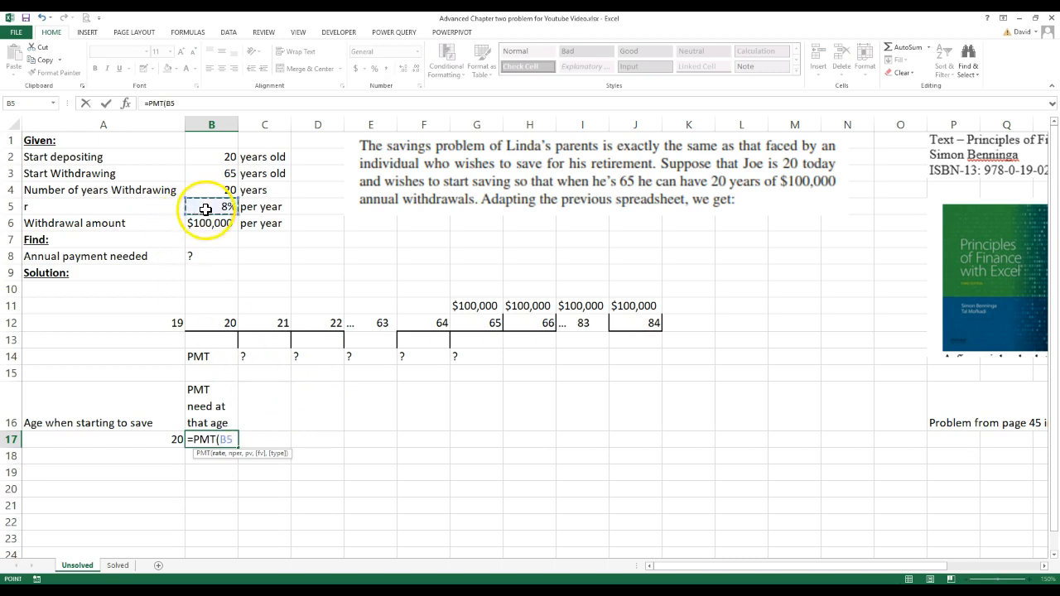
mouse_move(138, 463)
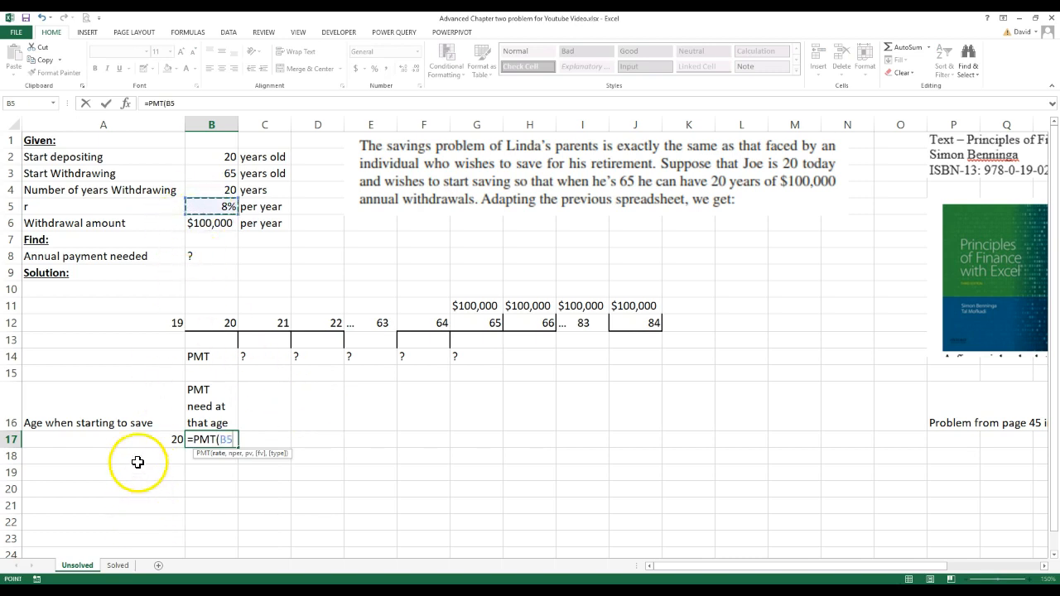
mouse_move(130, 490)
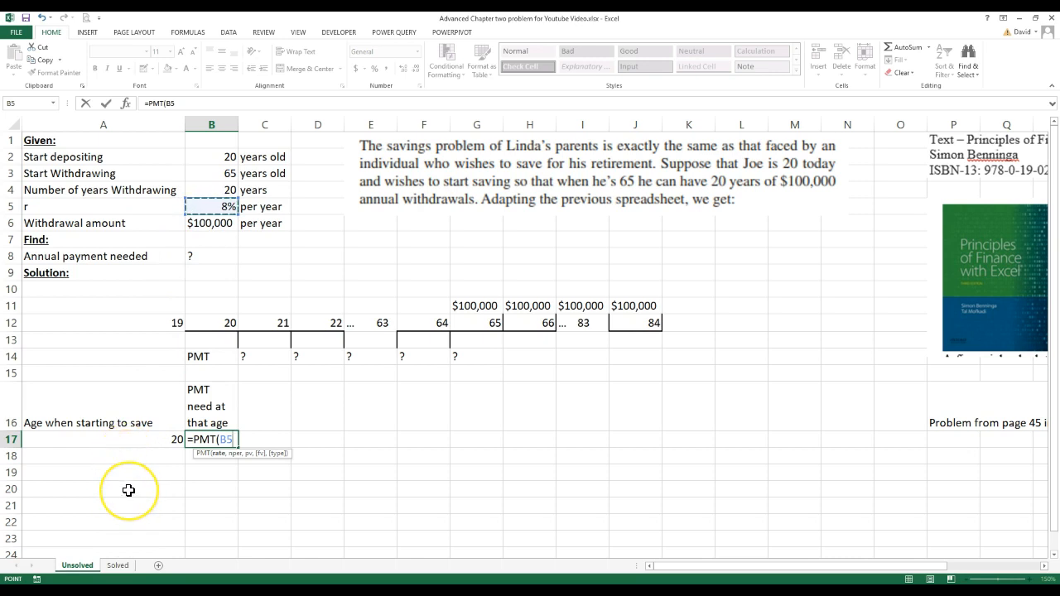
mouse_move(129, 488)
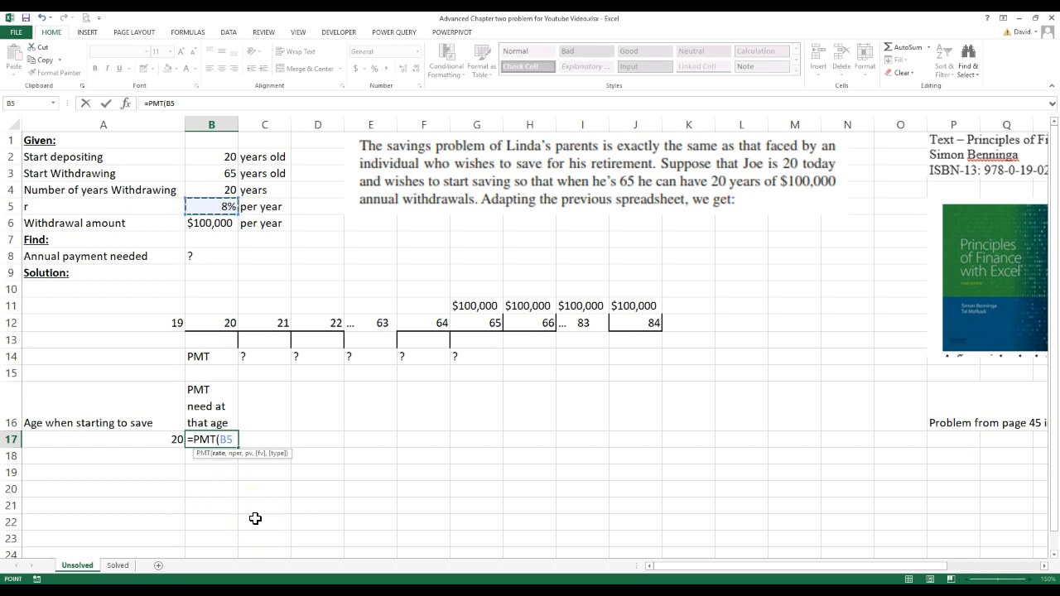
key(f4)
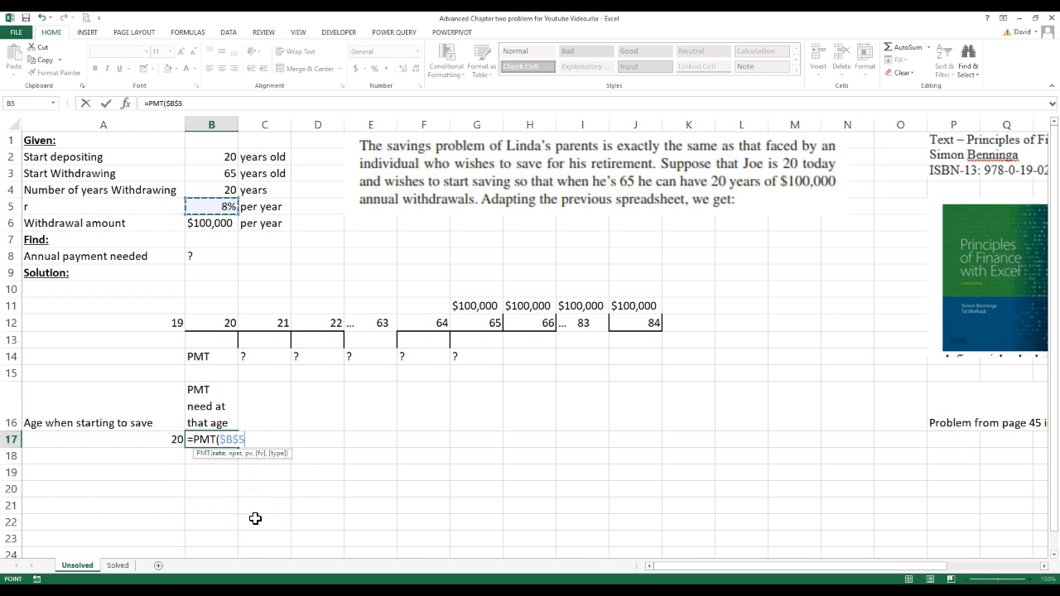
mouse_move(189, 235)
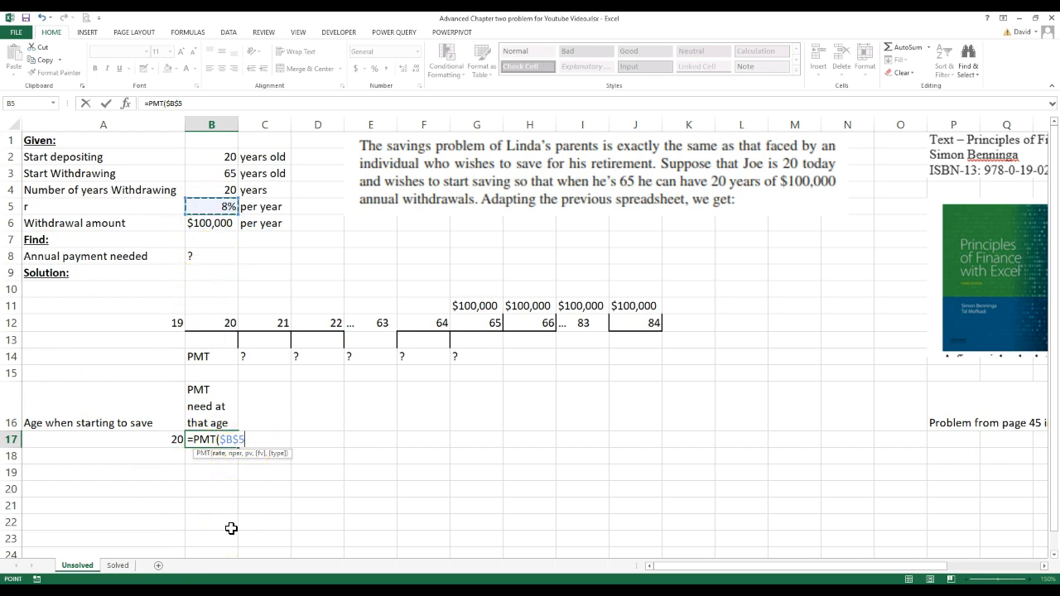
text(,)
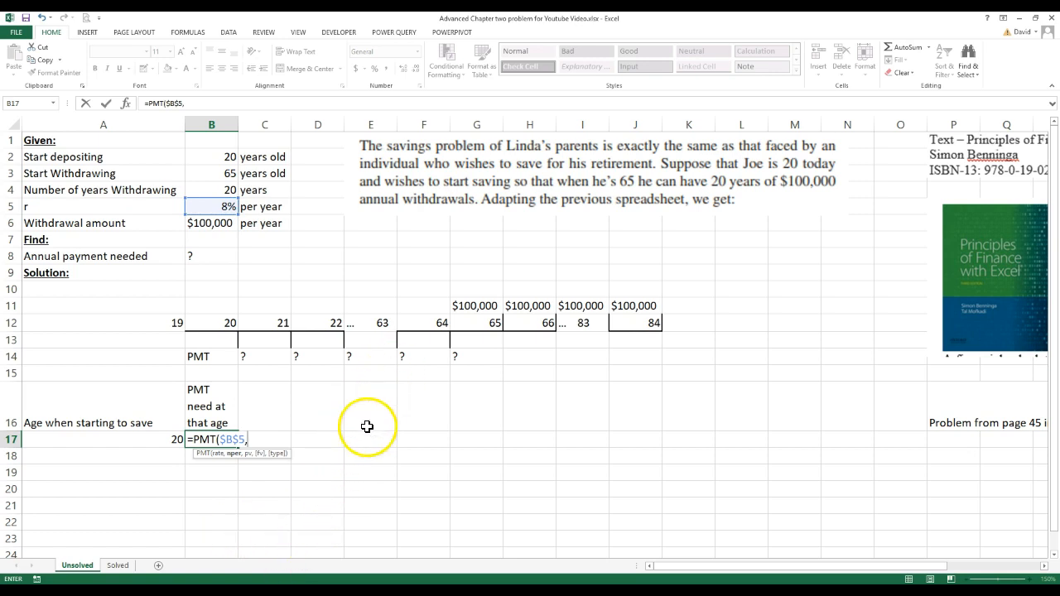
mouse_move(428, 322)
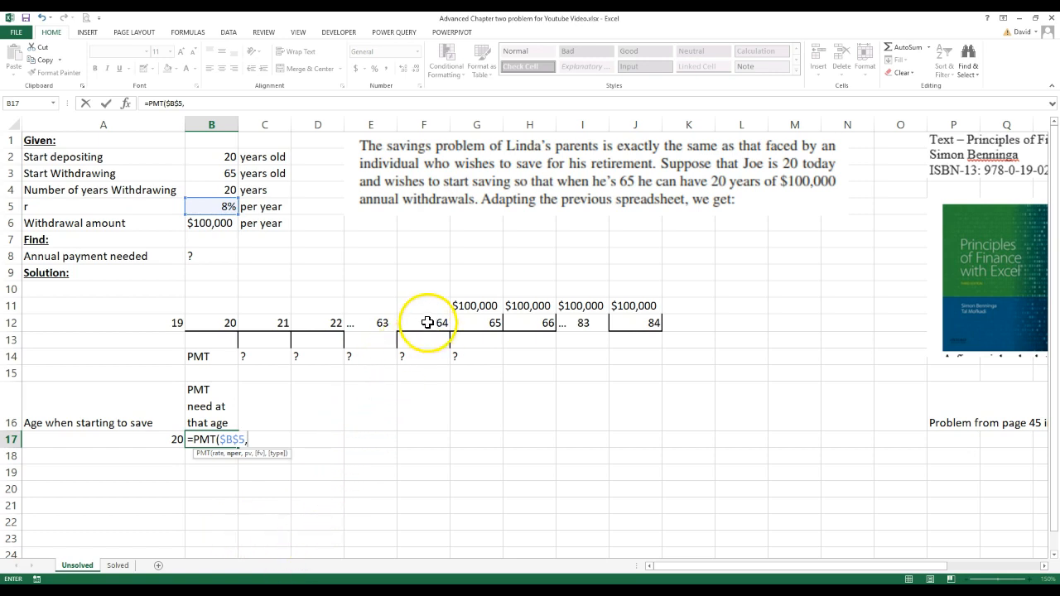
click(425, 322)
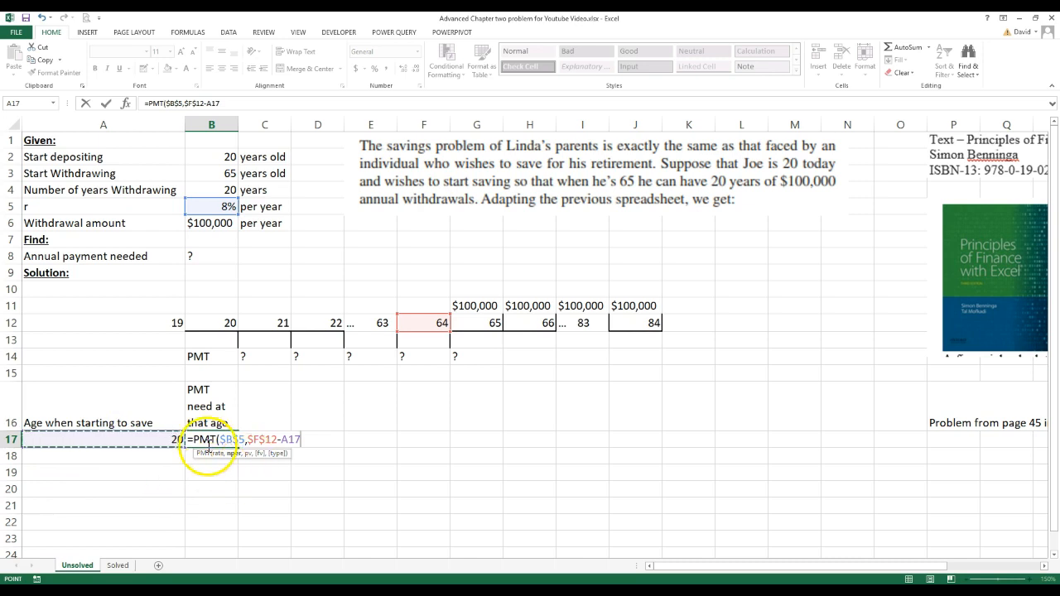
mouse_move(420, 323)
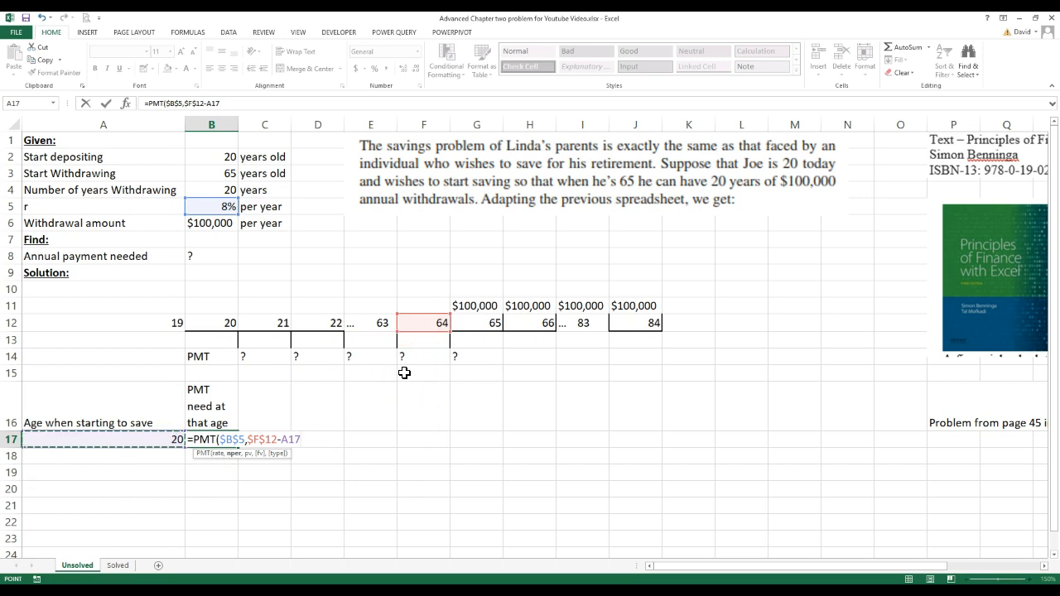
Step: Add one period to the term and begin the PV( argument using the rate in B5
text(+1)
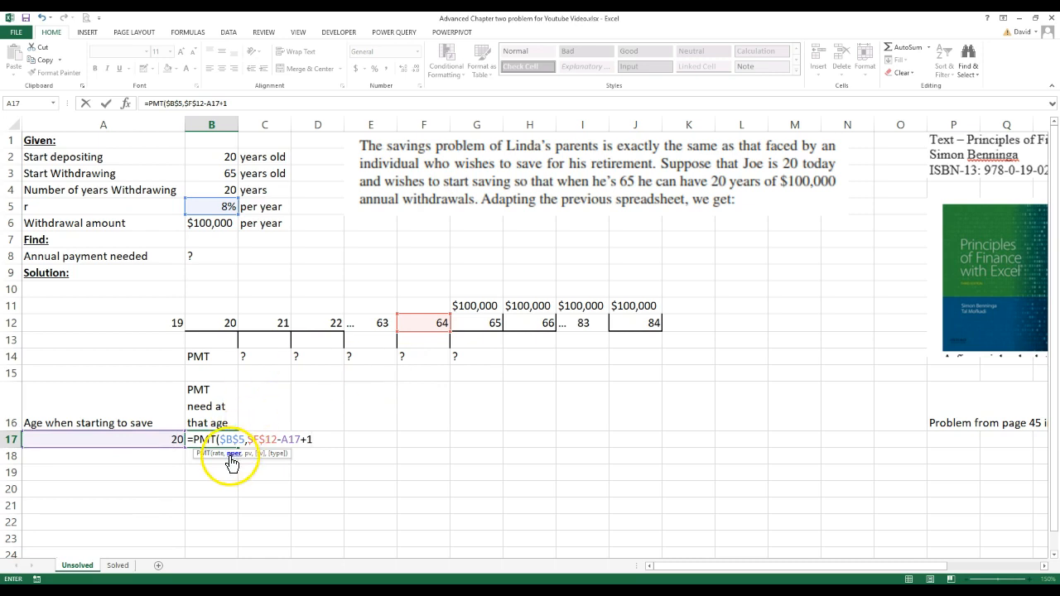
text(,,)
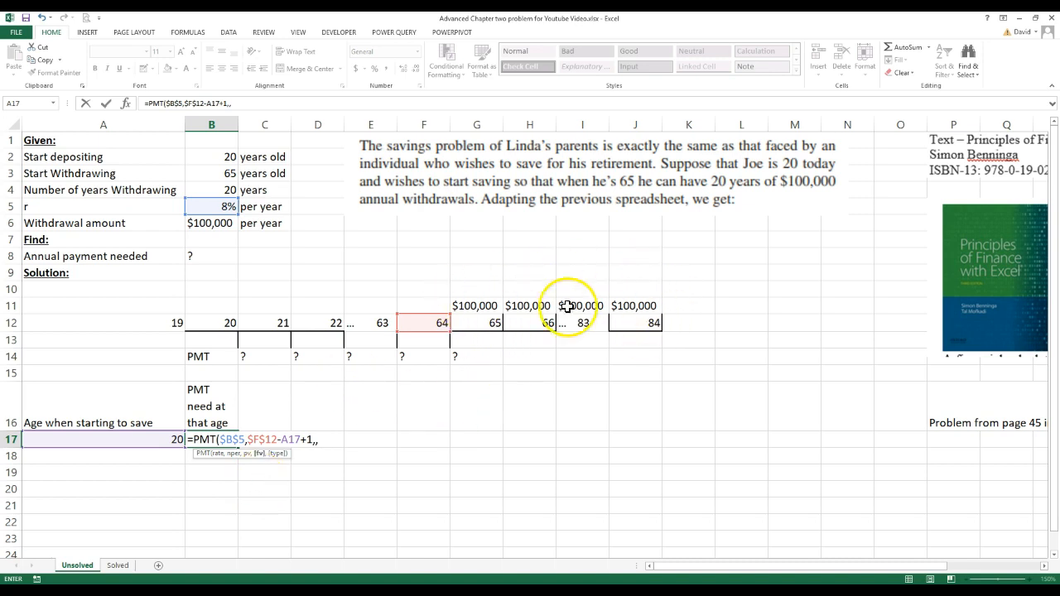
mouse_move(474, 328)
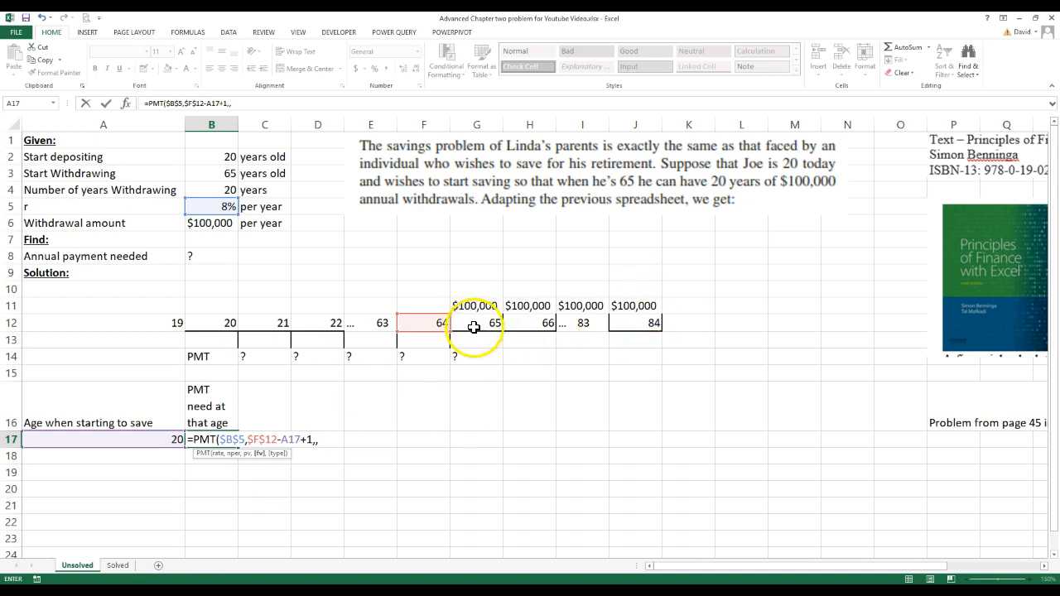
mouse_move(451, 340)
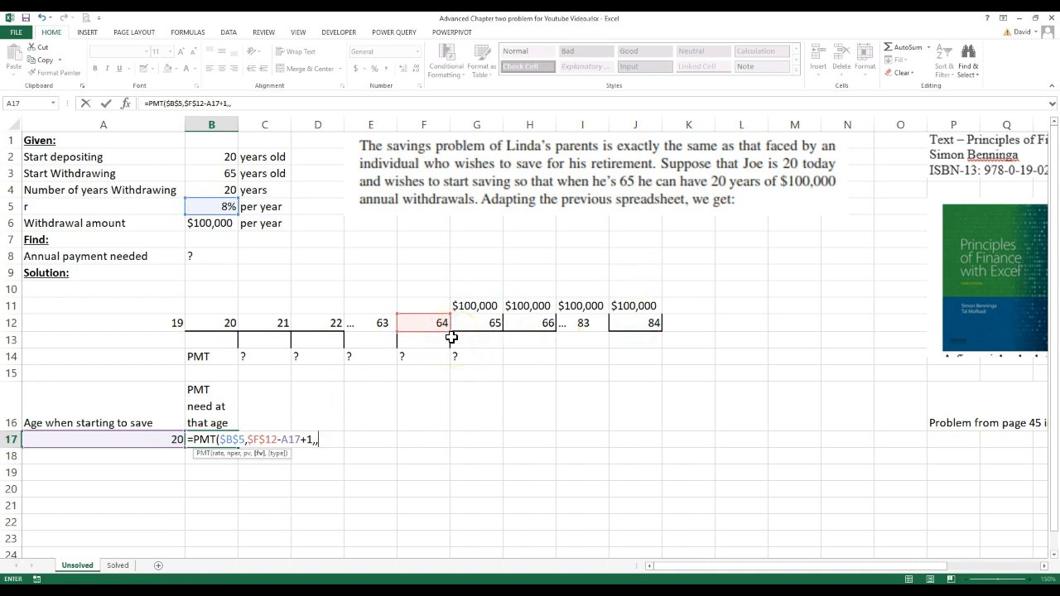
text(PV()
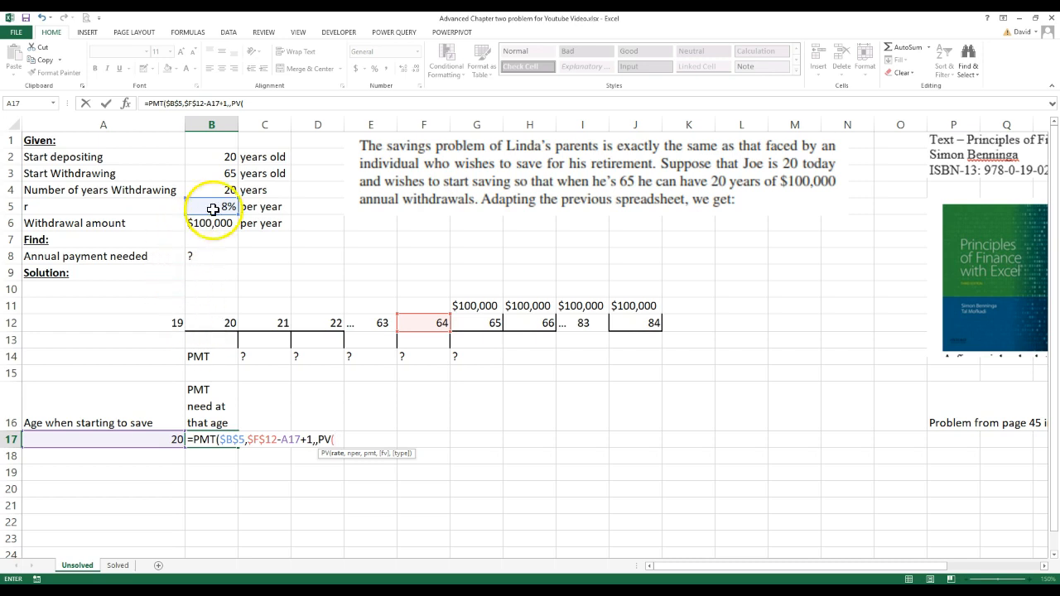
click(212, 205)
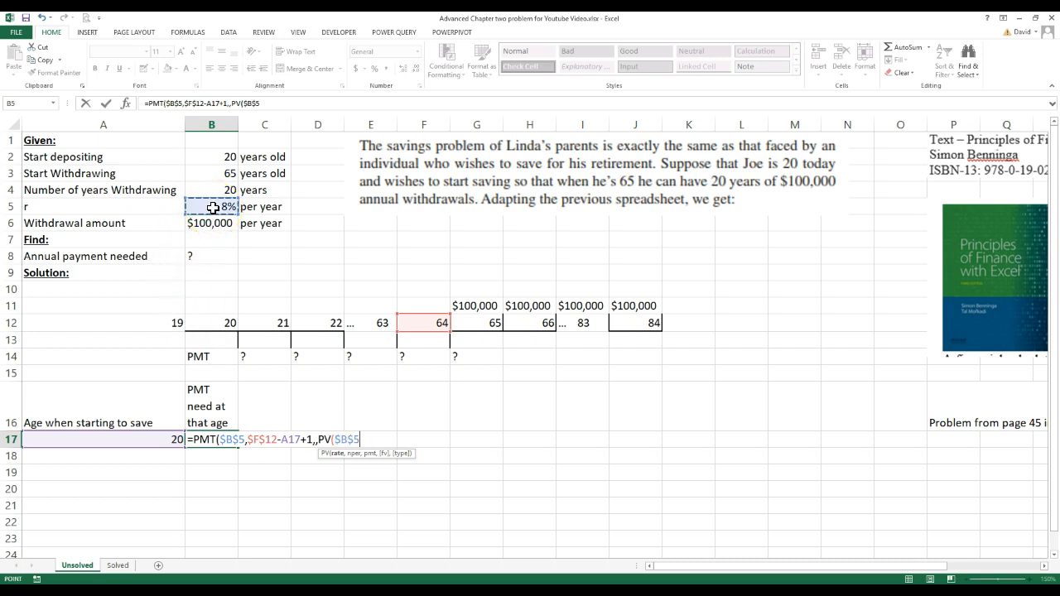
text(,)
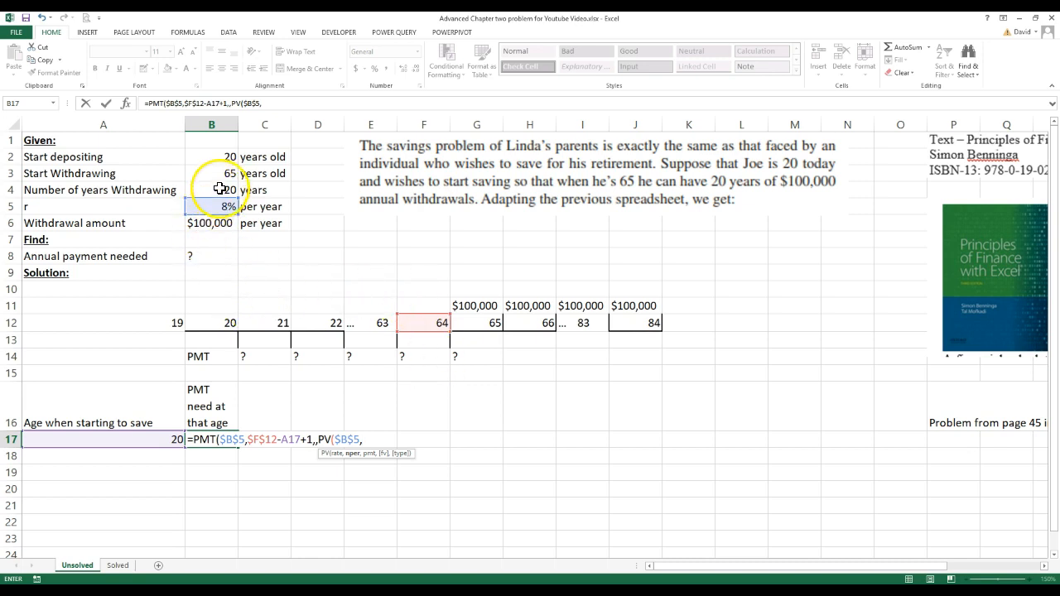
Step: Complete the PV with absolute withdrawal years $B$4 and negated amount -$B$6, giving ($2,540.23)
click(212, 189)
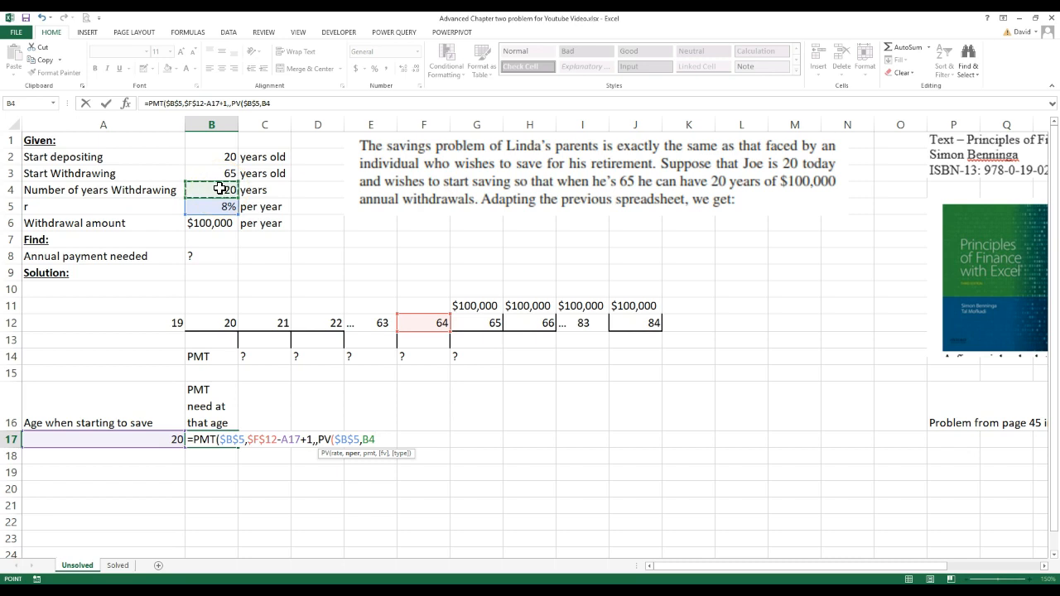
key(f4)
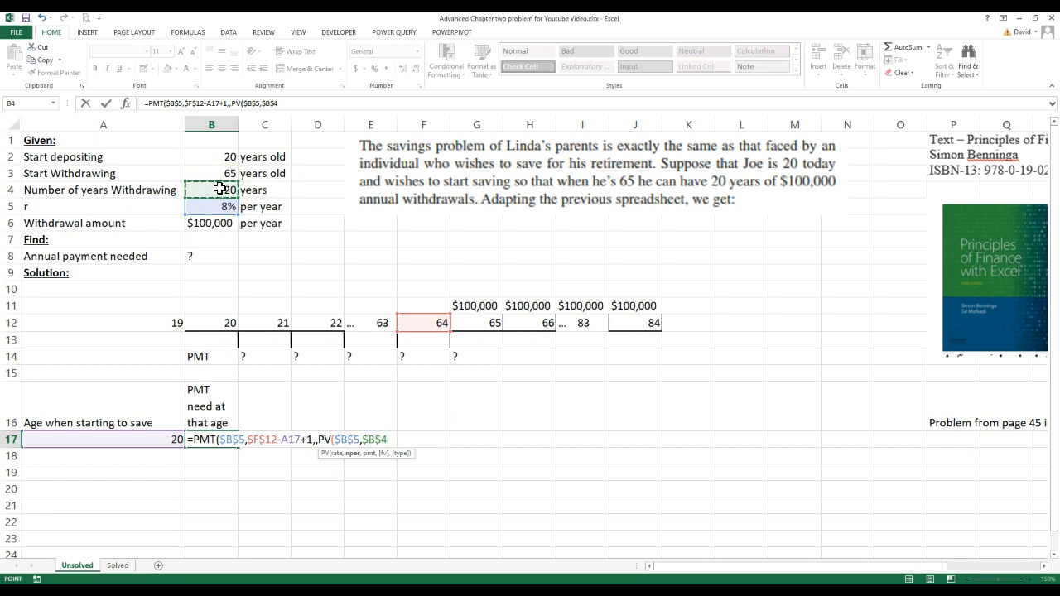
text(,)
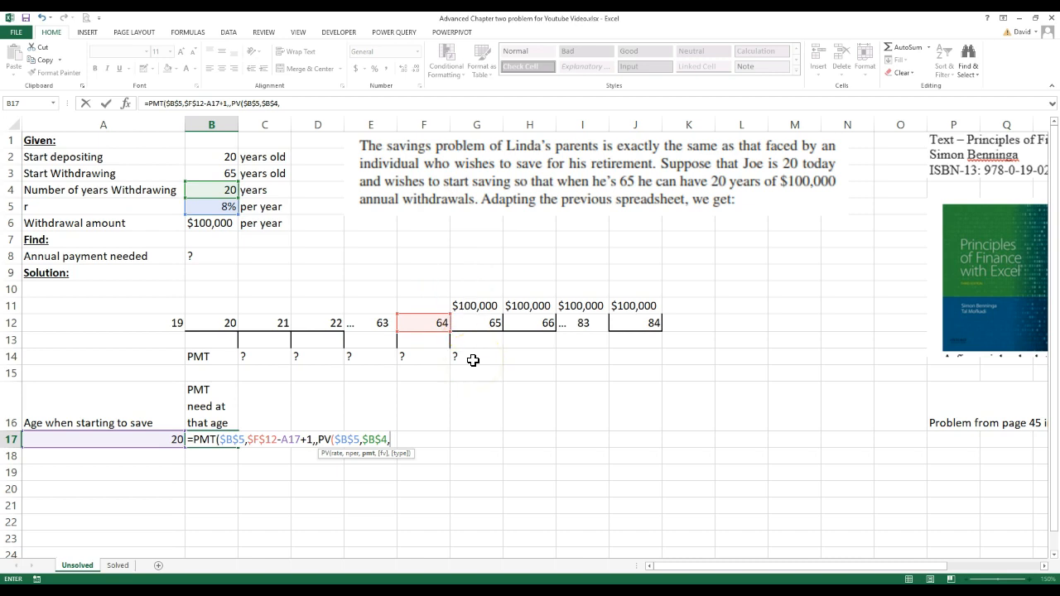
text(=)
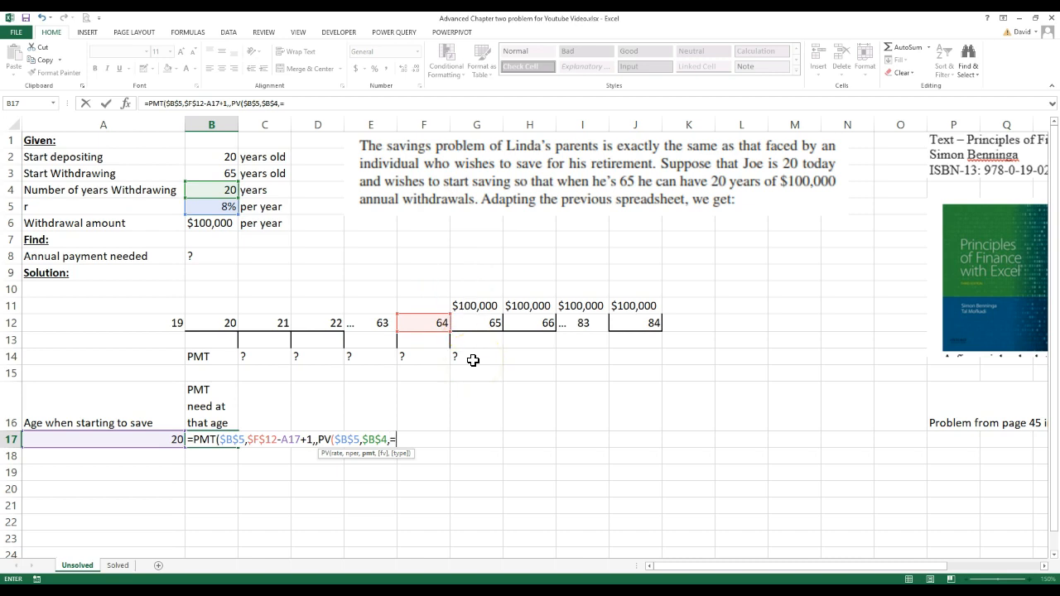
text(-)
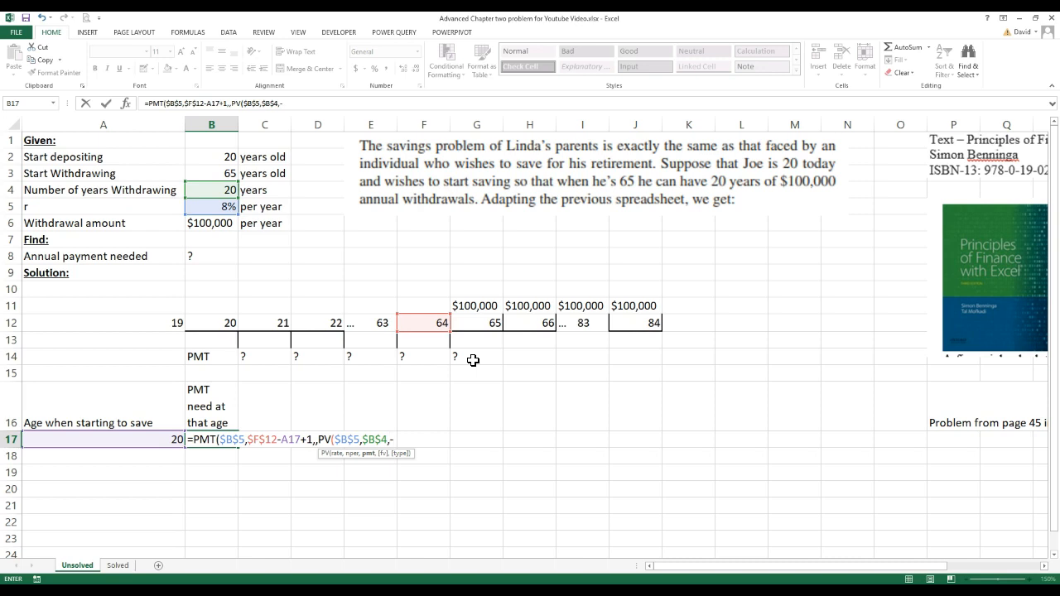
click(212, 222)
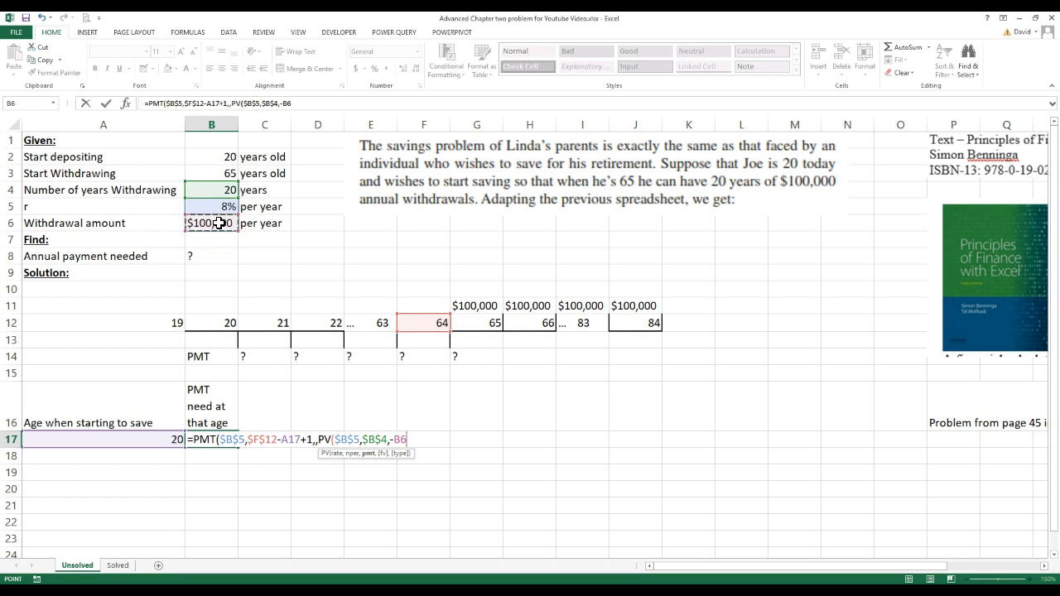
key(f4)
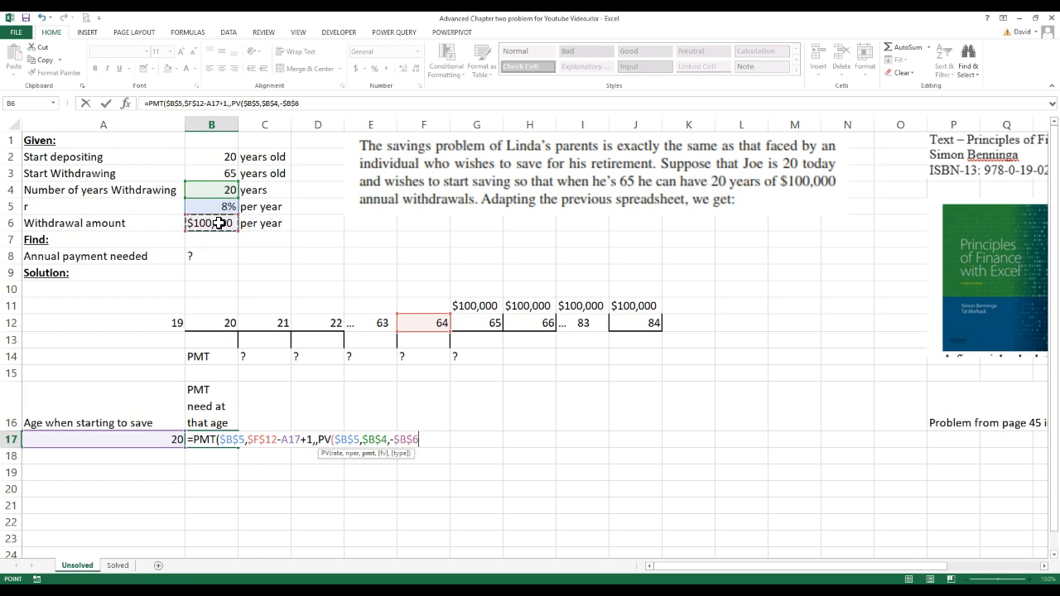
text(,)
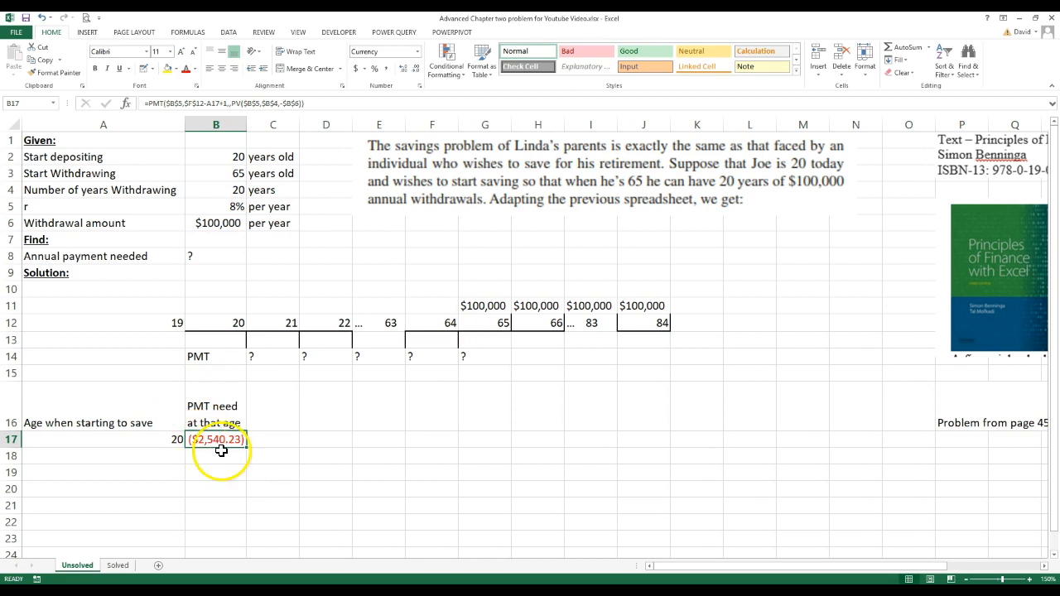
Step: Edit B17's PMT formula so the age-20 payment shows as a positive $2,540.23
double_click(216, 439)
text(-)
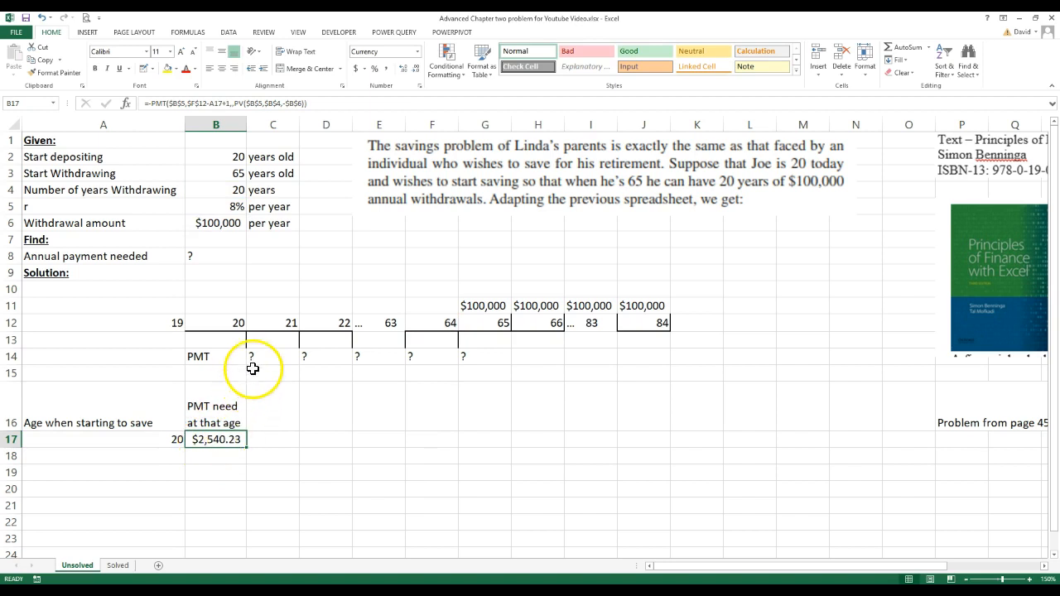
mouse_move(255, 356)
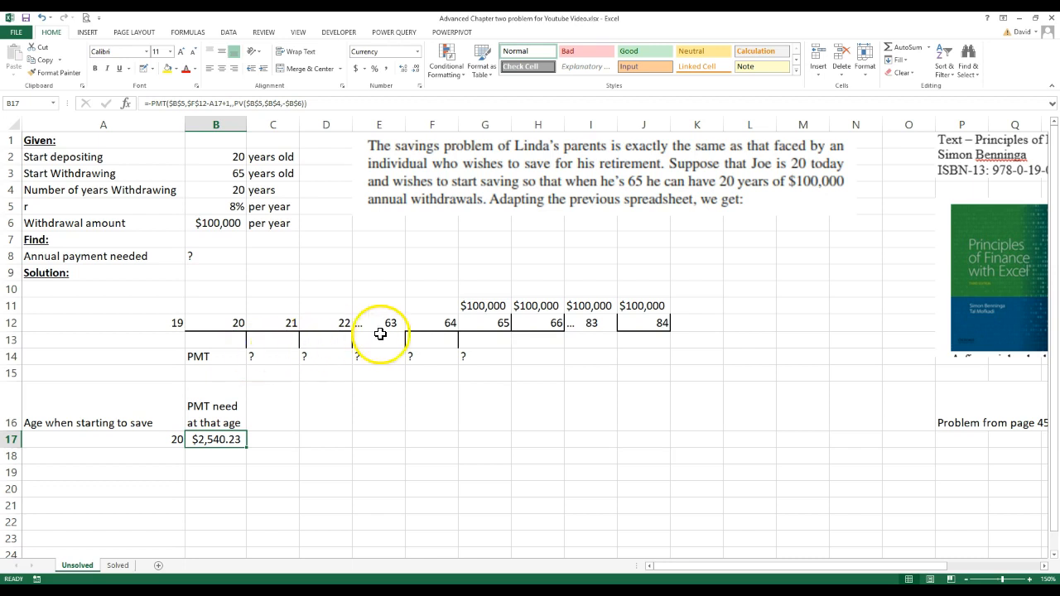
mouse_move(358, 343)
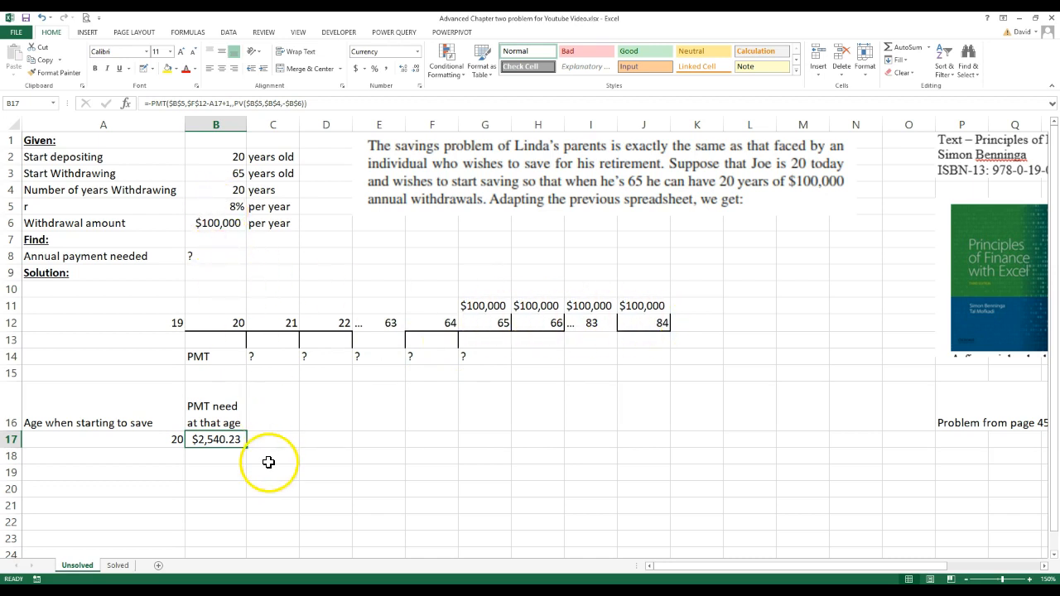
Step: Show the age-20 payment formula's text in C17 with =FORMULATEXT beside the $2,540.23 result
click(272, 439)
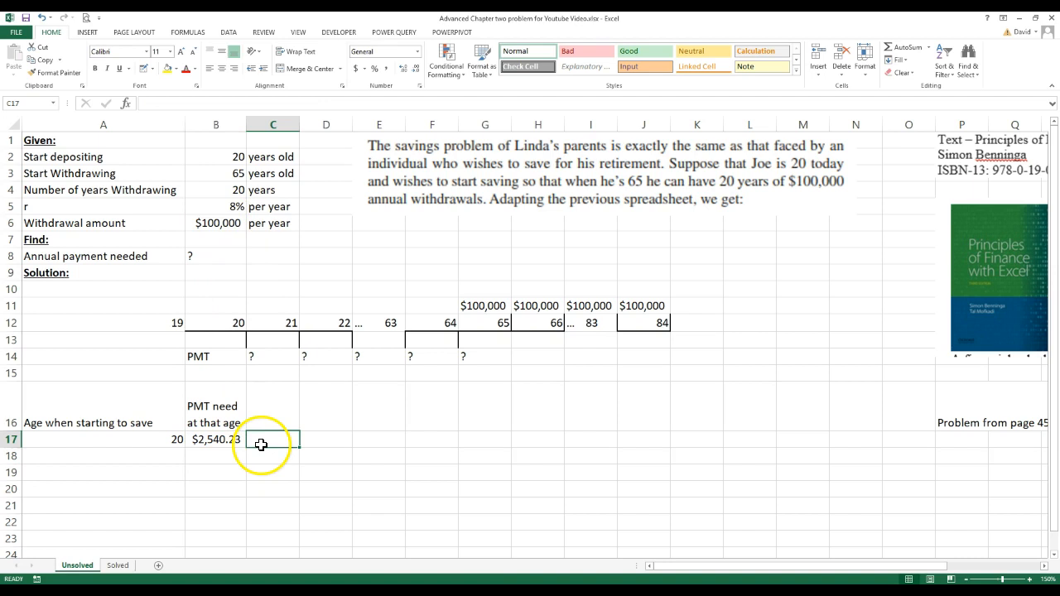
text(=form)
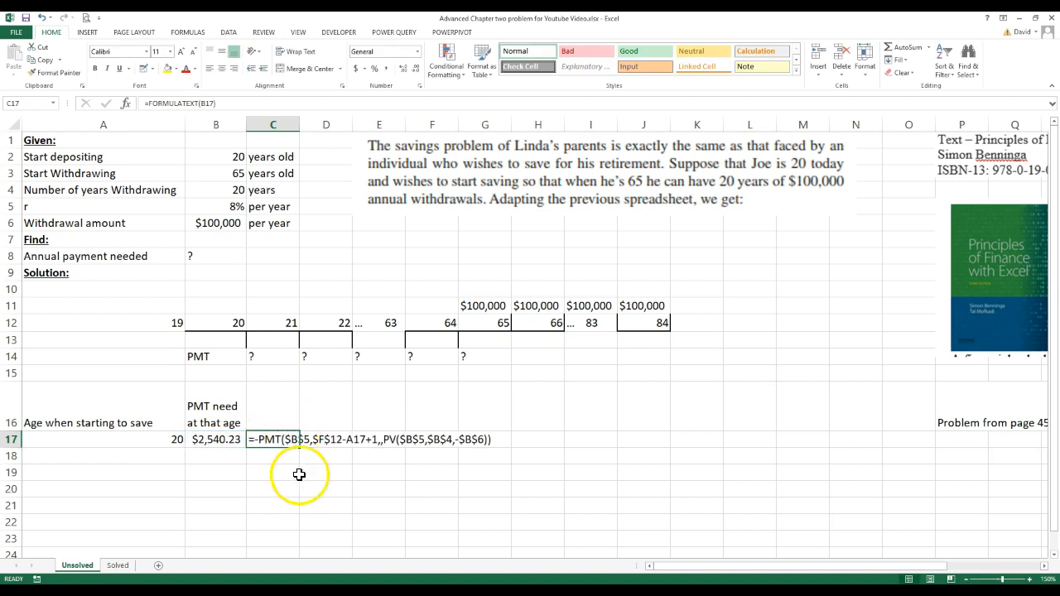
click(272, 472)
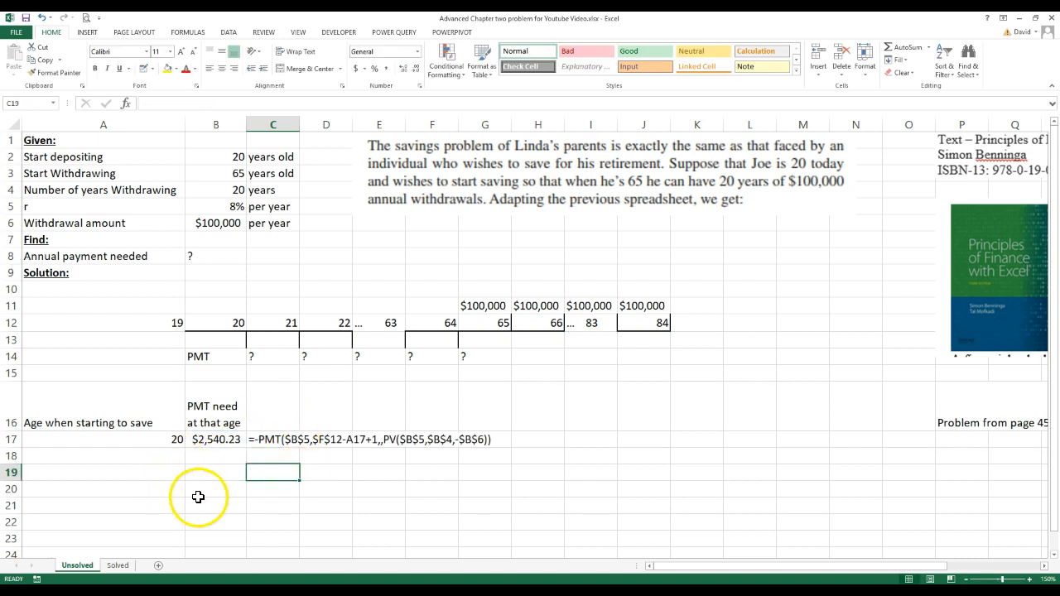
scroll(down, 3)
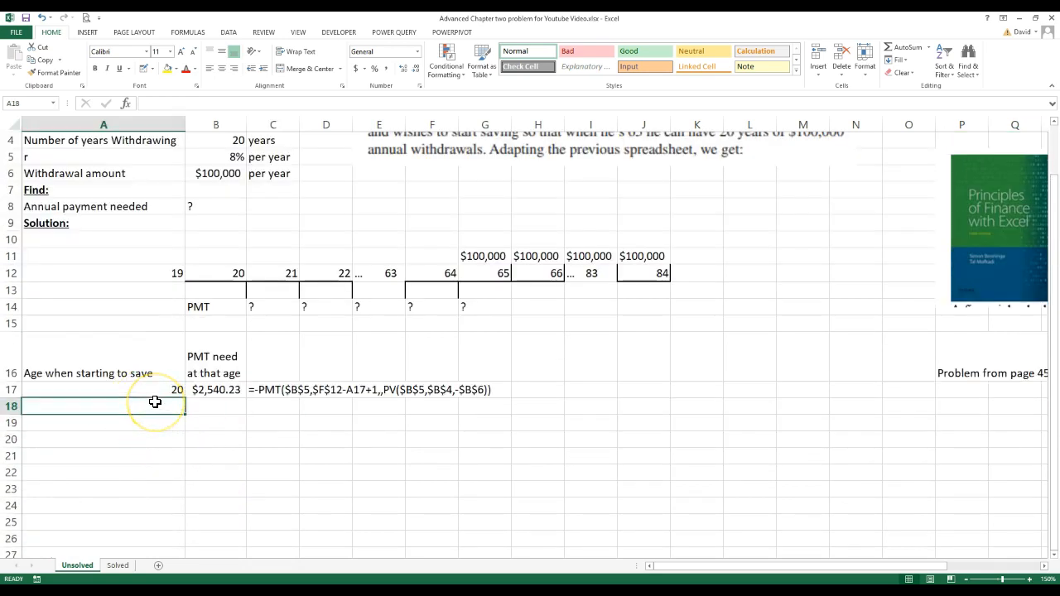
Step: Fill starting ages 22 through 50 in steps of two and copy the payment formula down to row 32
text(22)
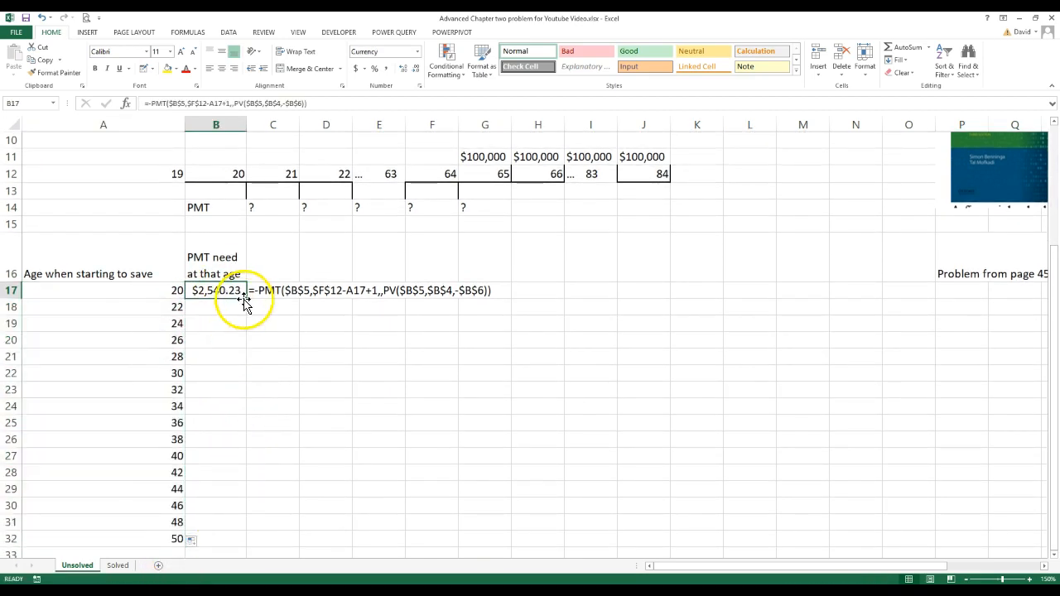
drag(215, 298, 216, 540)
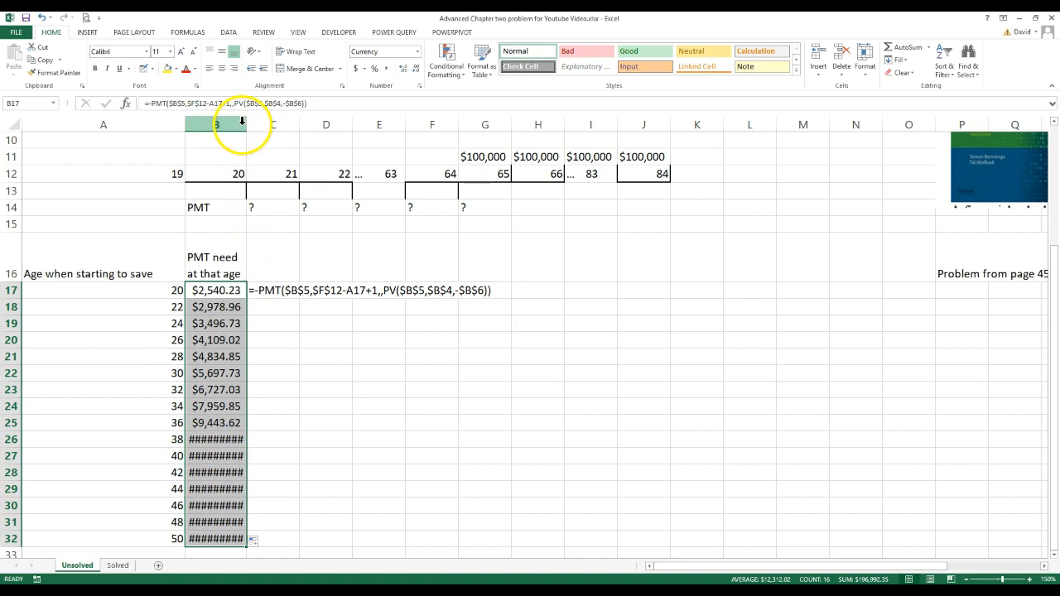
drag(246, 125, 246, 124)
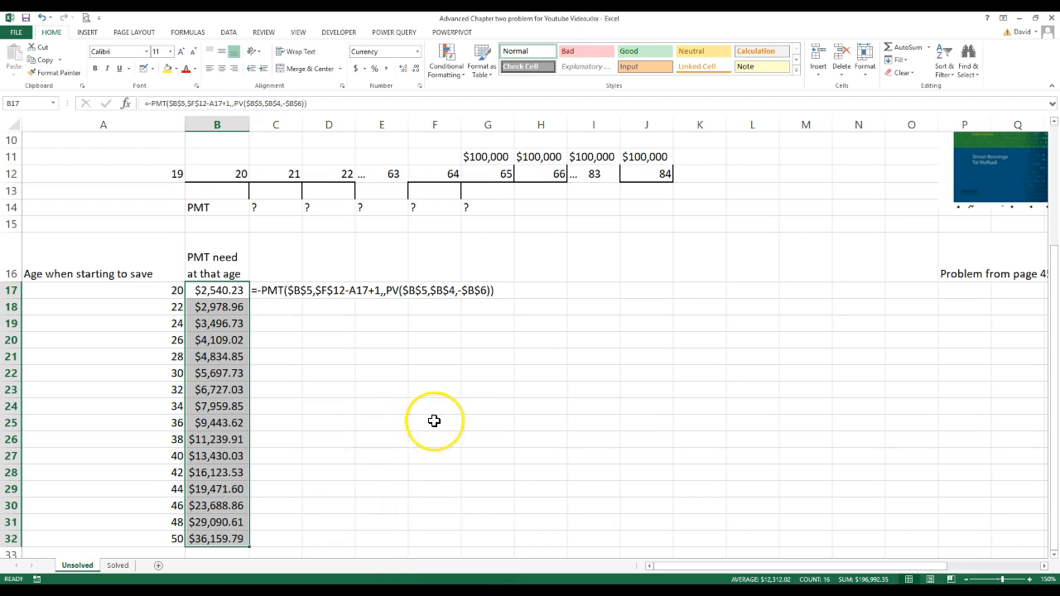
mouse_move(299, 355)
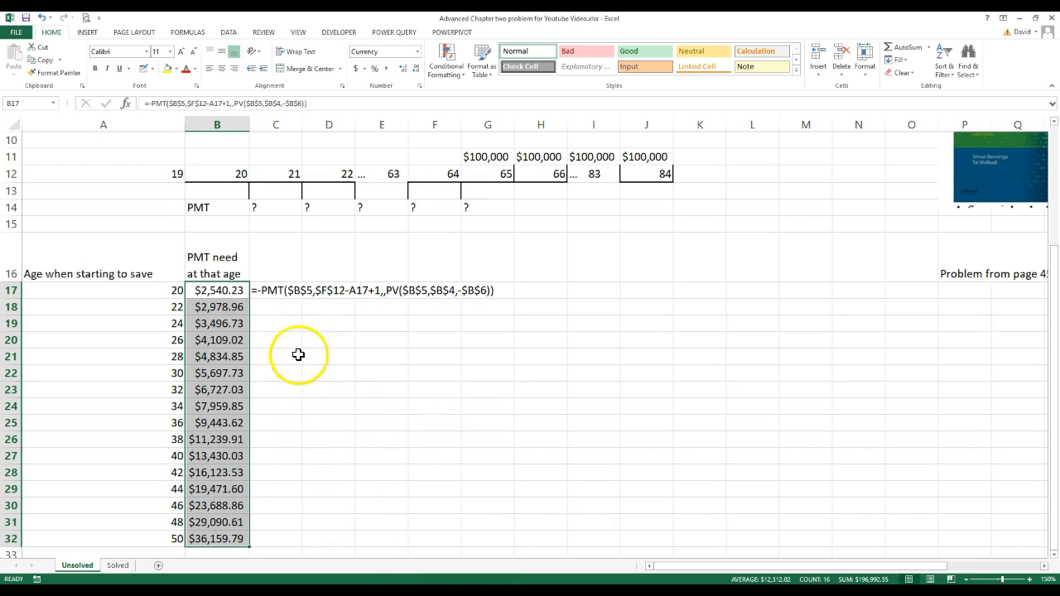
Step: Display the PMT formulas as text in C17:C20 with FORMULATEXT, then check the age-50 payment formula
click(275, 290)
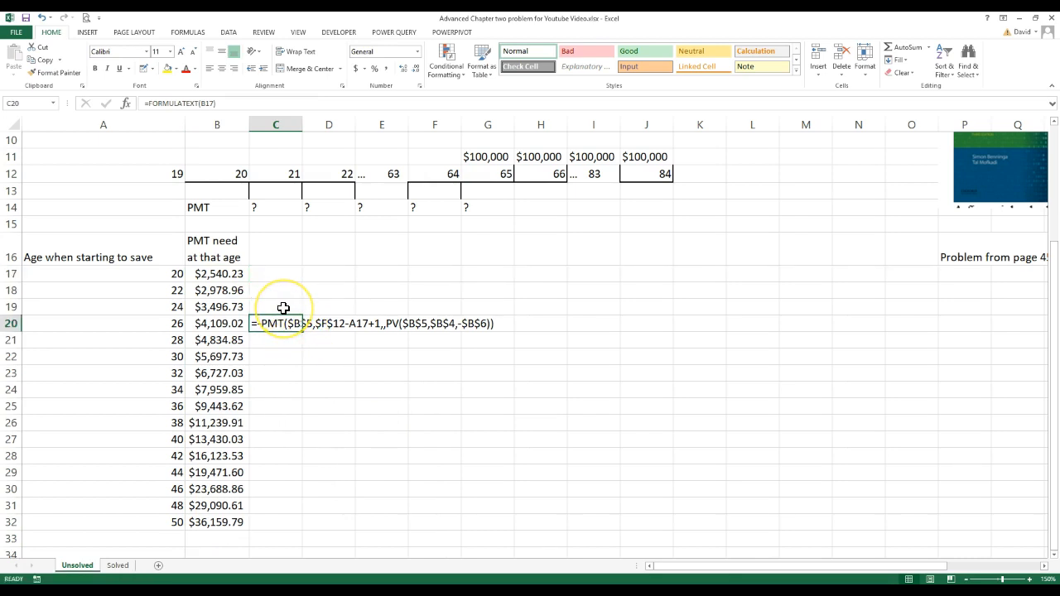
click(275, 273)
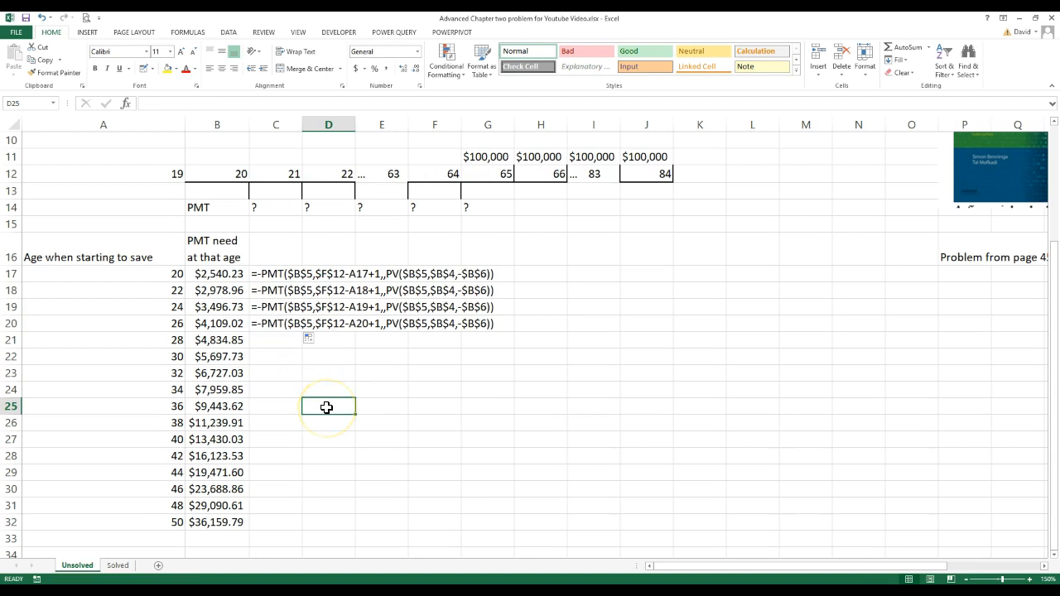
mouse_move(147, 527)
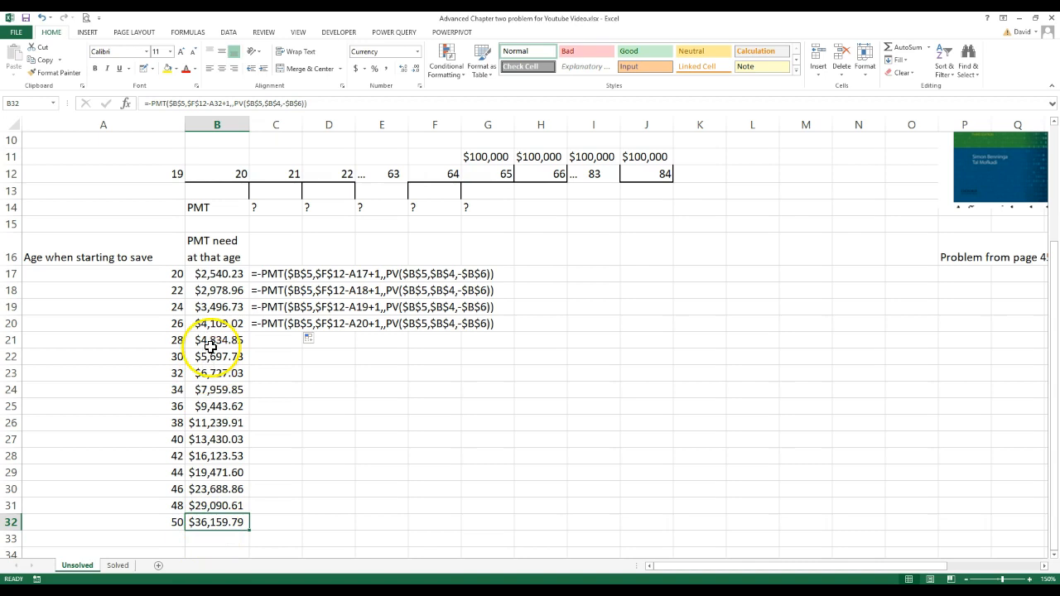
click(217, 274)
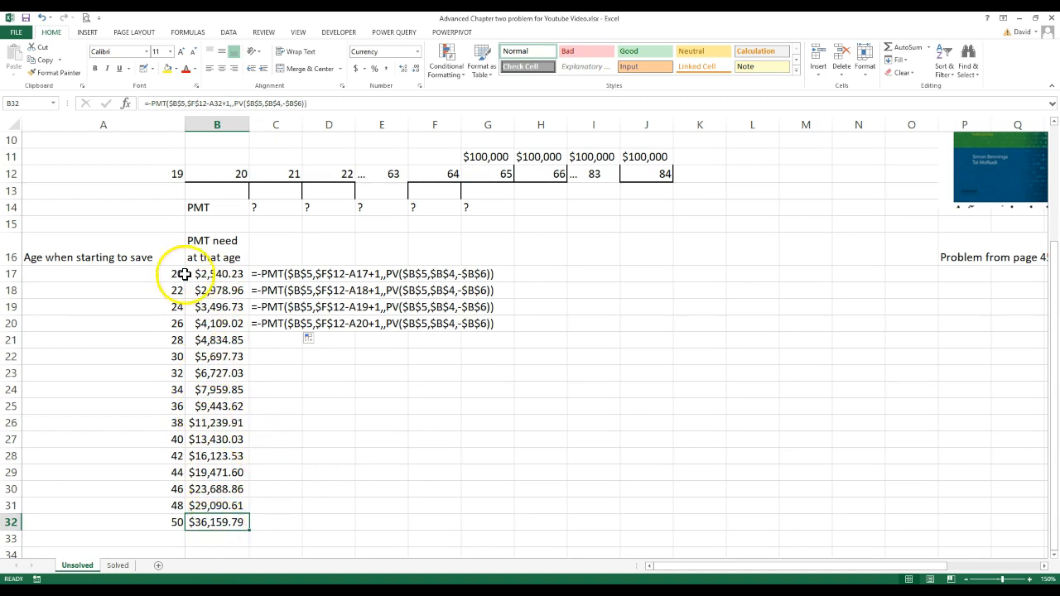
mouse_move(205, 510)
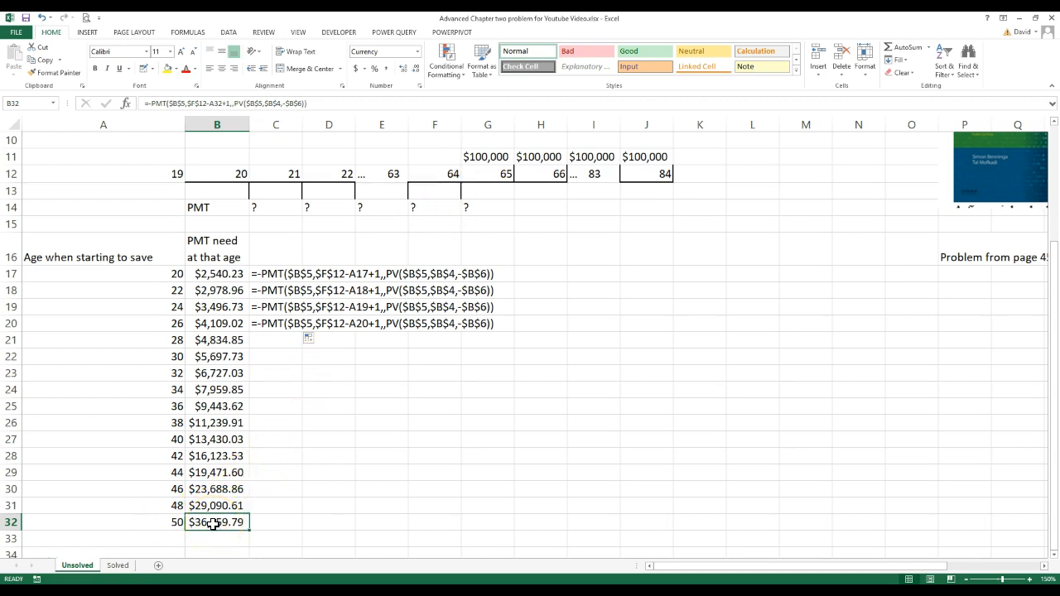
mouse_move(298, 454)
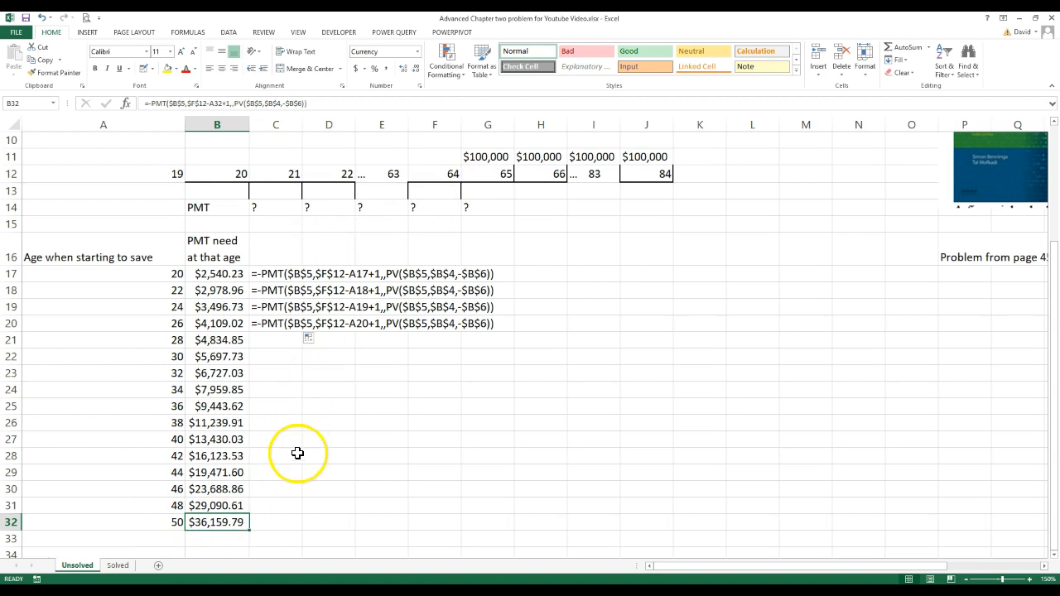
mouse_move(123, 288)
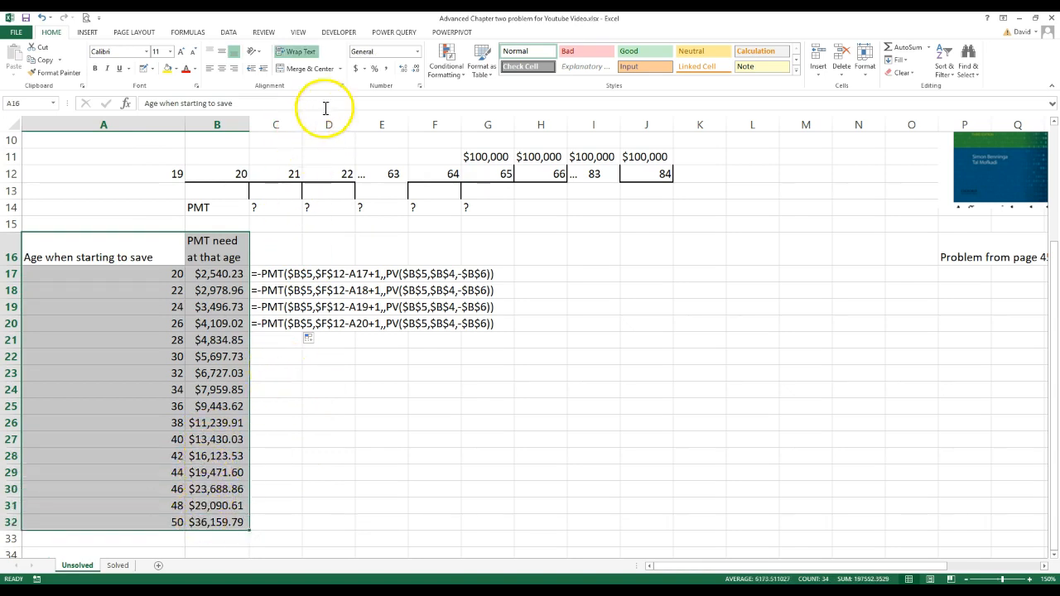
Step: Insert a Scatter with Straight Lines and Markers chart of payment against starting age
click(87, 31)
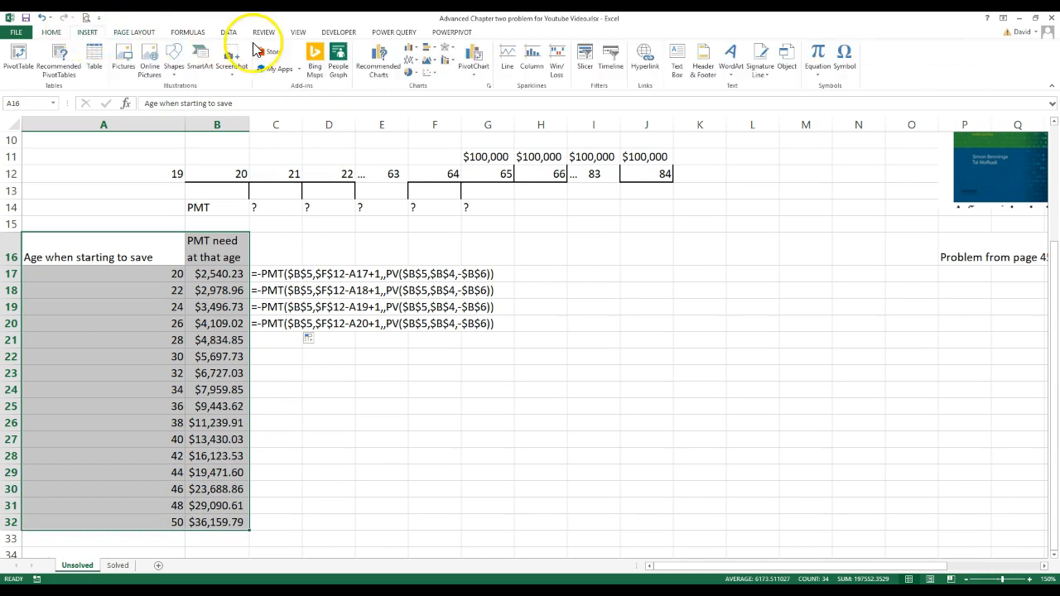
click(430, 60)
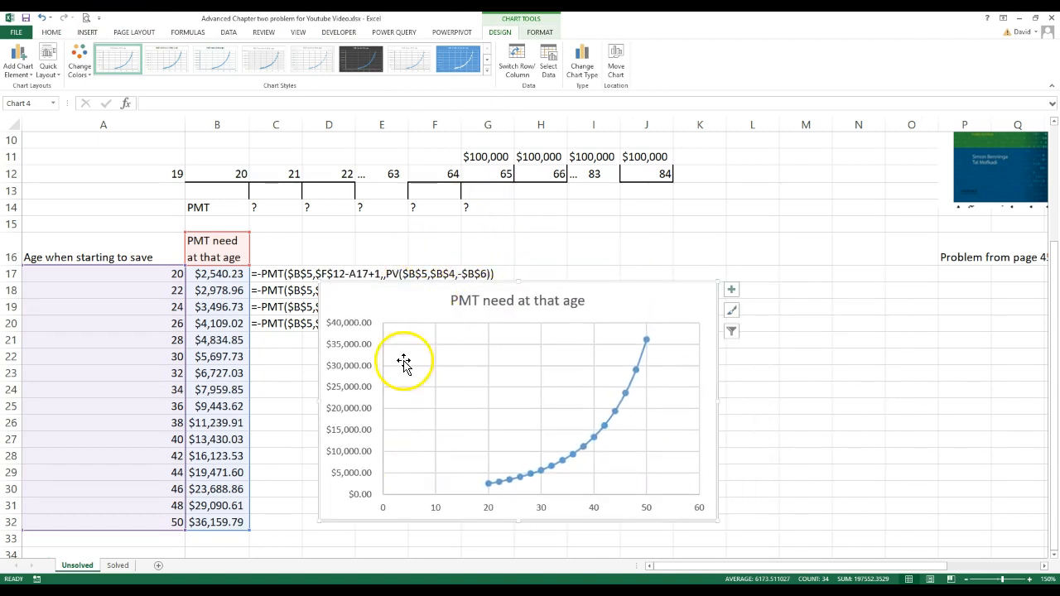
mouse_move(494, 514)
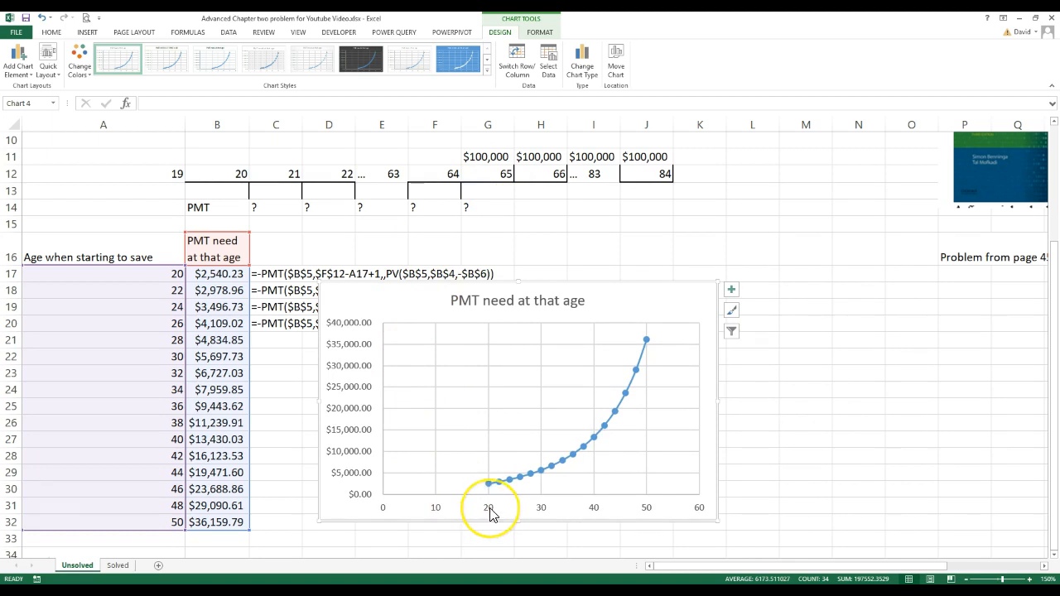
Step: Set the horizontal axis to Minimum 20, Maximum 50 and Major unit 5 in Format Axis
double_click(489, 507)
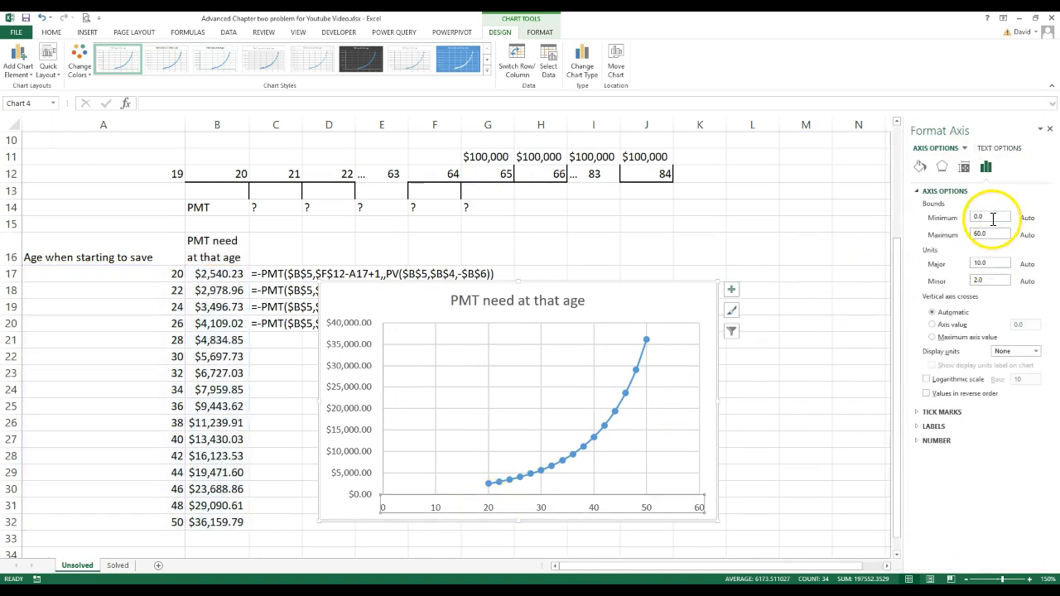
text(20)
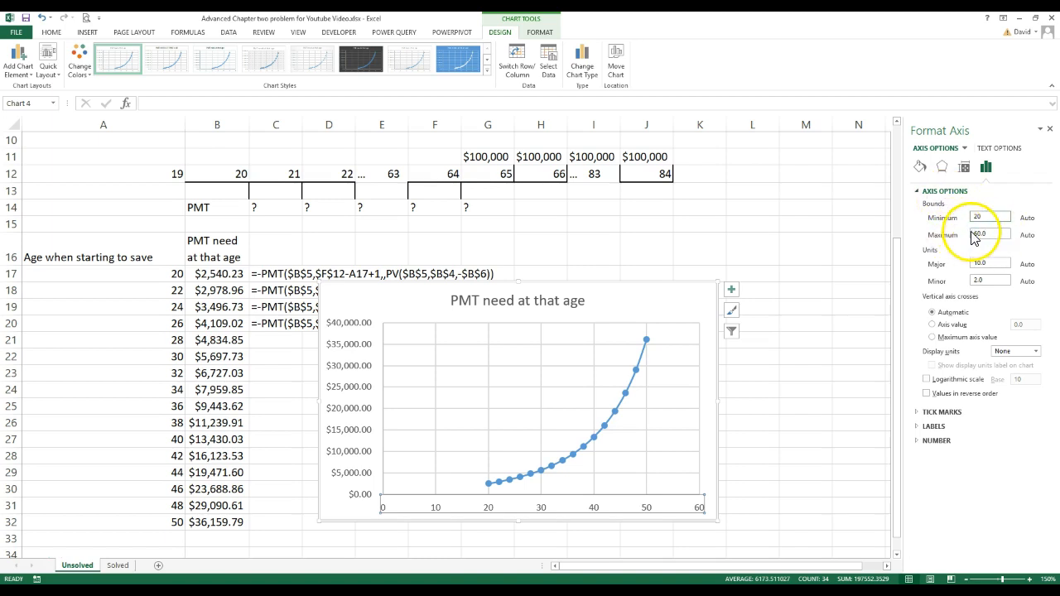
text(5)
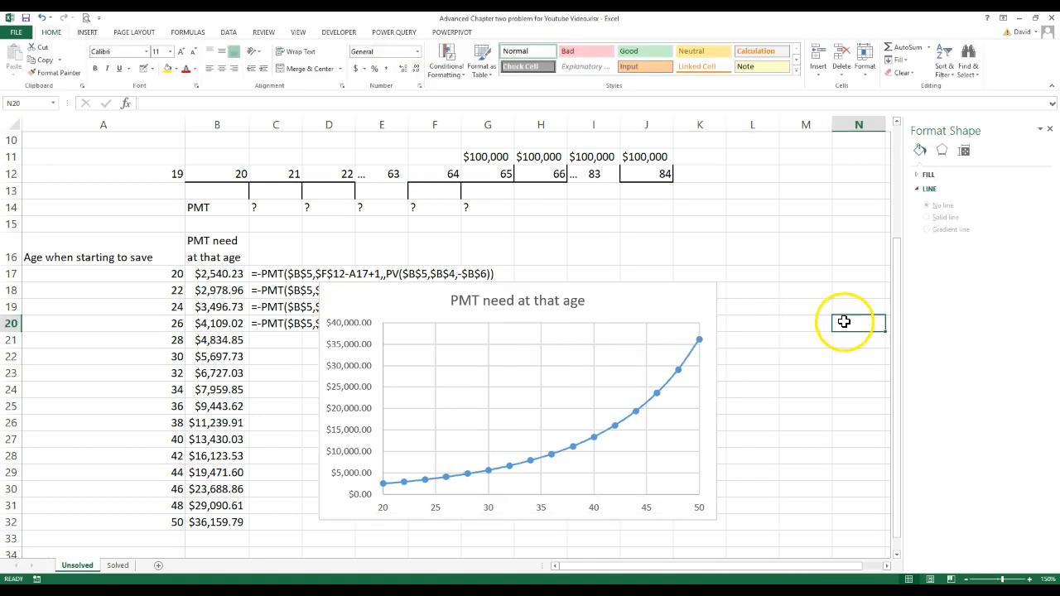
click(544, 509)
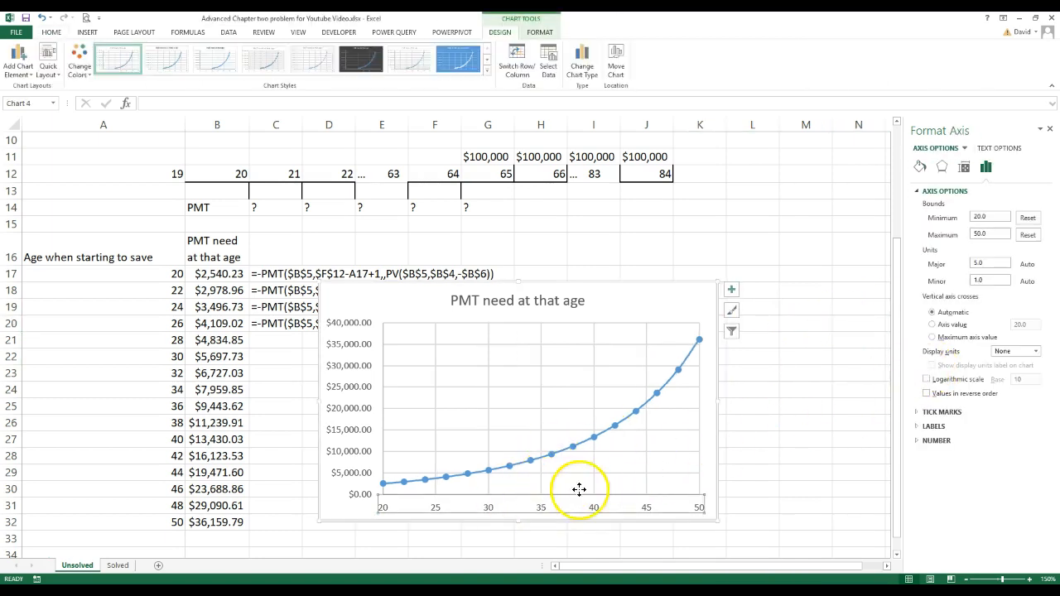
mouse_move(786, 371)
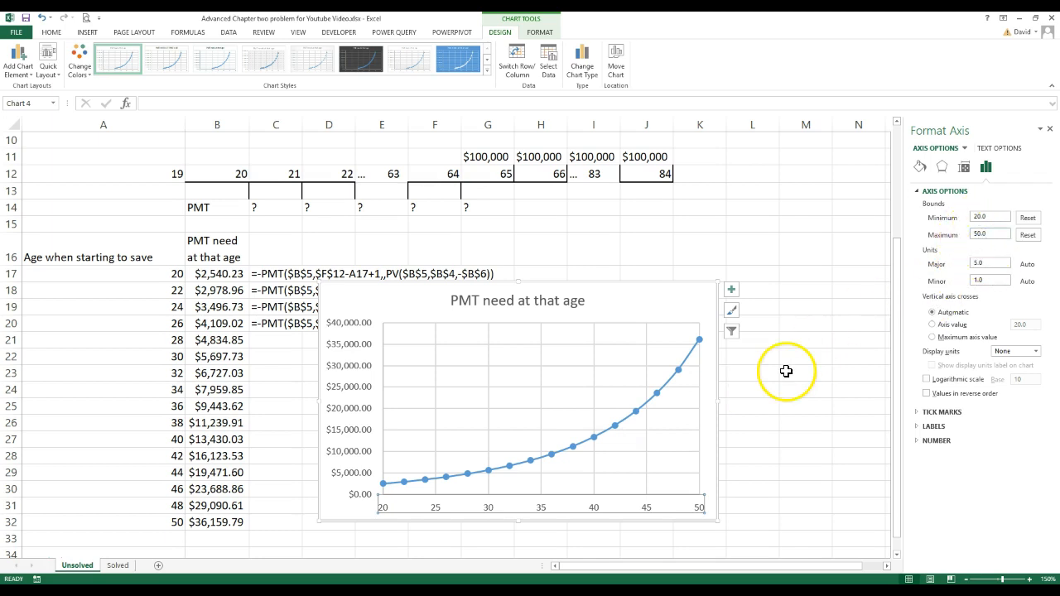
mouse_move(489, 305)
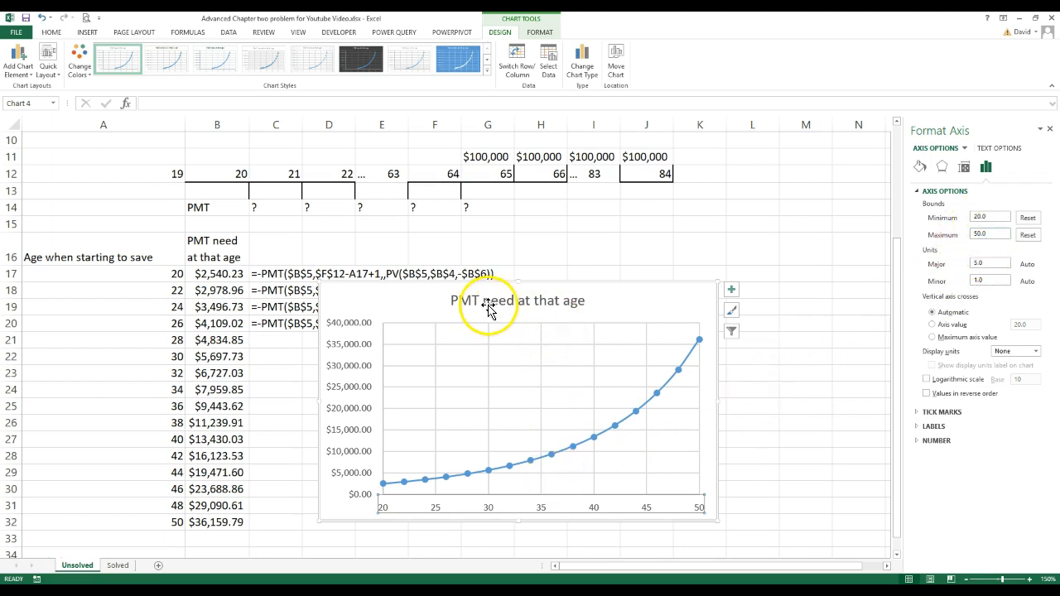
Step: Select the chart and move it slightly right, away from the ages-and-payments table
click(519, 300)
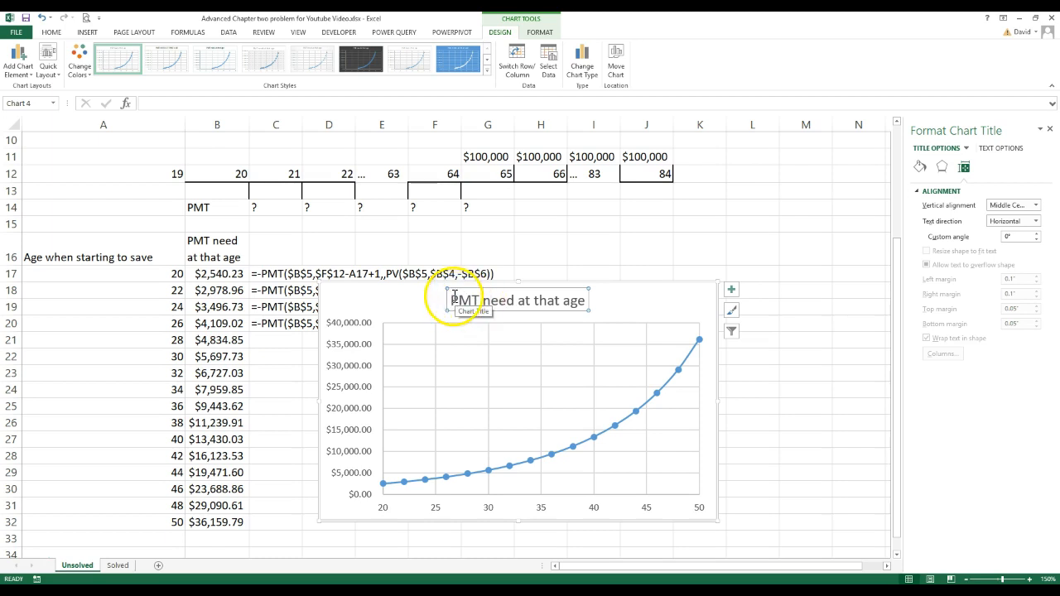
click(493, 538)
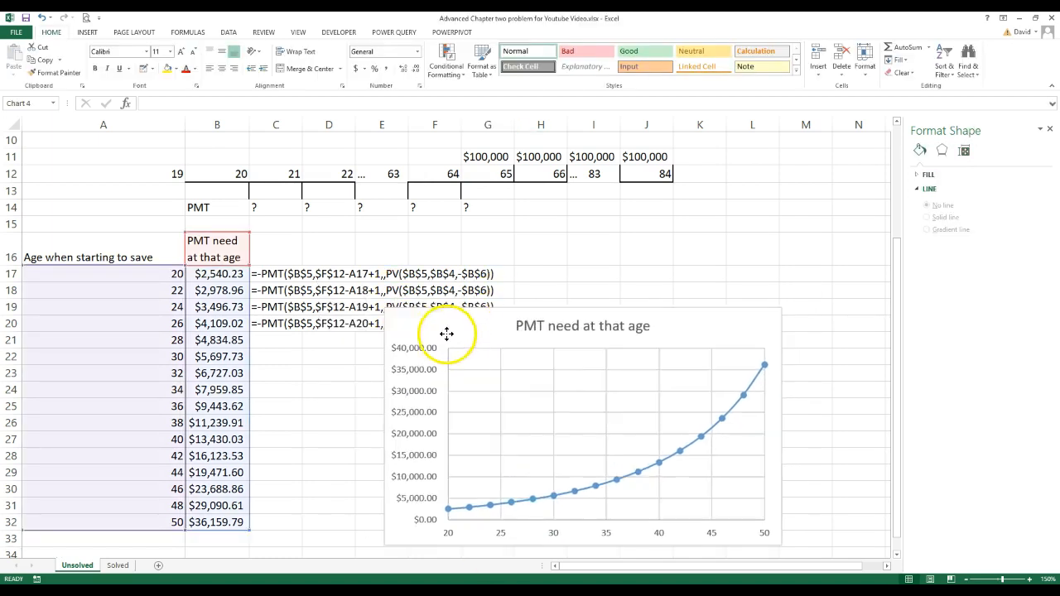
click(646, 522)
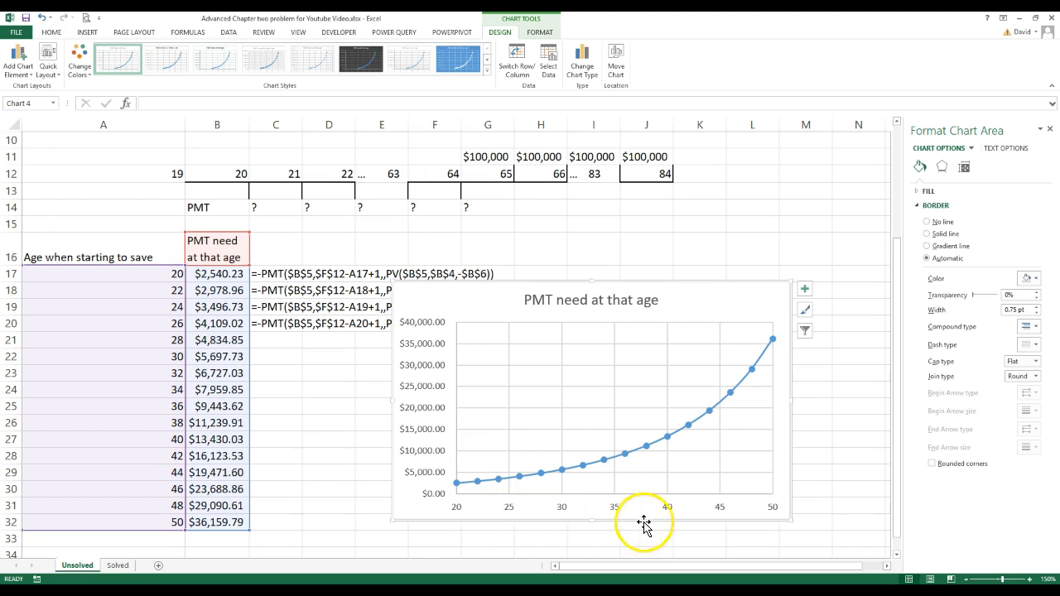
Step: Add a primary horizontal axis title reading 'Age started saving'
click(622, 507)
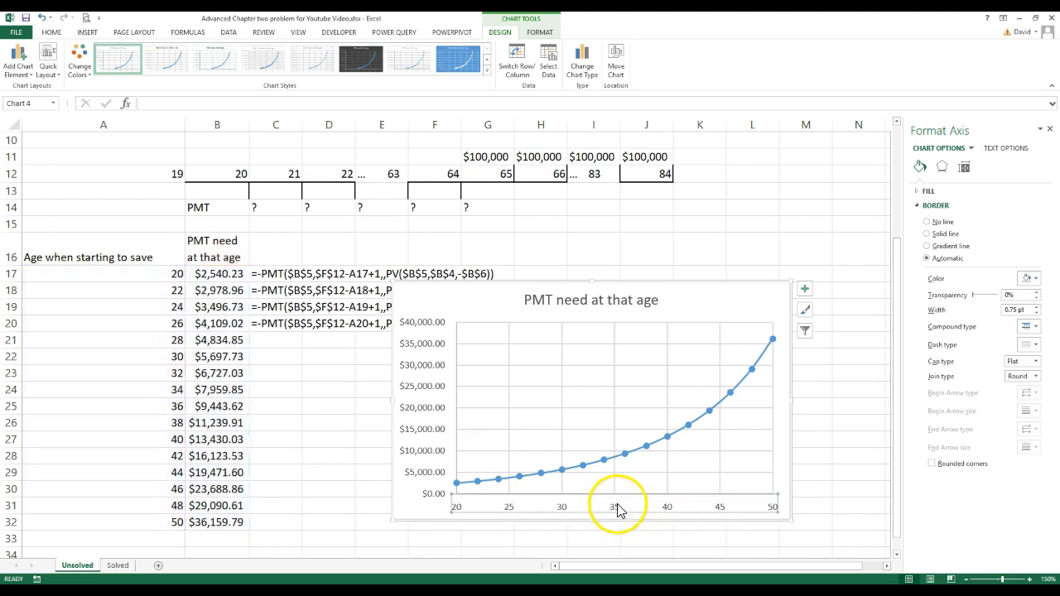
click(17, 63)
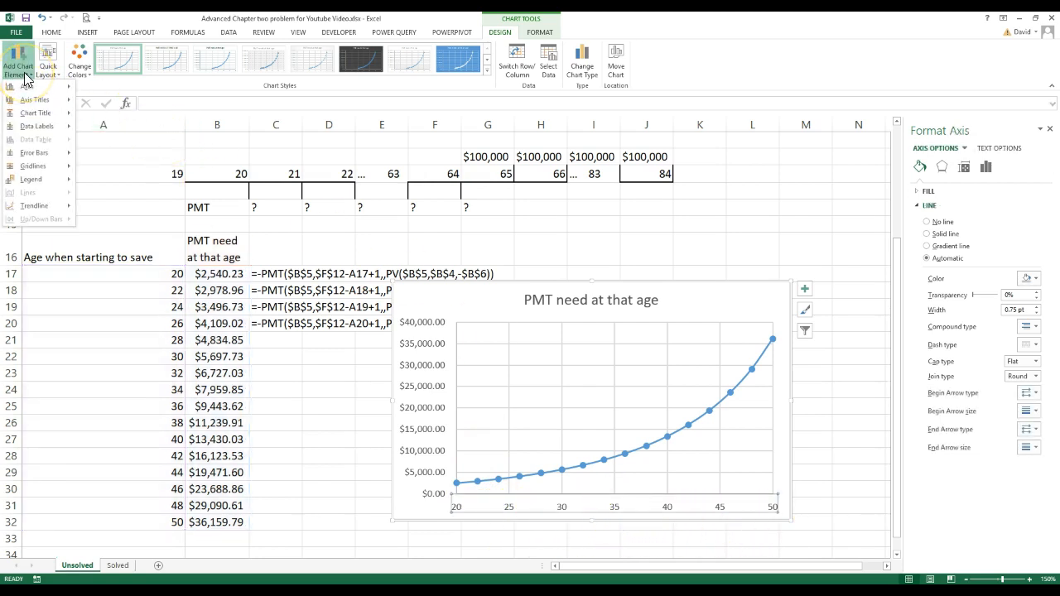
click(34, 99)
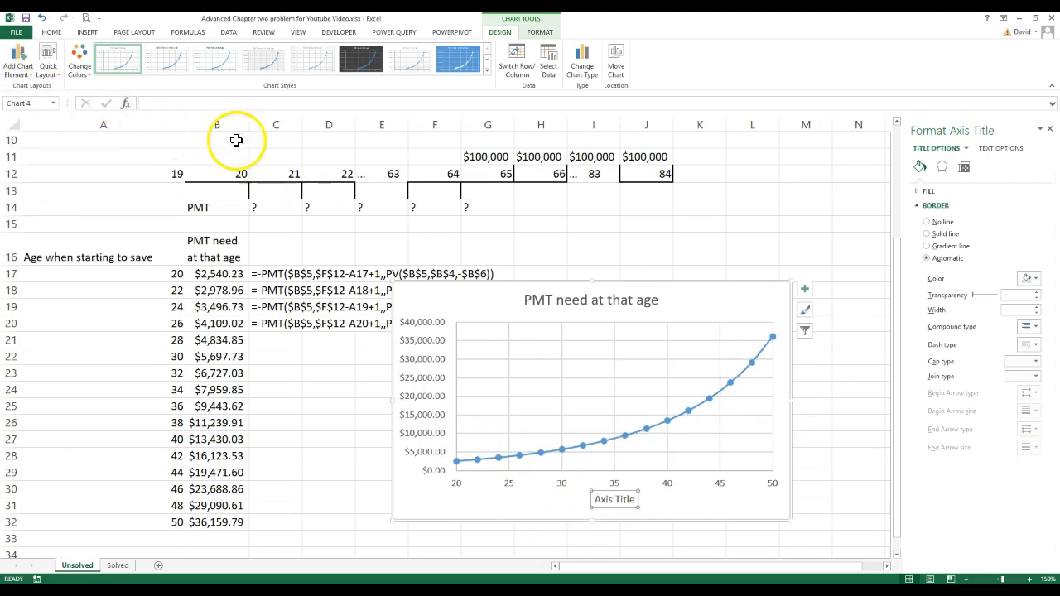
mouse_move(450, 343)
text(A)
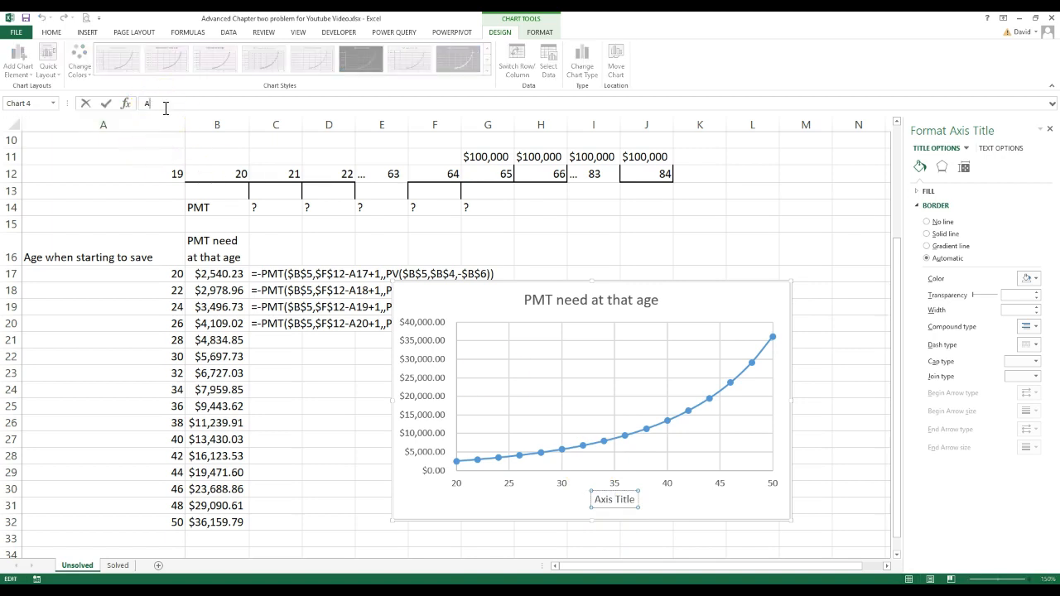
text(ge started saving)
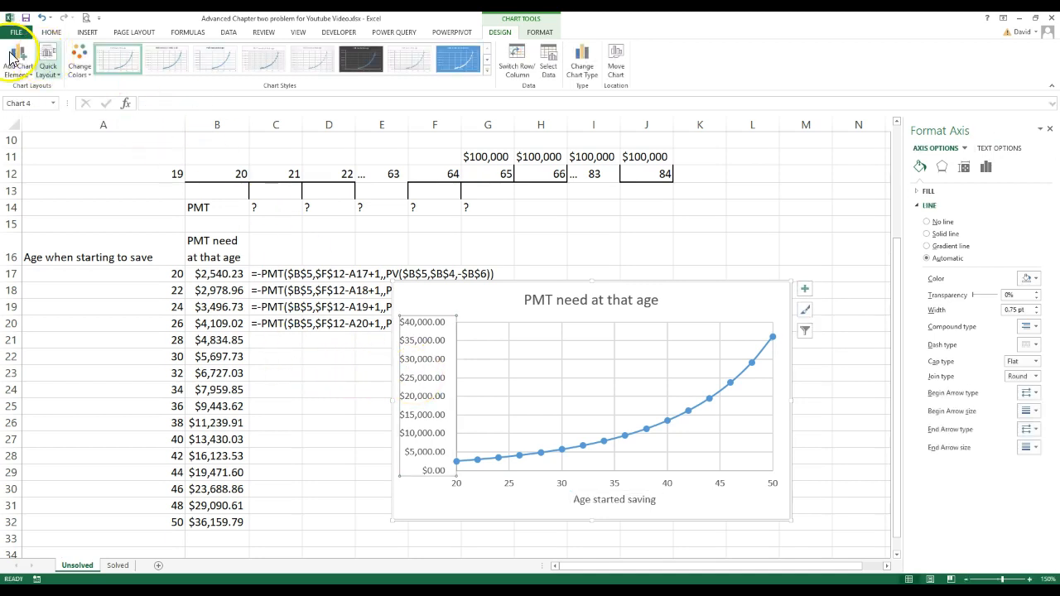
Step: Add a vertical axis title 'Amount per year required to withdraw $100,000 per year for 20 years starting 65th birthday'
click(18, 65)
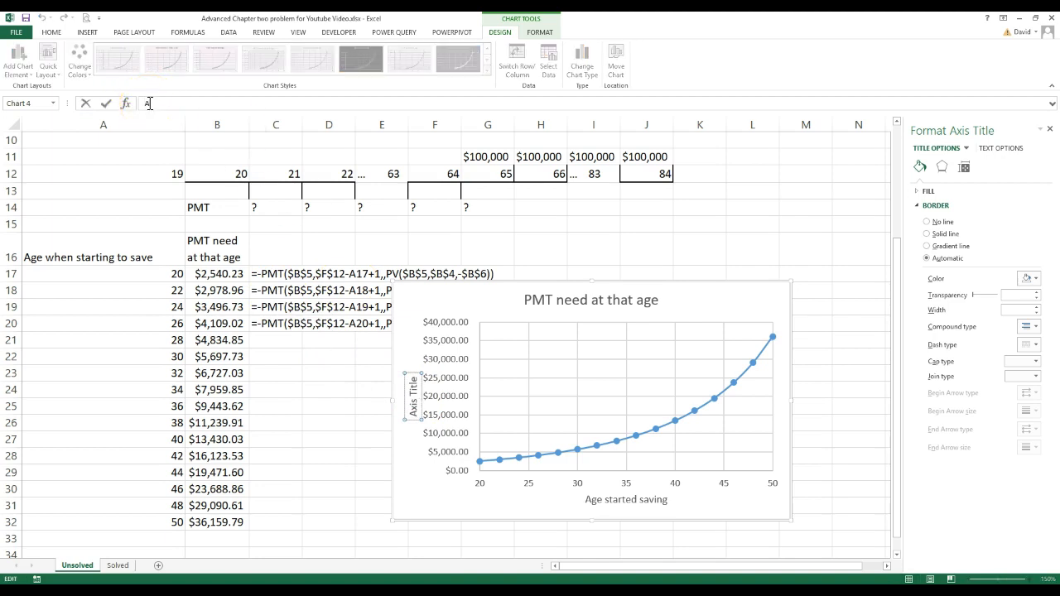
text(Amount per year require)
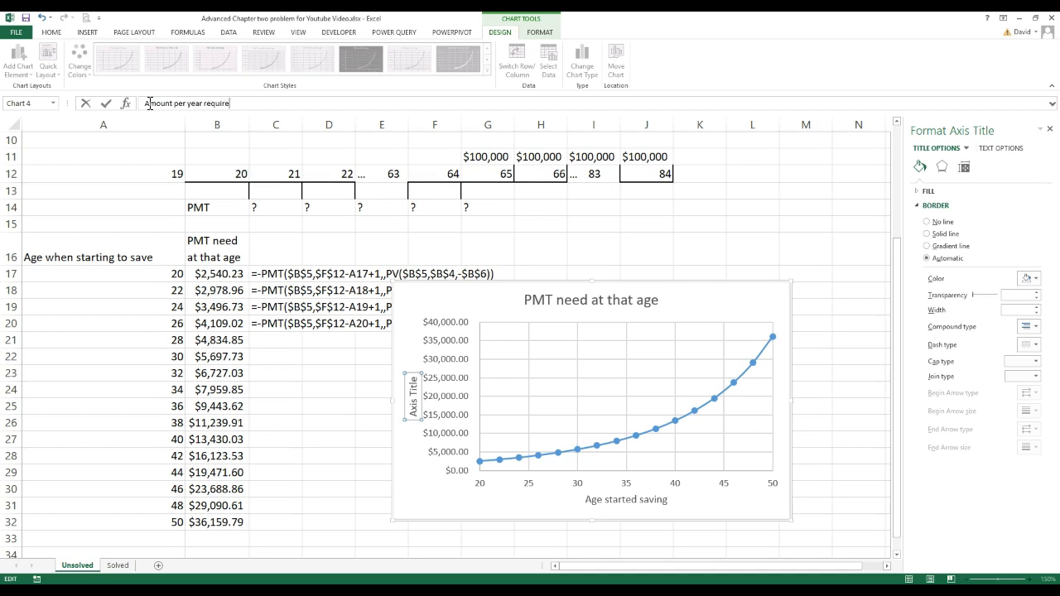
text(d to)
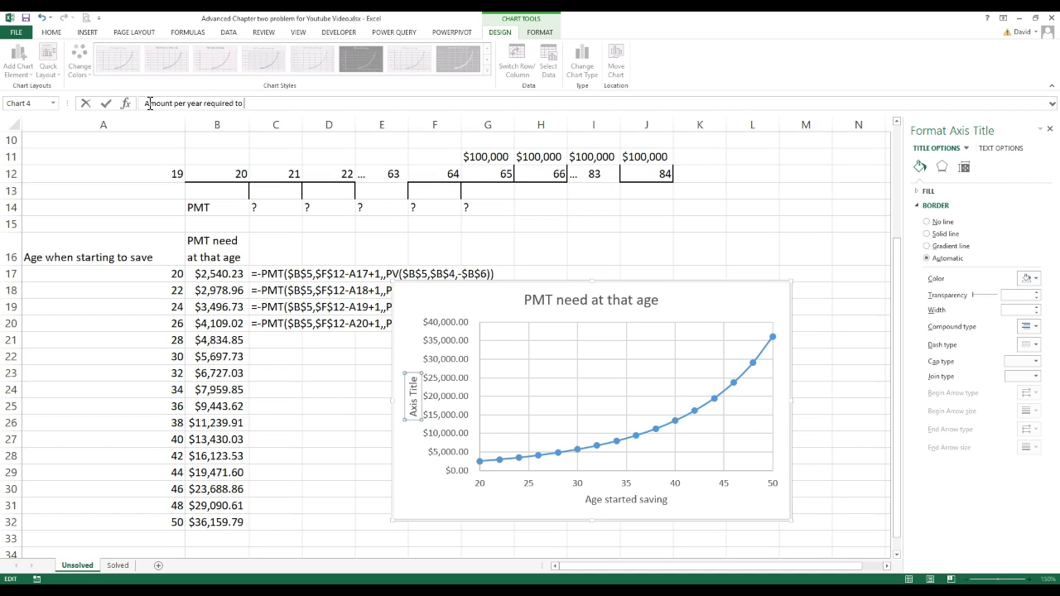
text(wie)
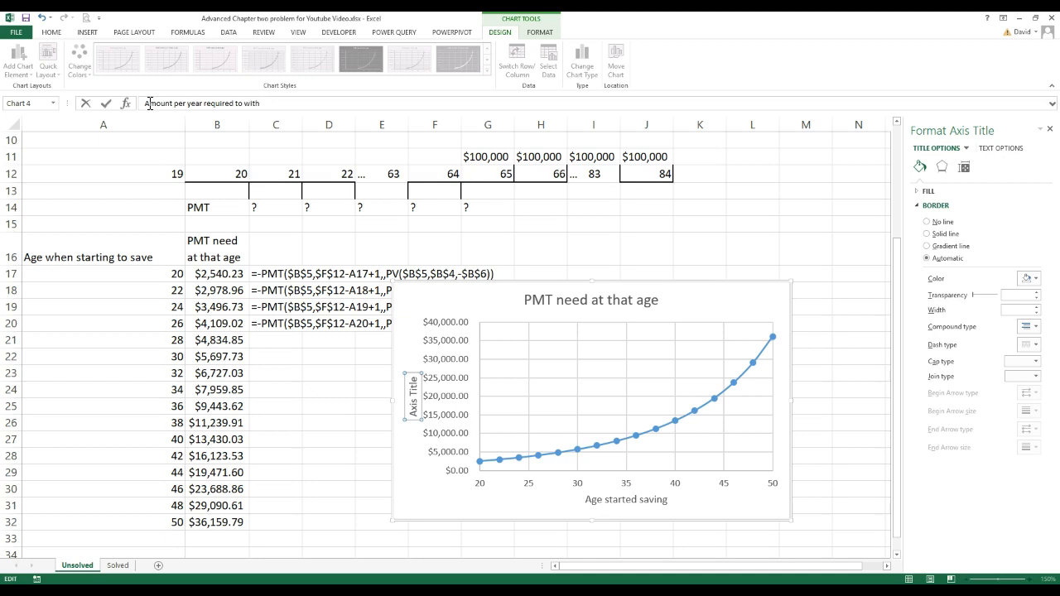
text(draw)
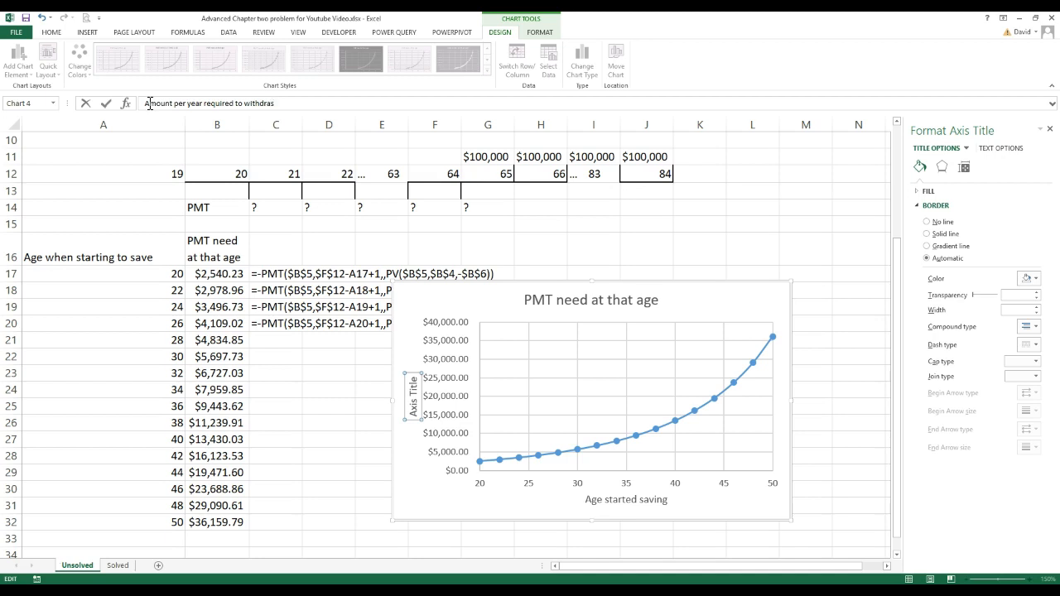
text(w)
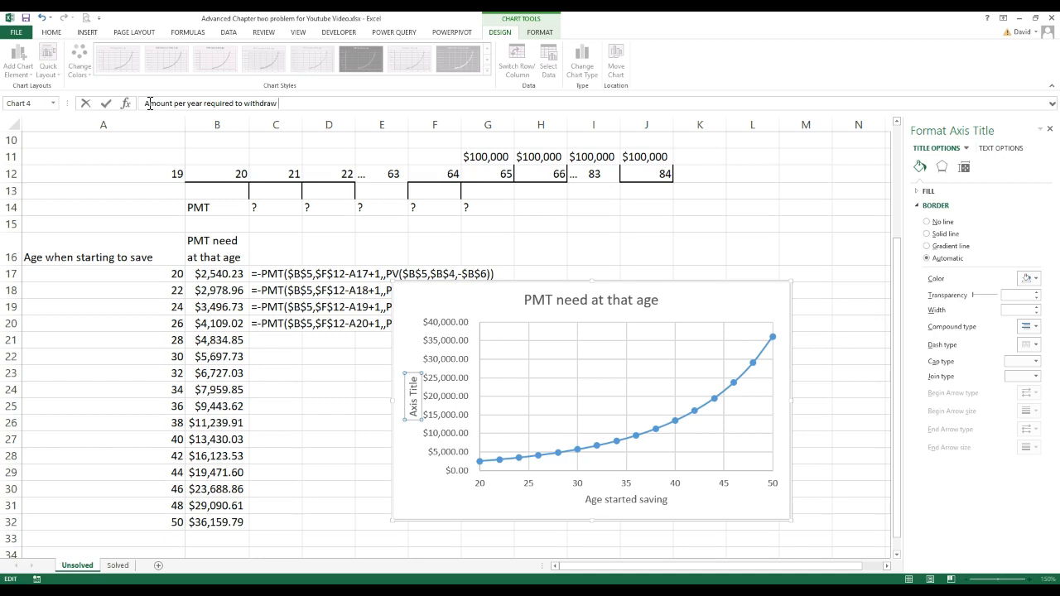
text($100,)
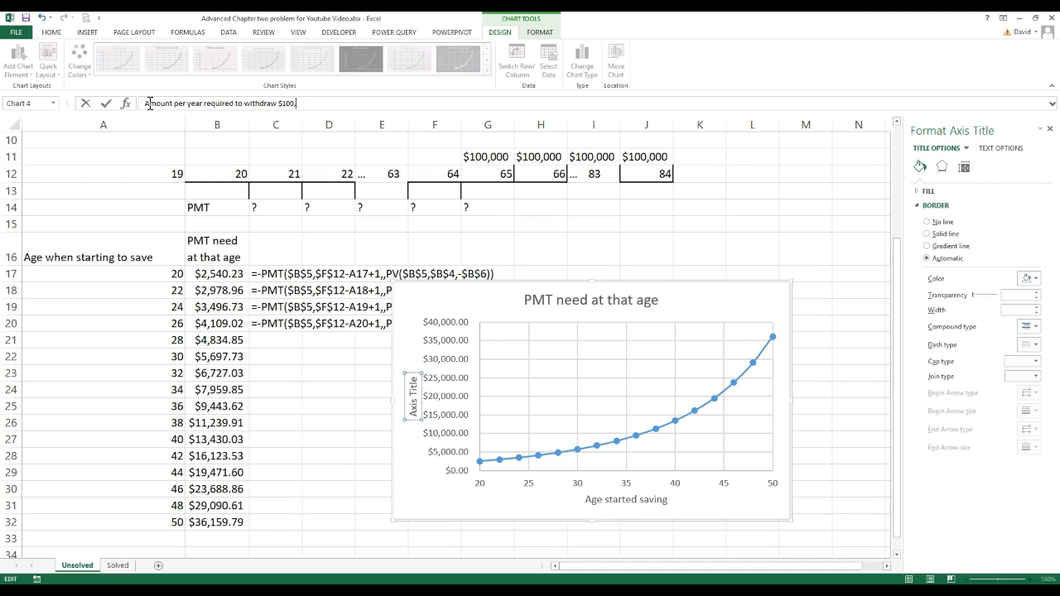
text(00)
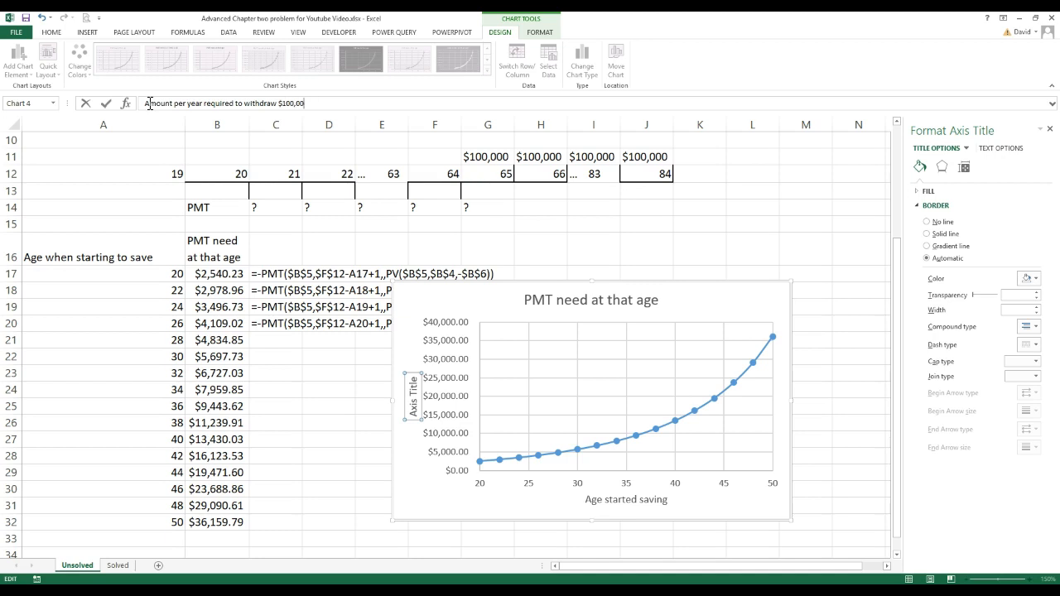
text(per ye)
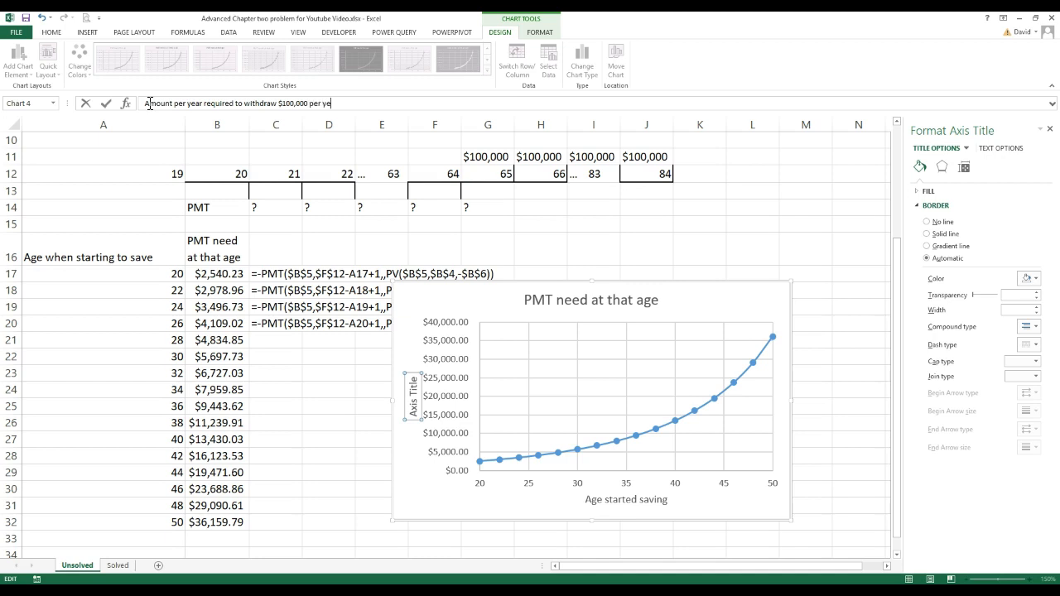
text(for)
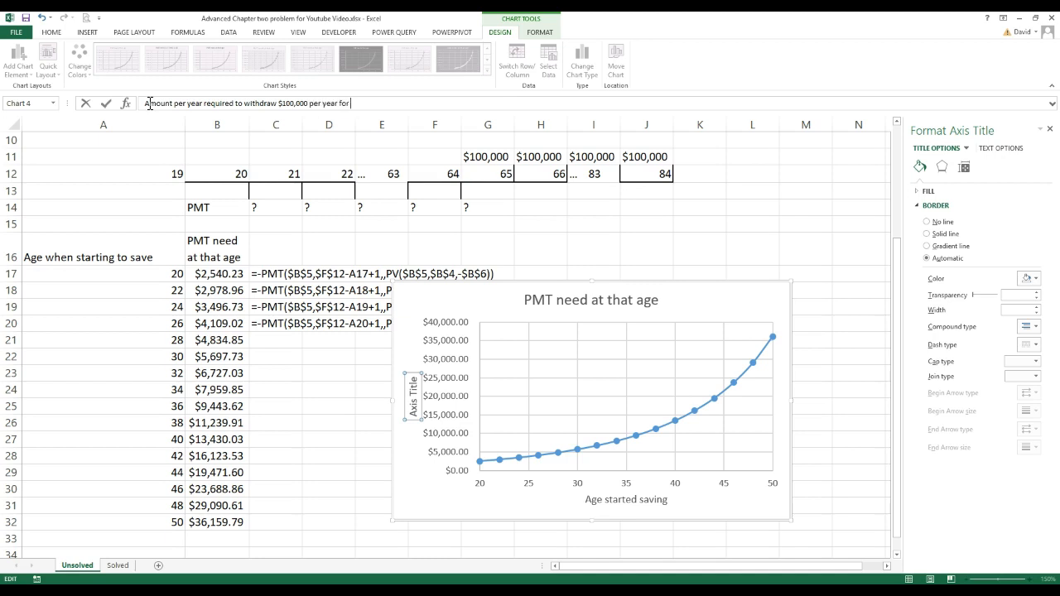
text(20 years at)
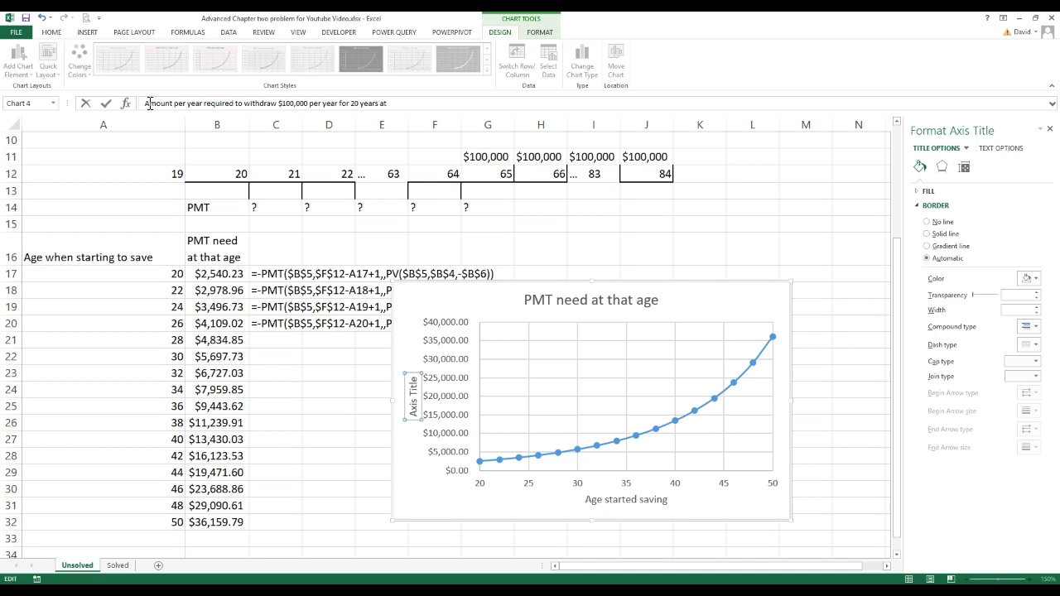
text(65t)
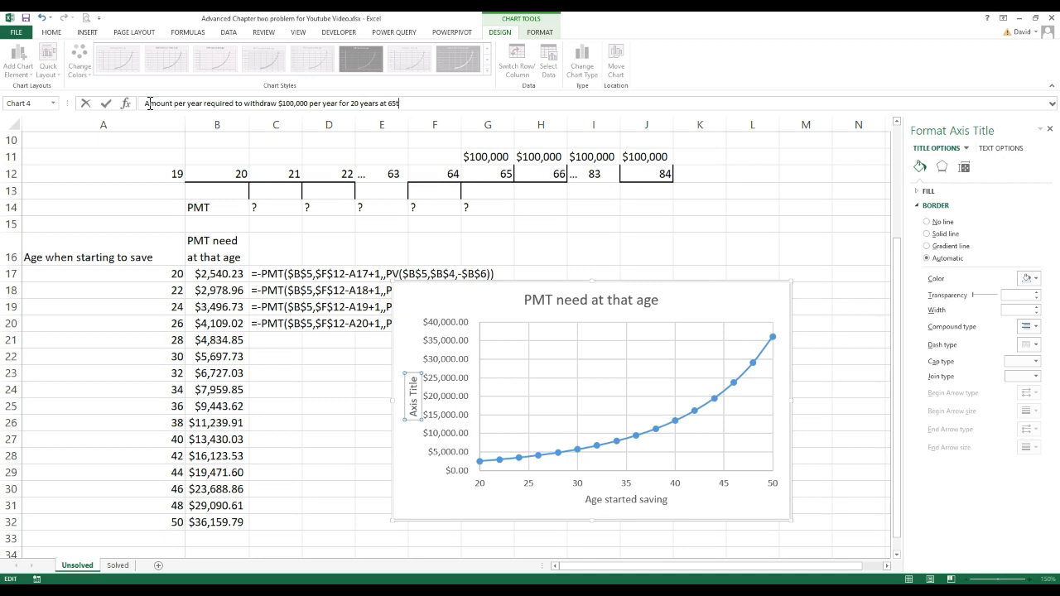
key(BackSpace)
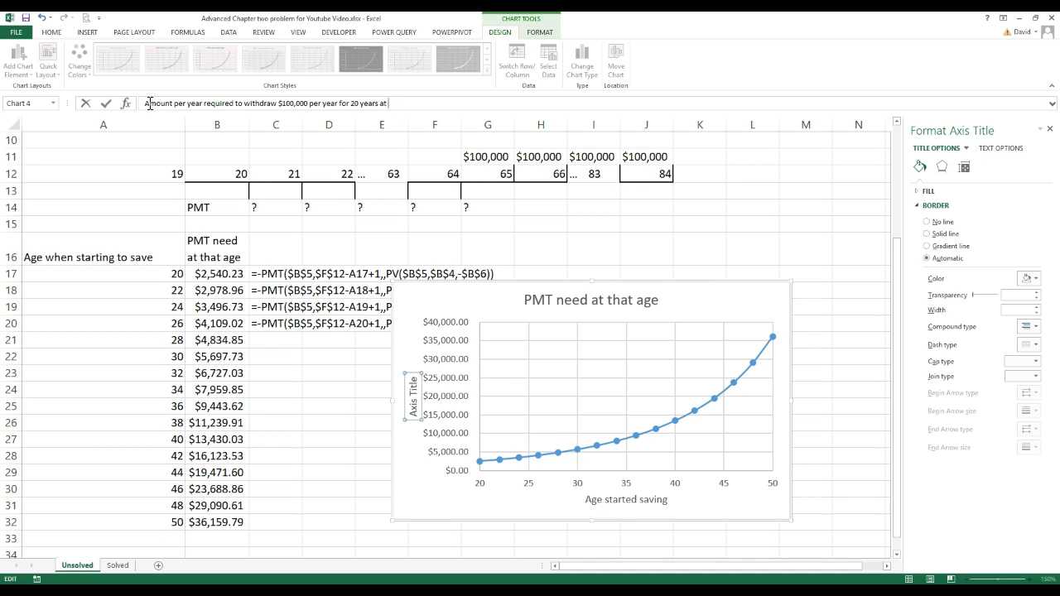
text(starting)
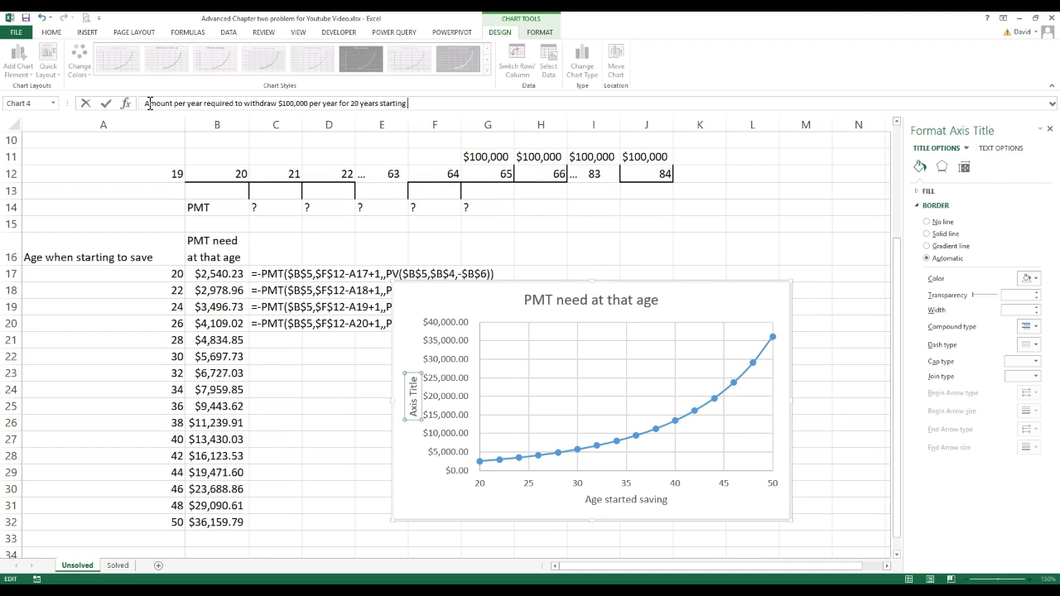
text(65th)
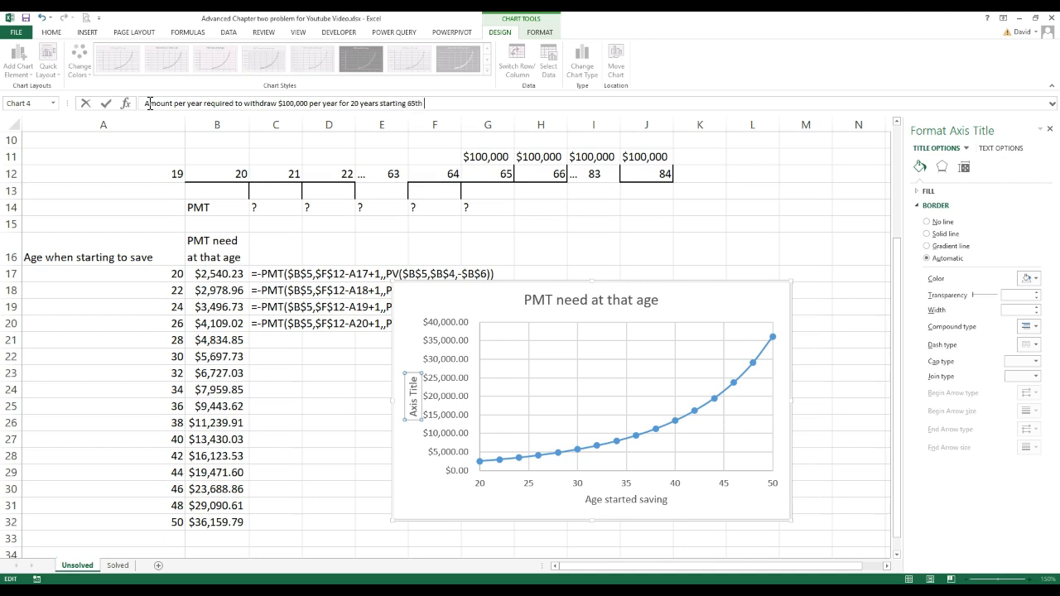
text(birthday)
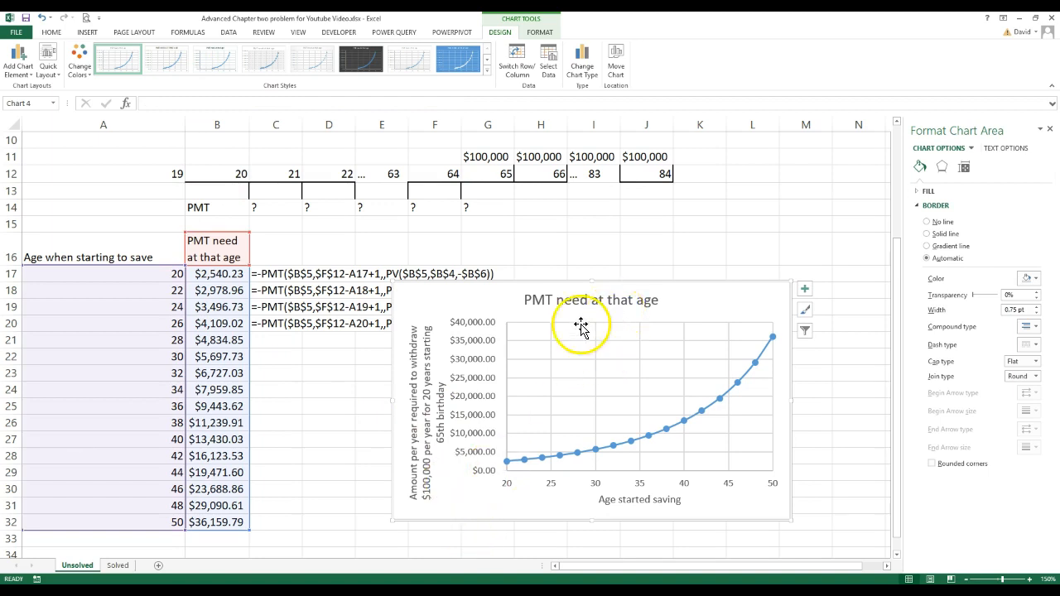
Step: Replace the chart title text with 'Retirement Problem'
click(591, 300)
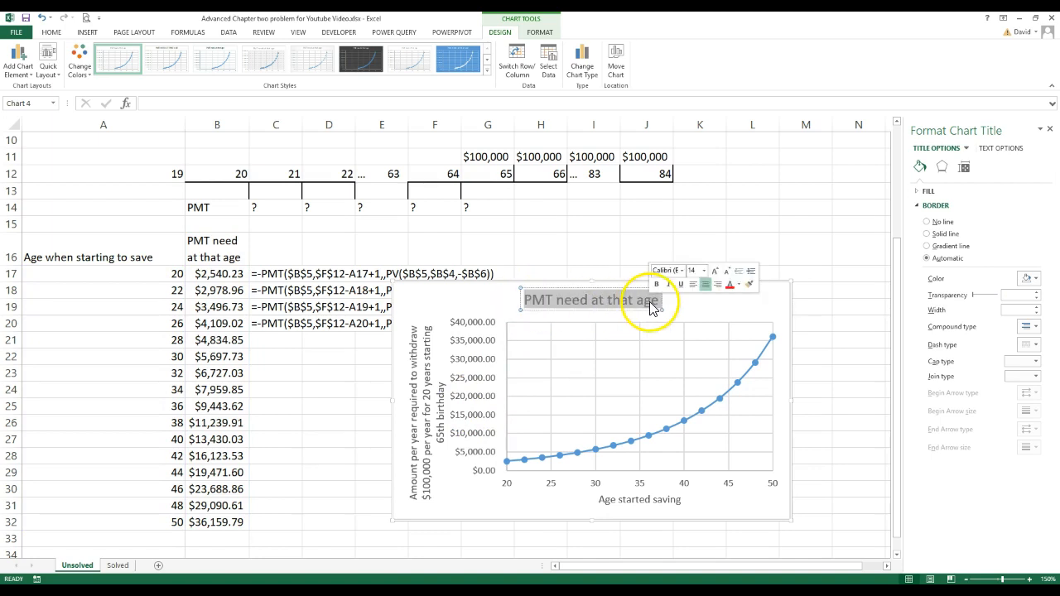
text(Retirement Problem)
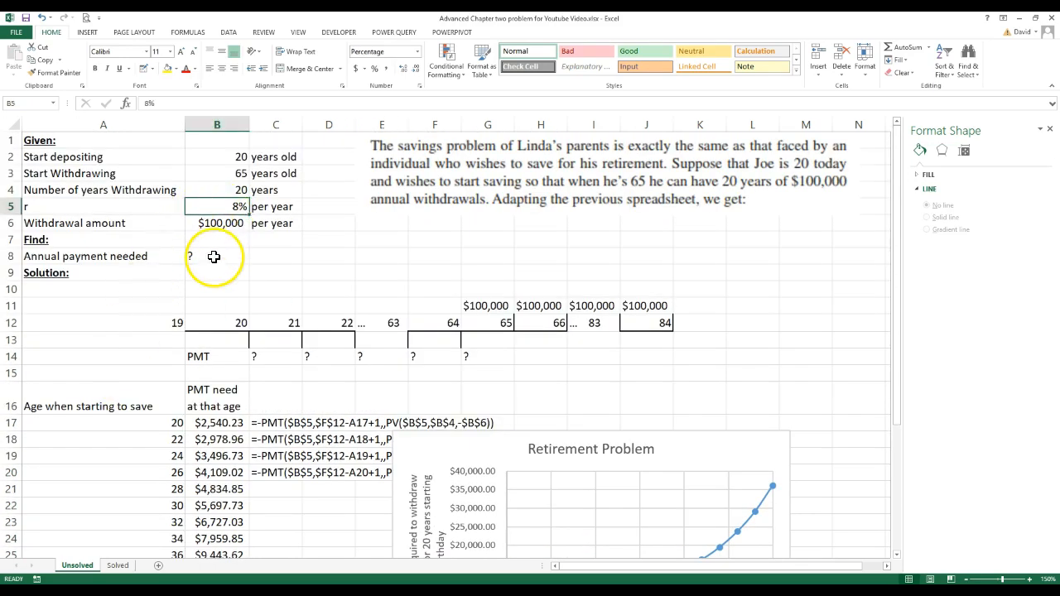
Step: Enter the new rate in B5 and scroll down to review the recalculated payments and chart
text(6%)
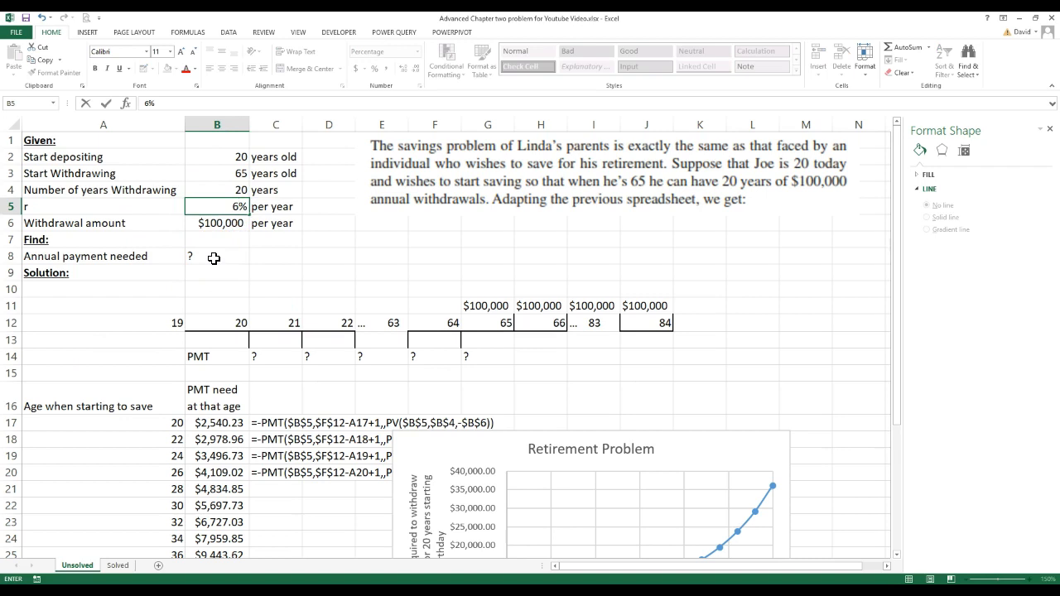
scroll(down, 3)
text(10)
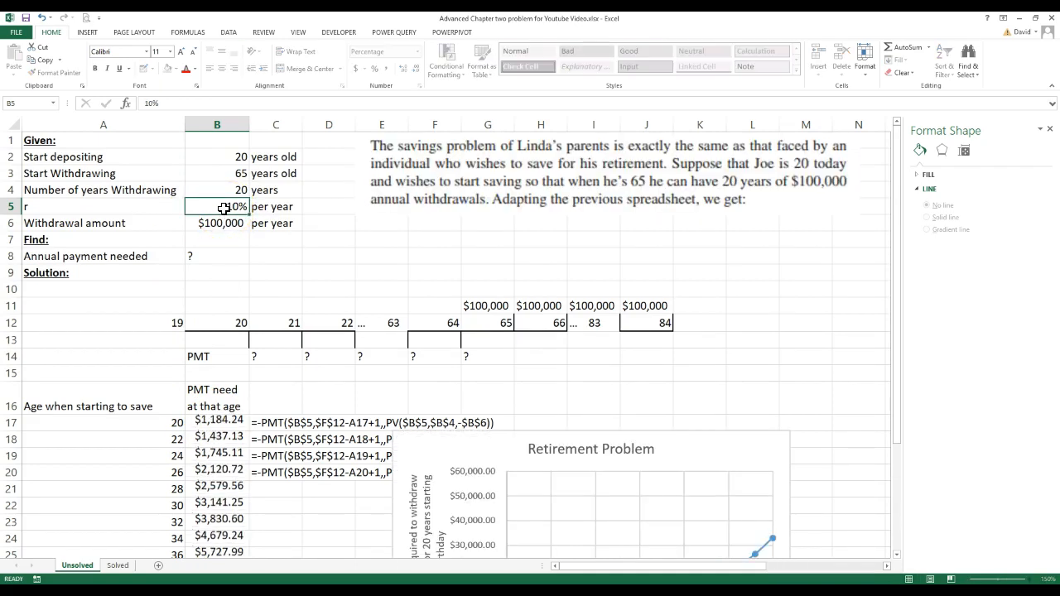
scroll(down, 3)
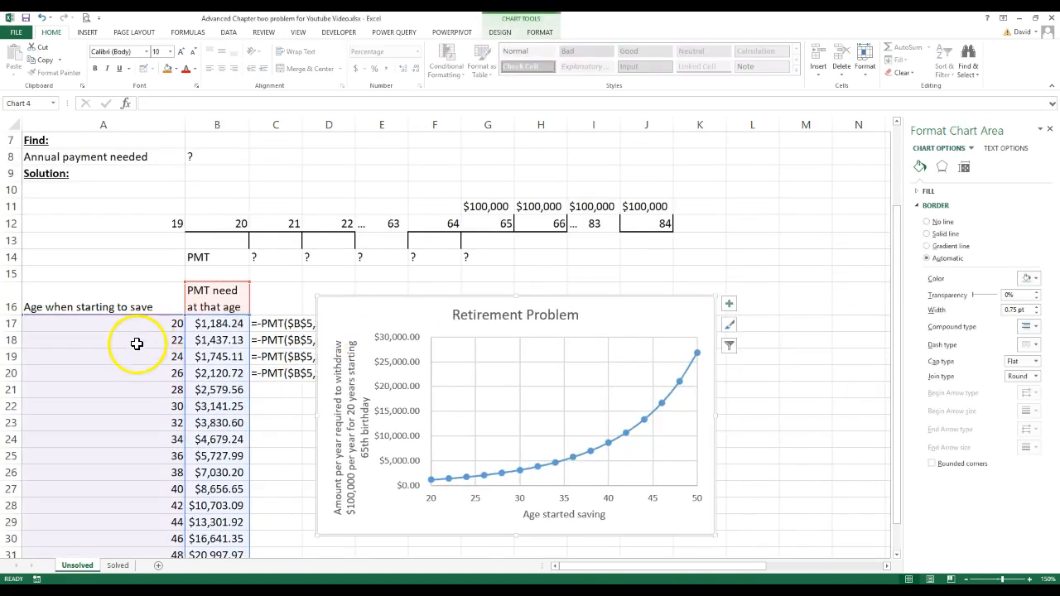
scroll(down, 3)
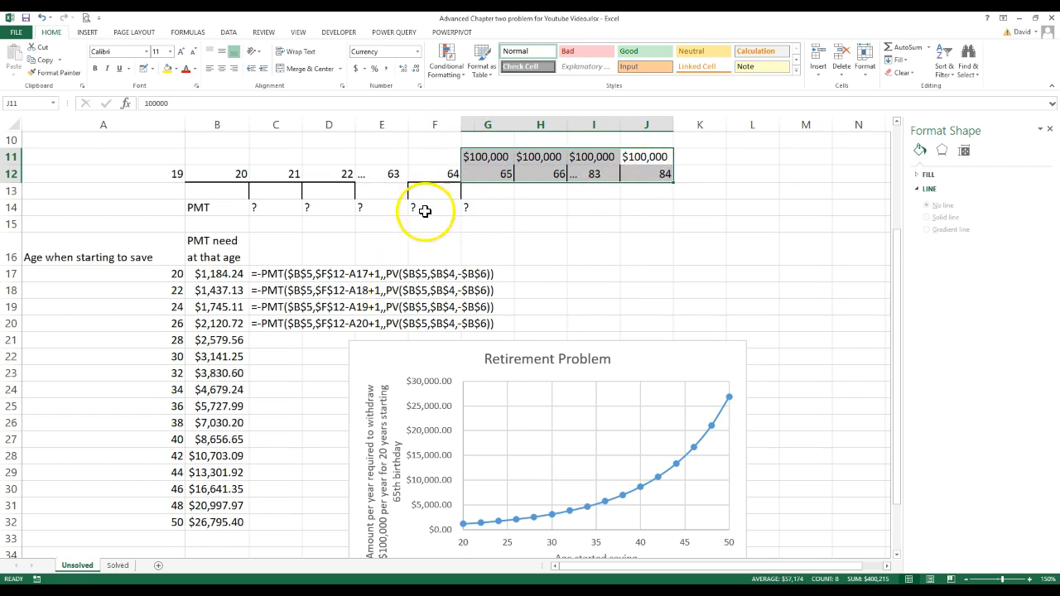
click(381, 273)
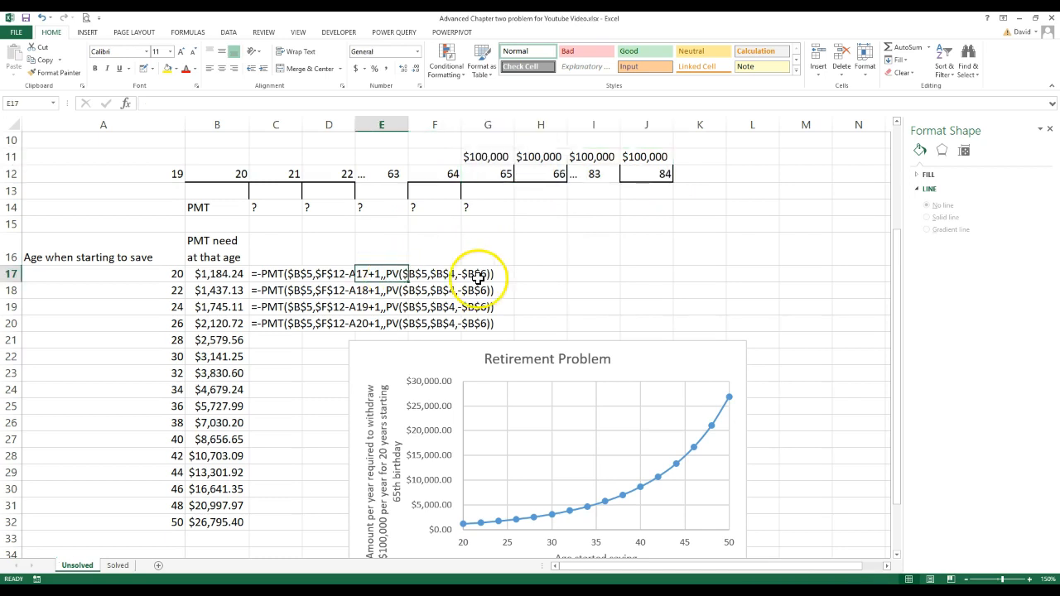
mouse_move(504, 181)
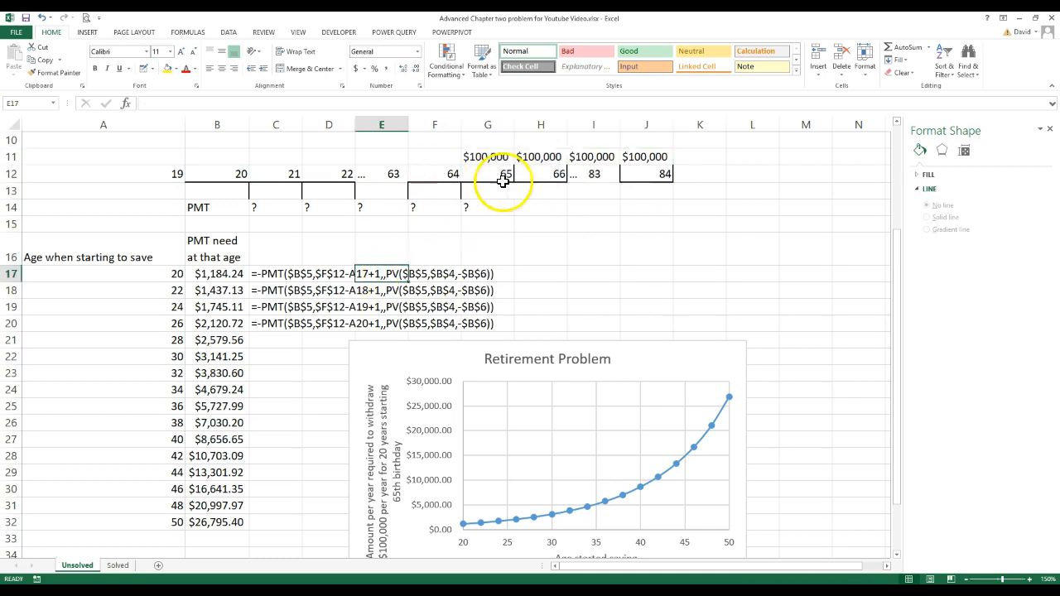
mouse_move(205, 175)
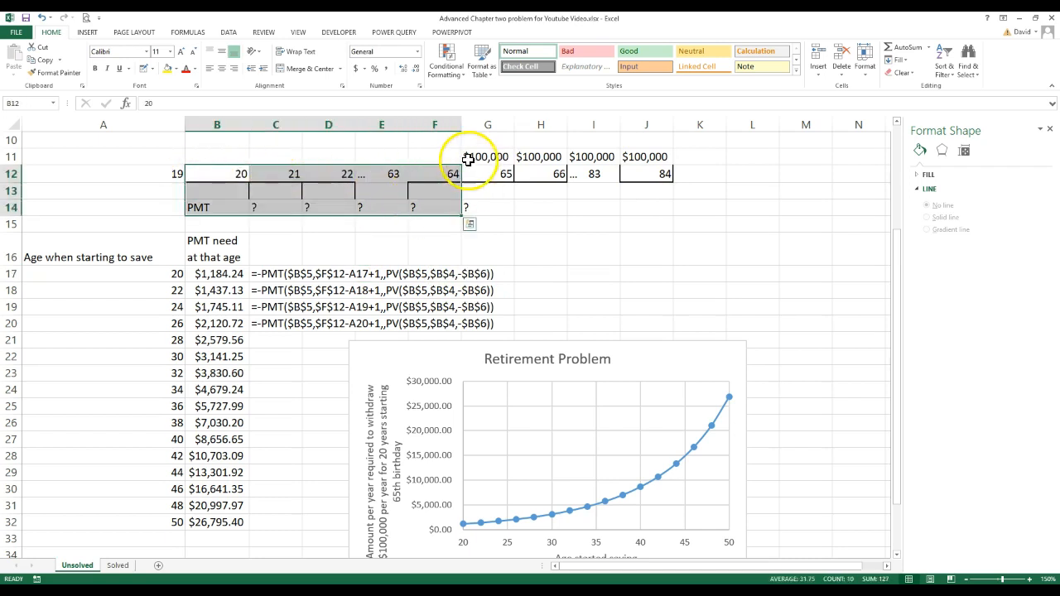
mouse_move(467, 179)
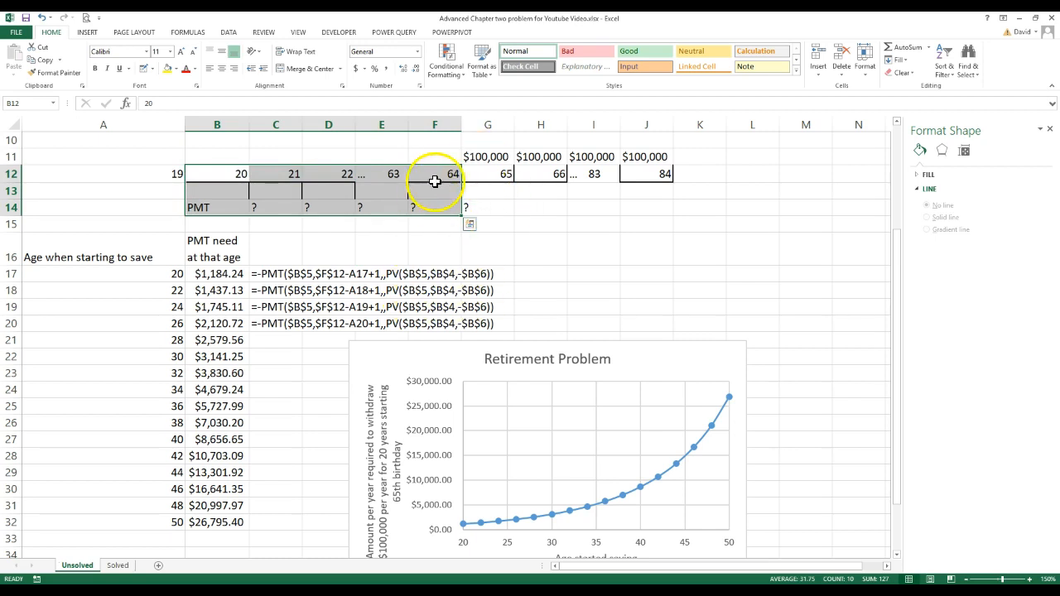
mouse_move(399, 278)
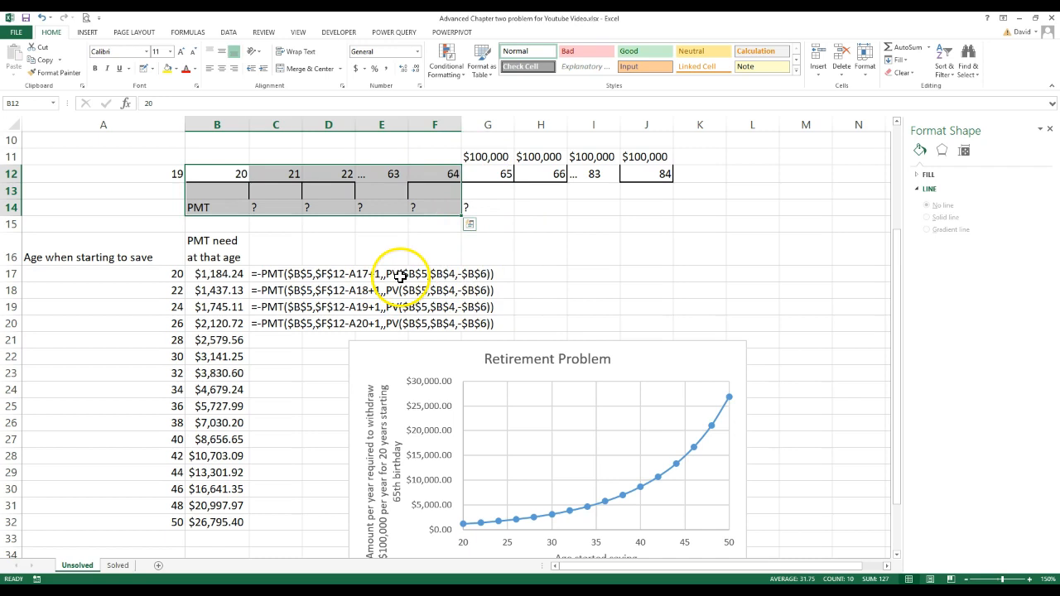
mouse_move(391, 292)
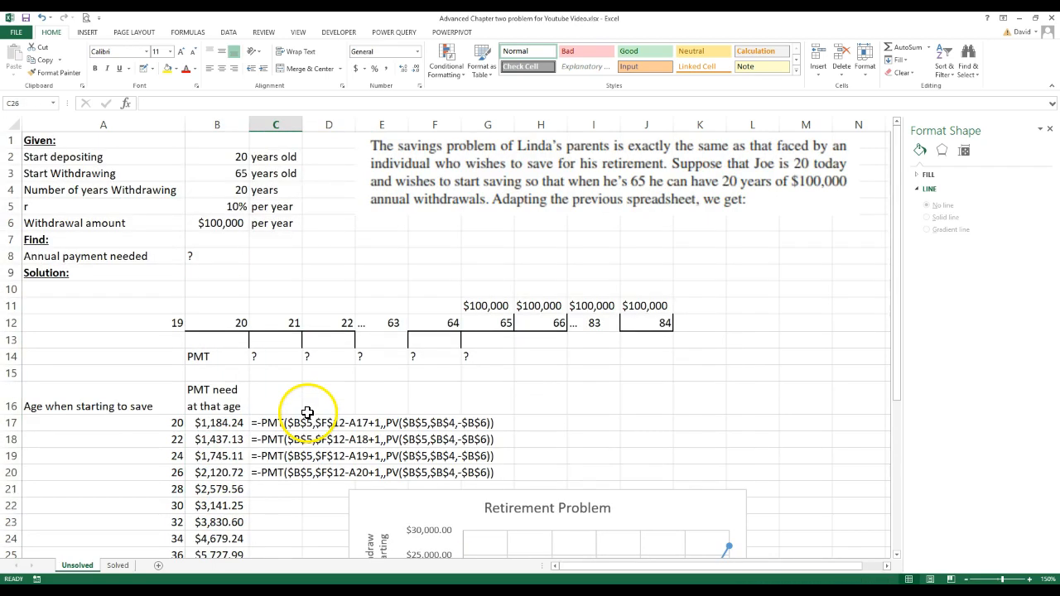
scroll(down, 3)
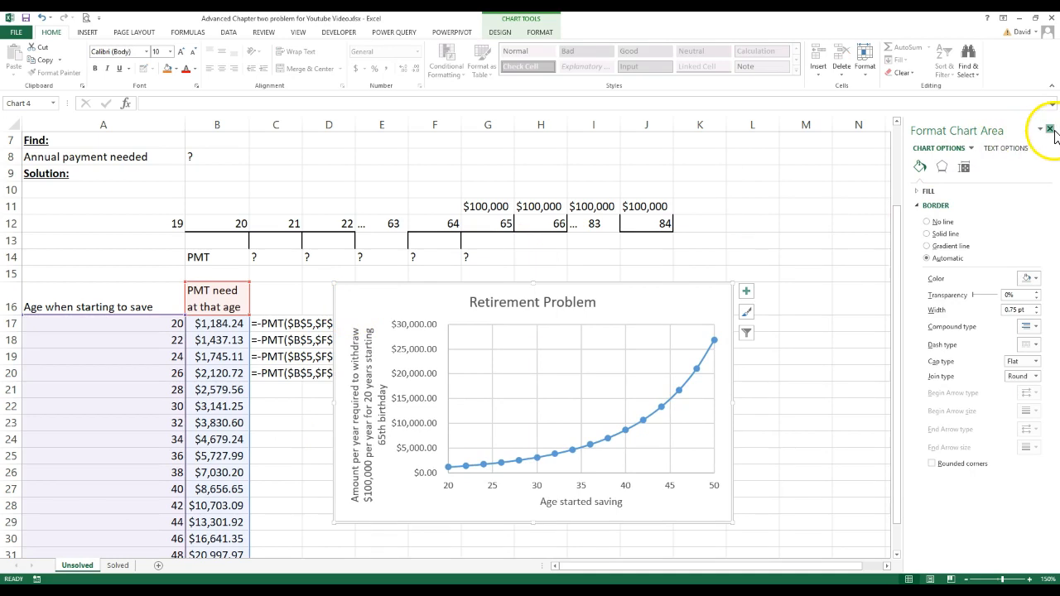
Step: Close the Format Chart Area pane to show the whole worksheet
click(1049, 129)
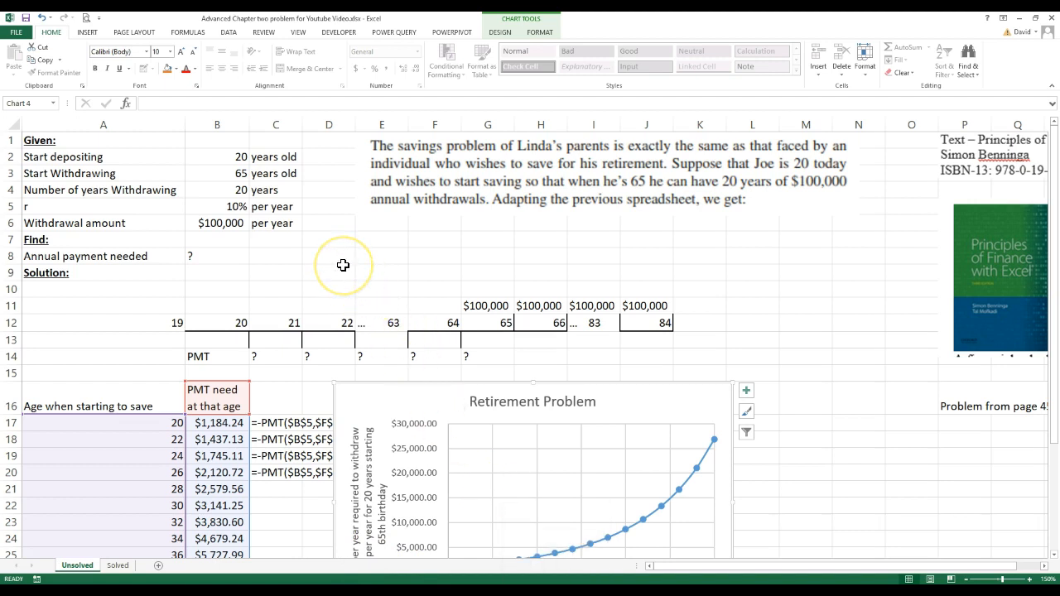
mouse_move(371, 198)
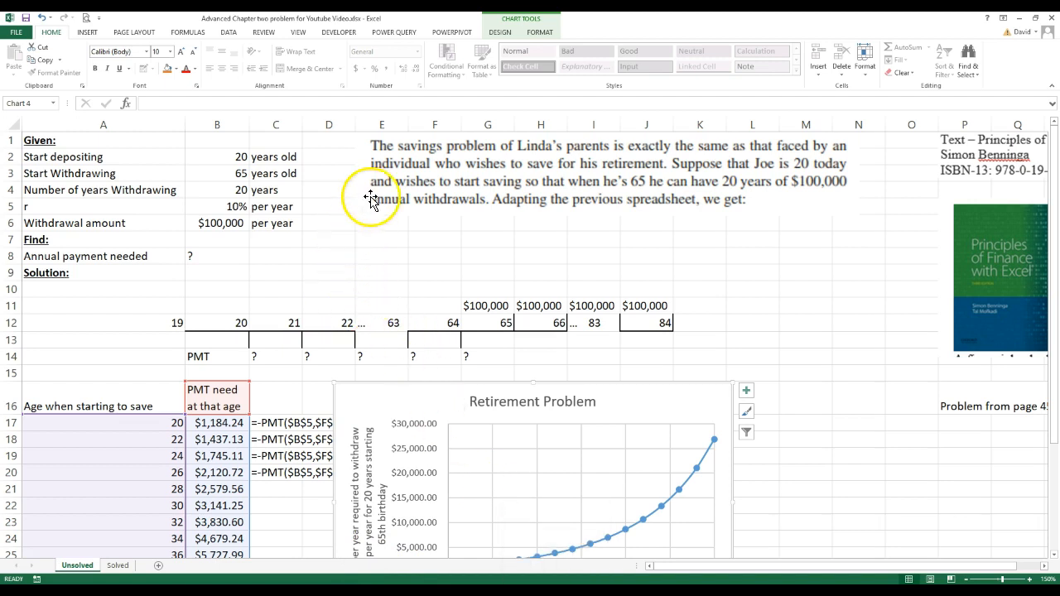
mouse_move(314, 252)
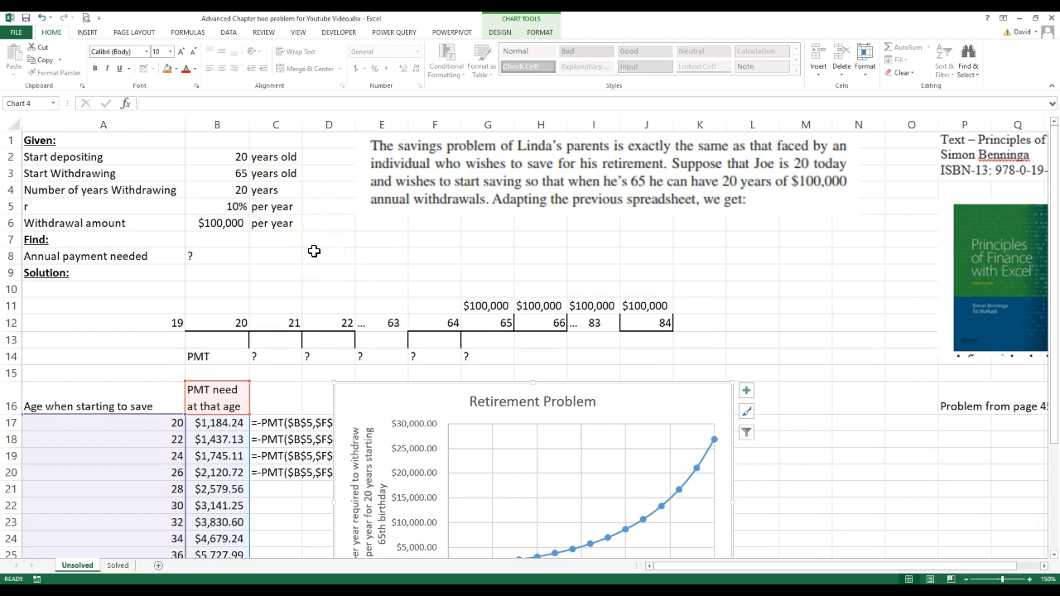